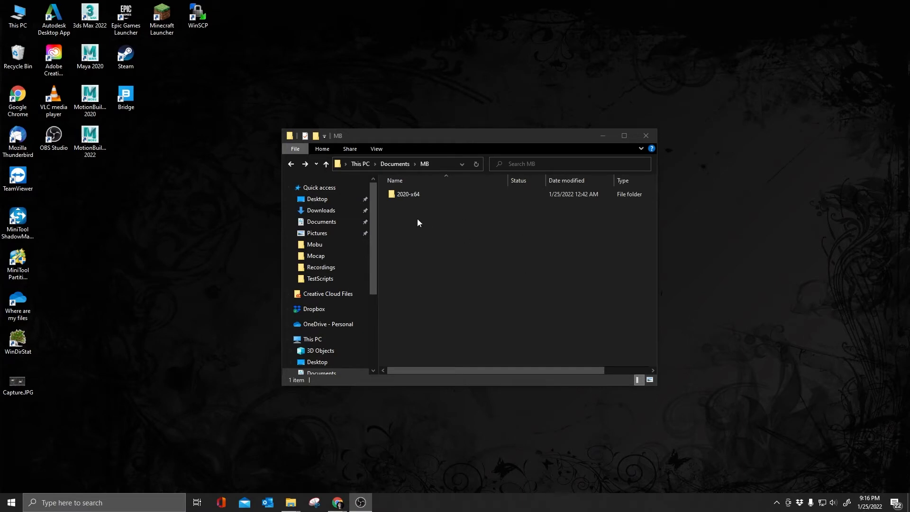
pyautogui.moveTo(426, 289)
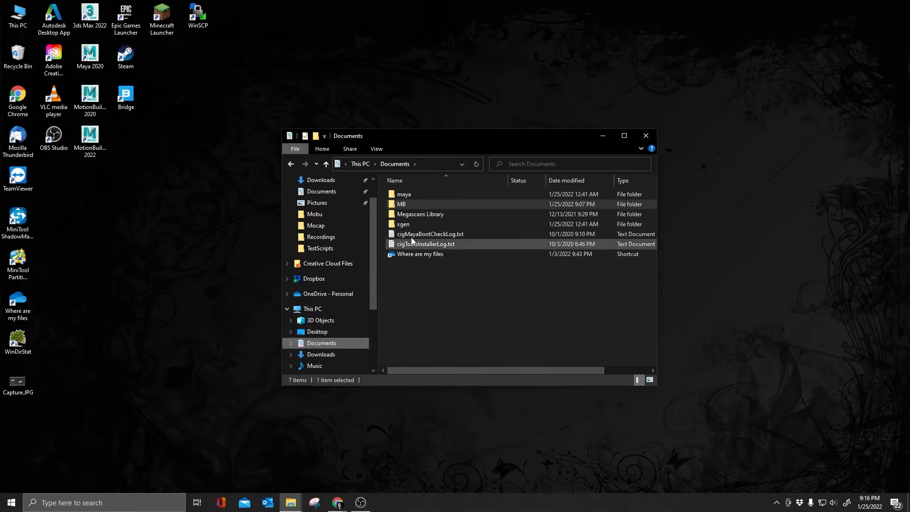
# - Open the MB folder inside Documents to see its 2020-x64 folder
pyautogui.doubleClick(401, 204)
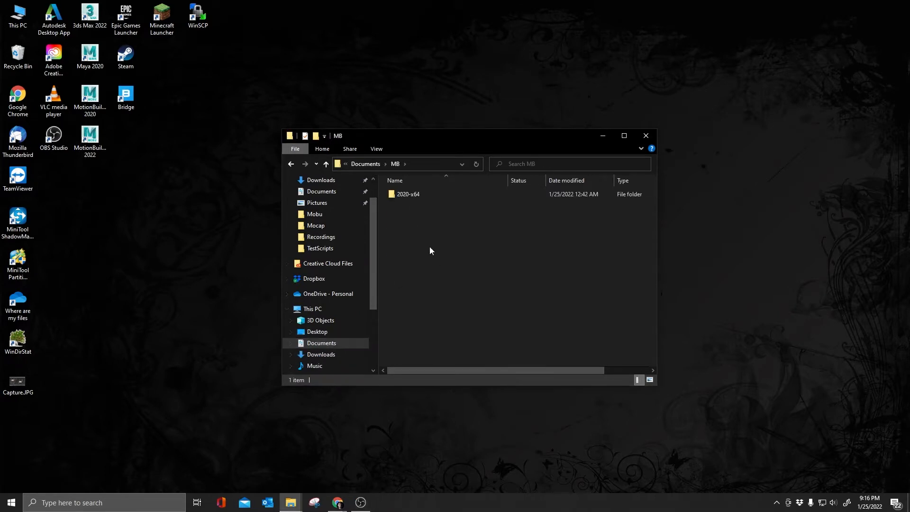
pyautogui.moveTo(458, 261)
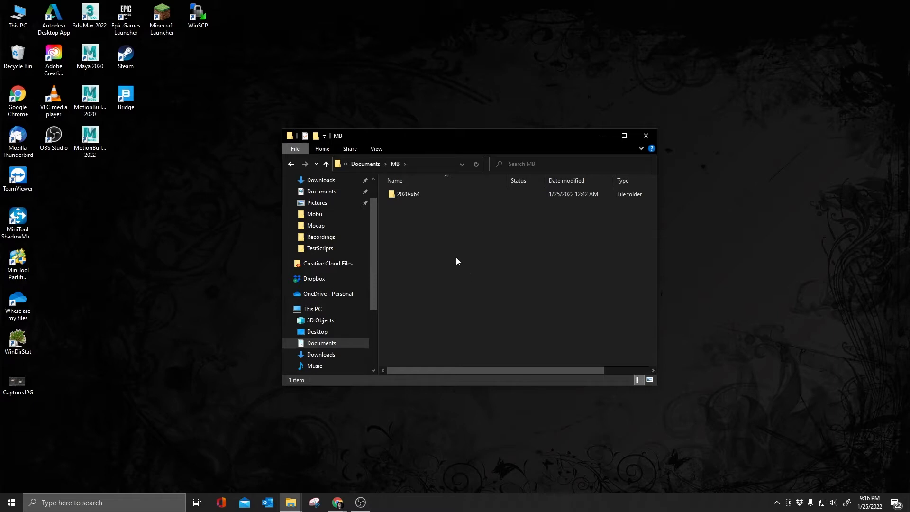
pyautogui.moveTo(140, 191)
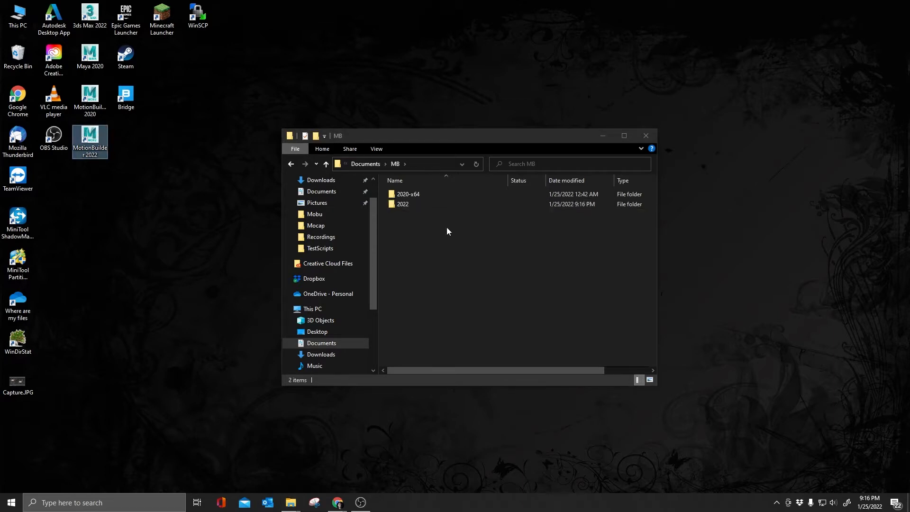
pyautogui.moveTo(413, 221)
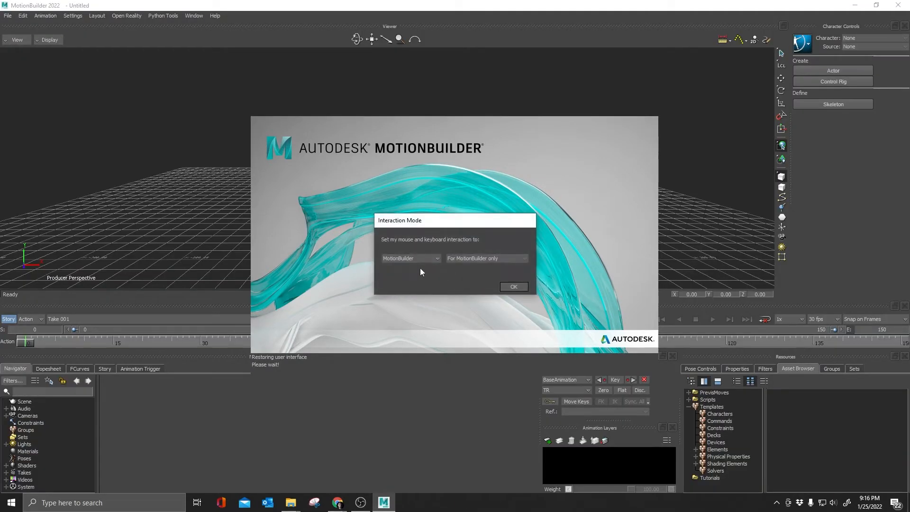
# - Choose Maya as the interaction mode in the startup dialog
pyautogui.click(436, 258)
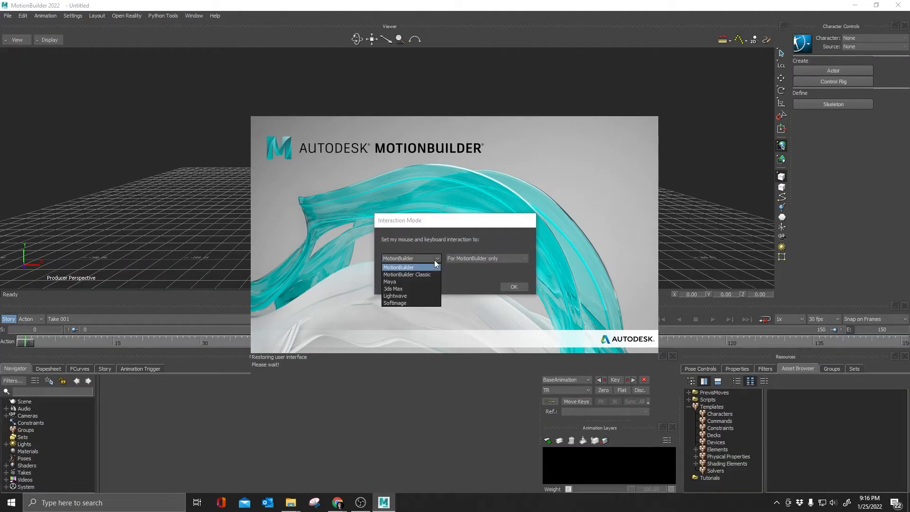
pyautogui.click(389, 281)
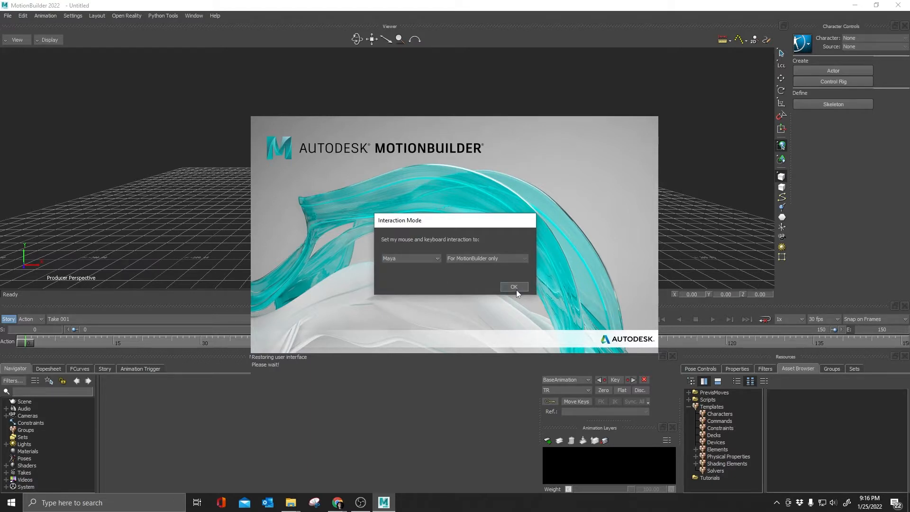
pyautogui.moveTo(518, 288)
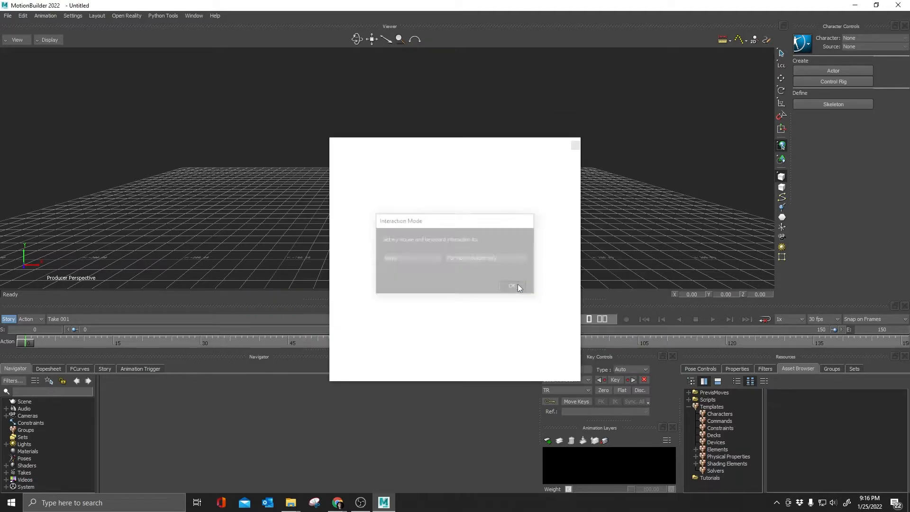
# - Confirm Maya mode, cancel the asset manager prompt and stop startup movies showing at launch
pyautogui.click(511, 286)
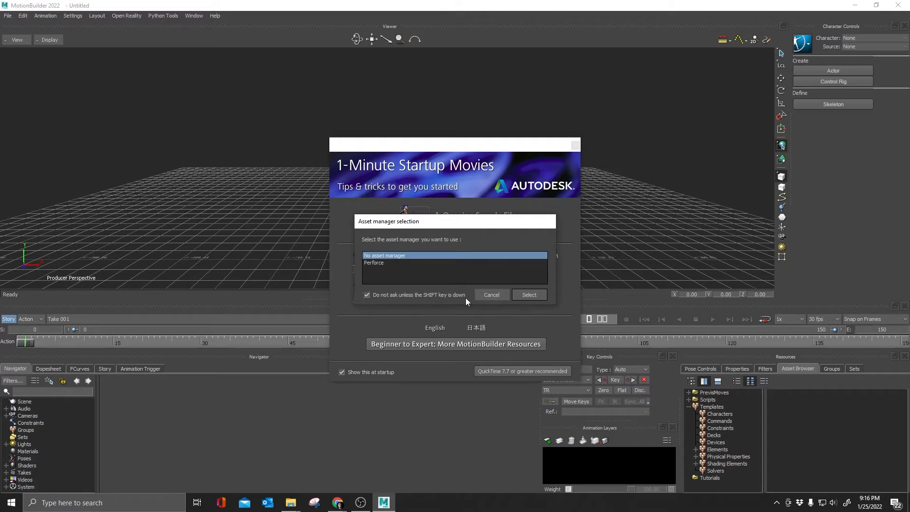
pyautogui.moveTo(461, 316)
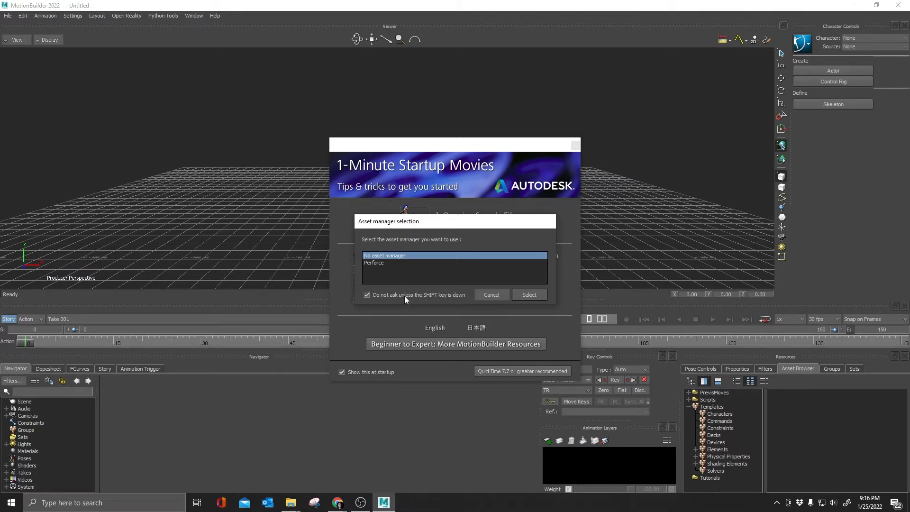
pyautogui.moveTo(409, 297)
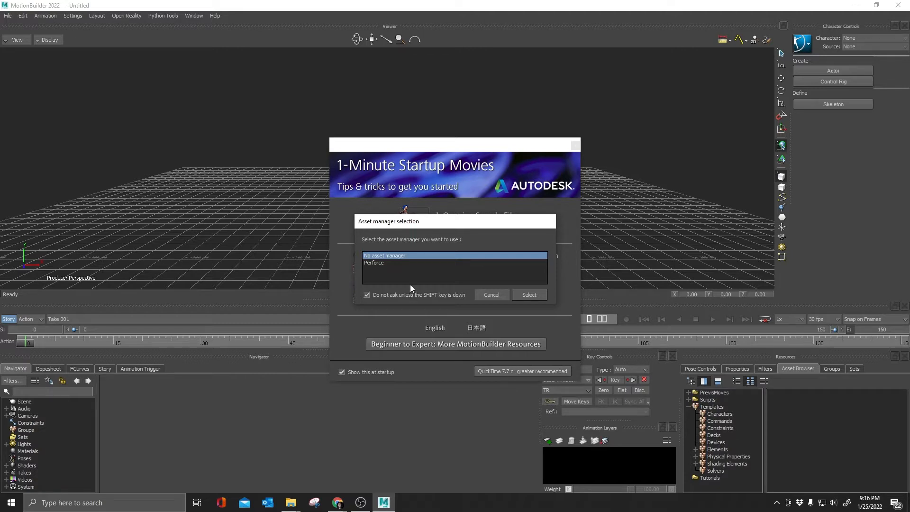
pyautogui.moveTo(385, 281)
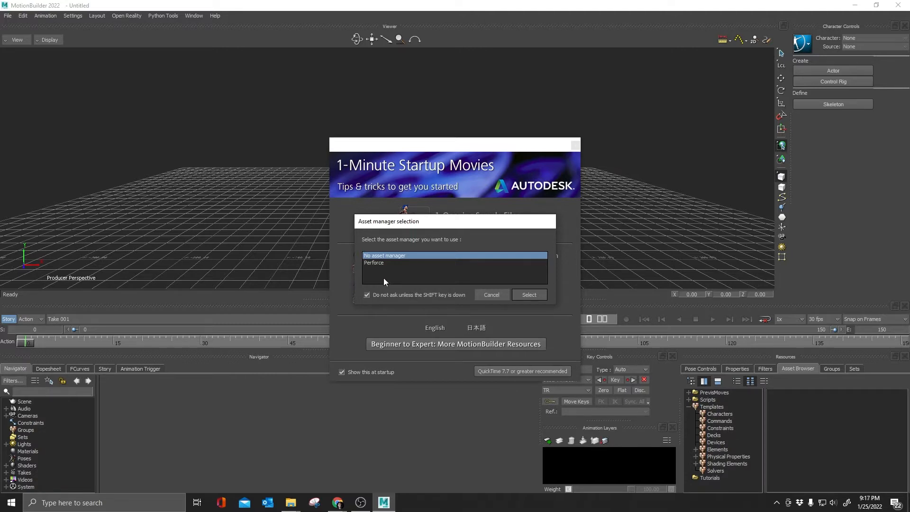
pyautogui.moveTo(421, 289)
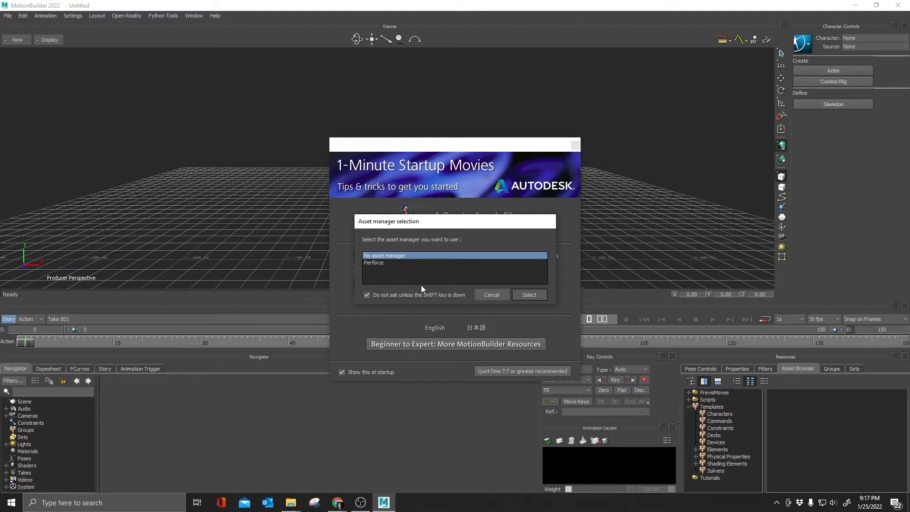
pyautogui.moveTo(382, 267)
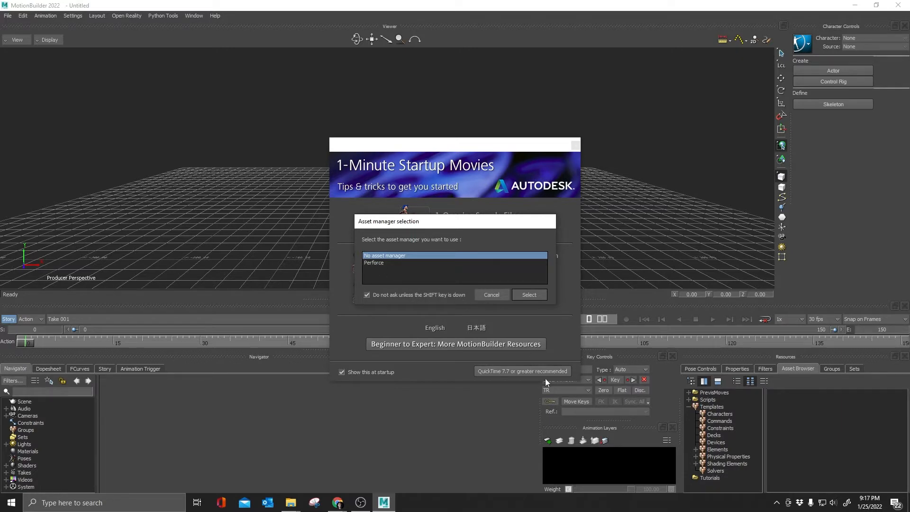
pyautogui.moveTo(491, 305)
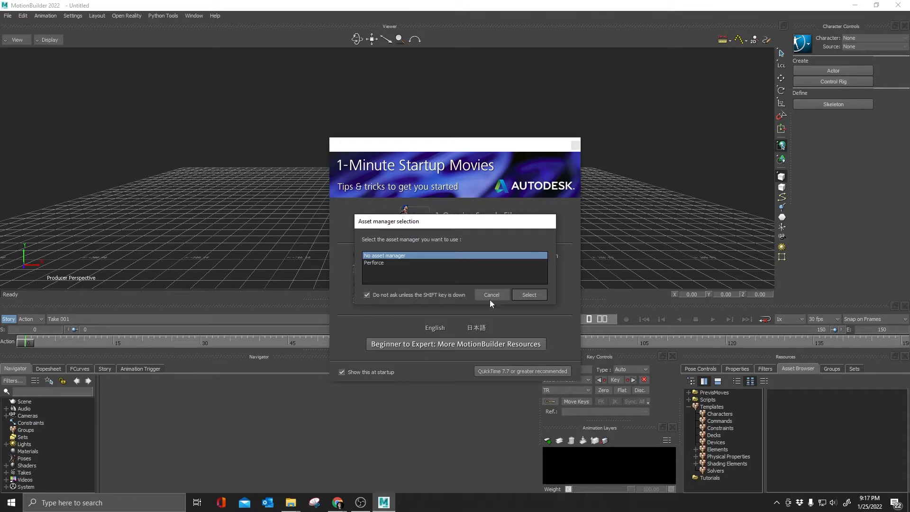
pyautogui.click(366, 294)
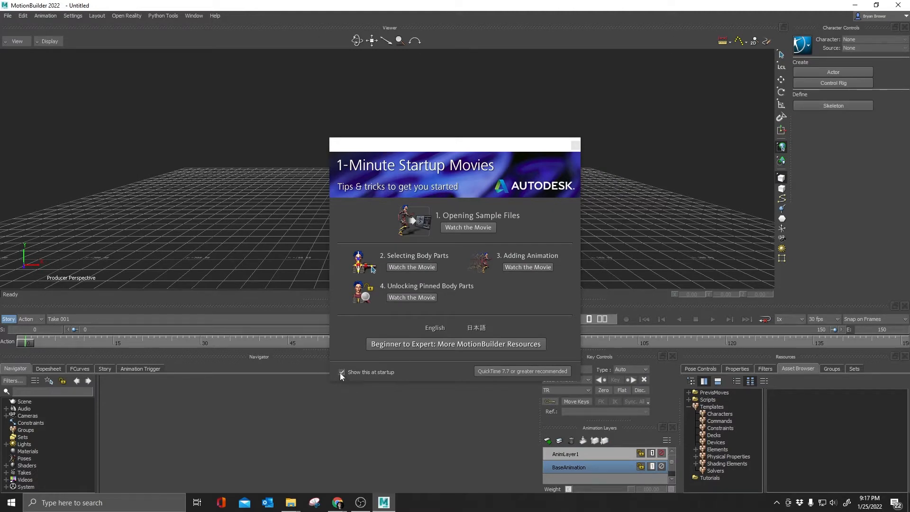
pyautogui.click(574, 144)
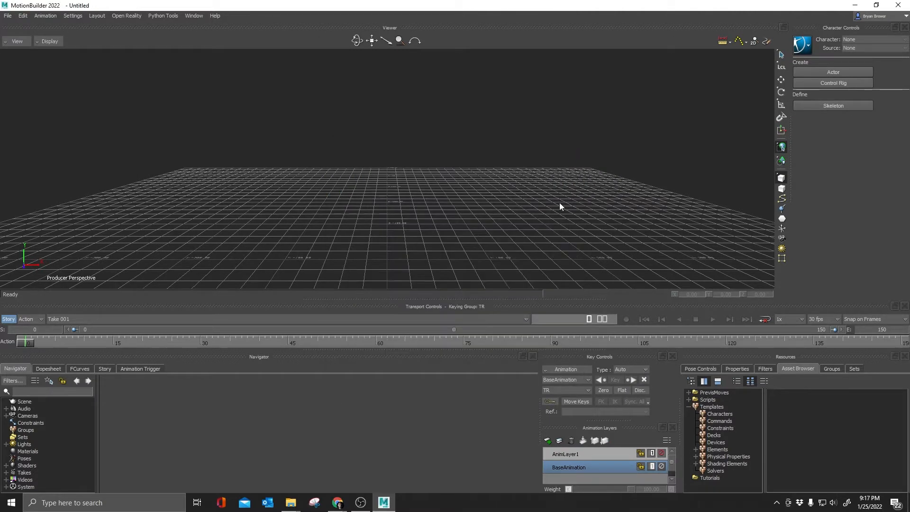
pyautogui.moveTo(146, 43)
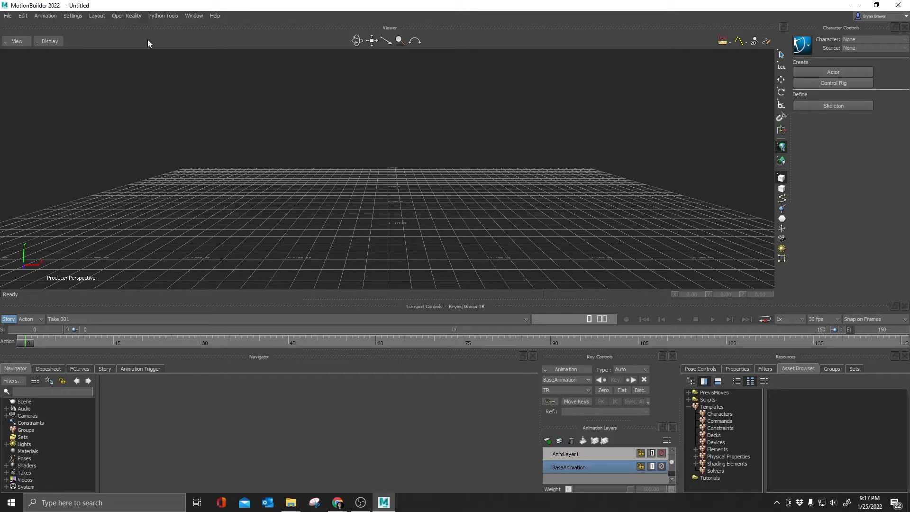
# - Bring up the Preferences window from Settings > Preferences
pyautogui.click(73, 15)
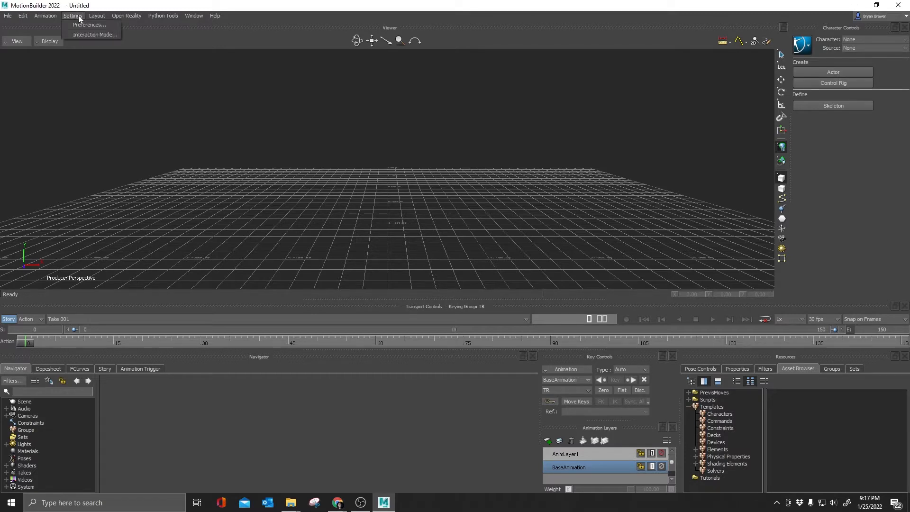
pyautogui.click(90, 24)
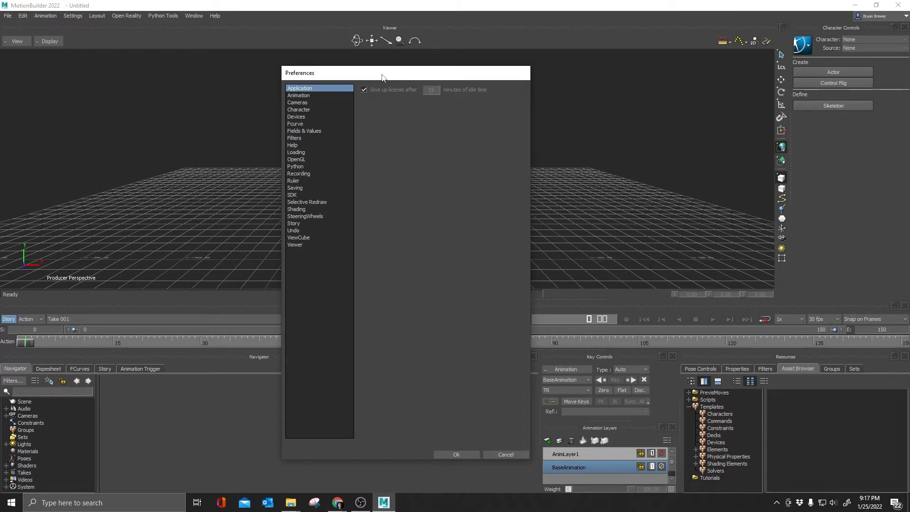
pyautogui.moveTo(379, 86)
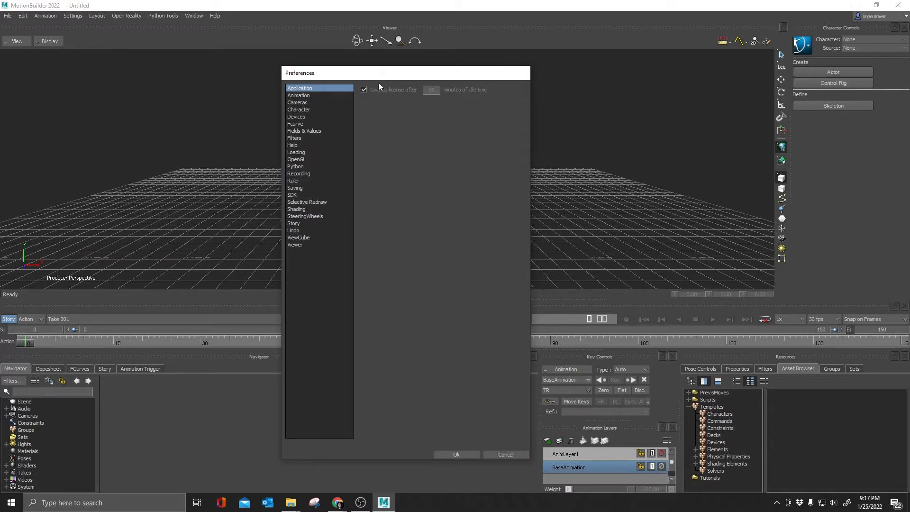
pyautogui.moveTo(262, 131)
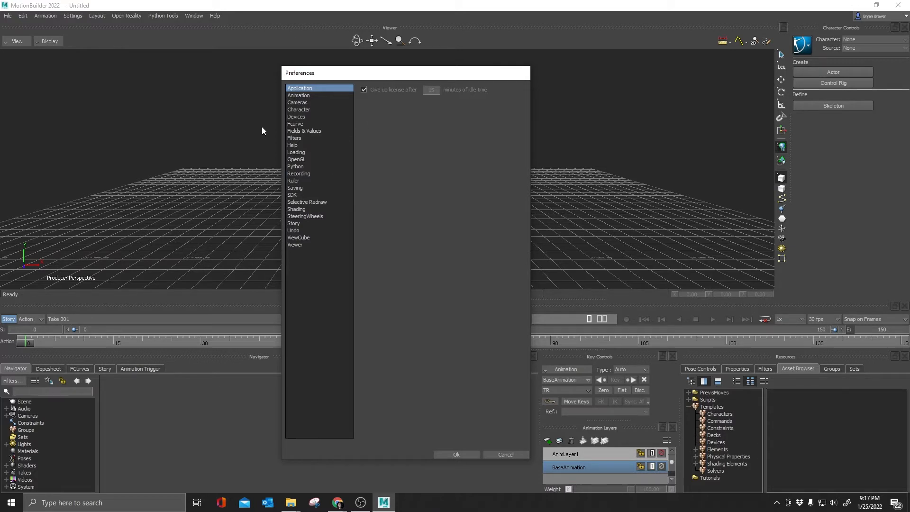
# - In Character preferences, keep MB Character Solver as the default solver
pyautogui.click(298, 110)
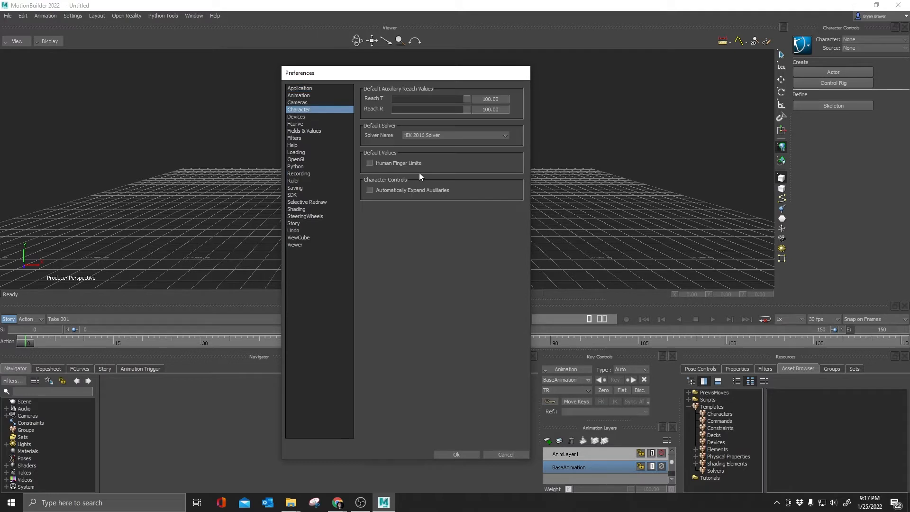
pyautogui.moveTo(400, 195)
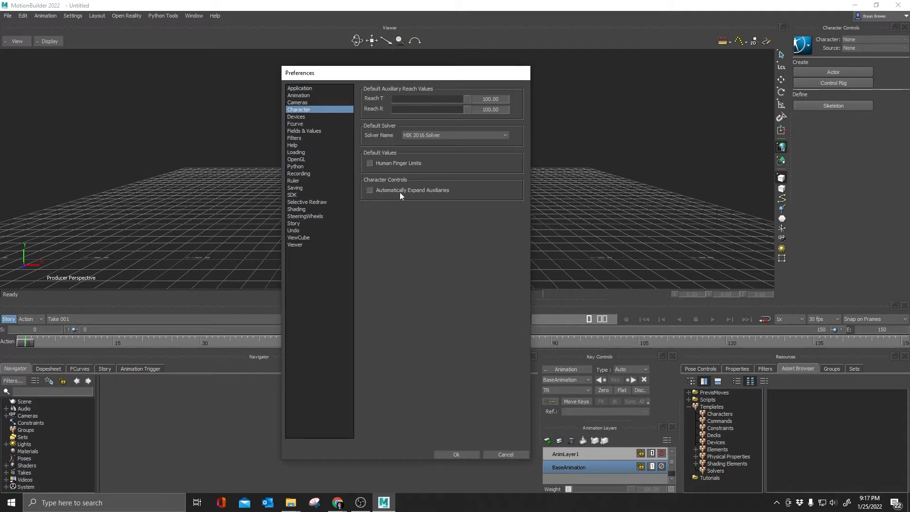
pyautogui.moveTo(446, 196)
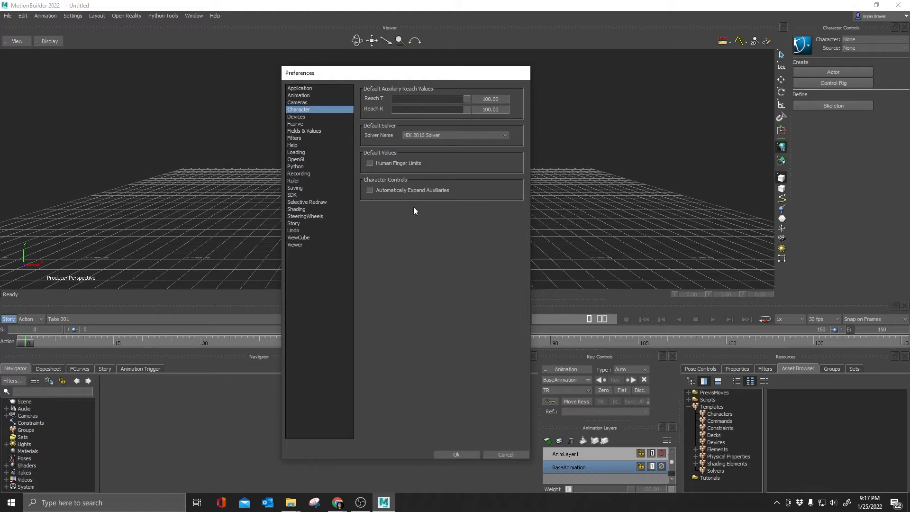
pyautogui.moveTo(339, 120)
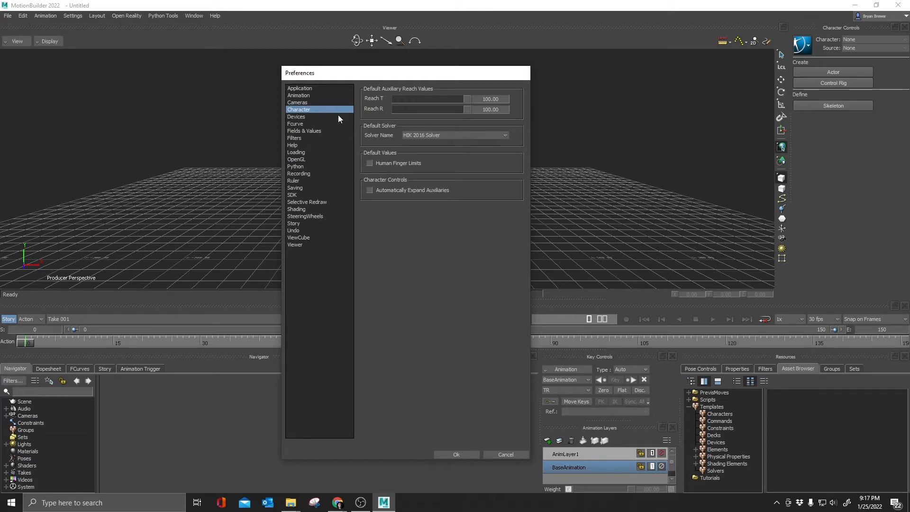
pyautogui.moveTo(389, 142)
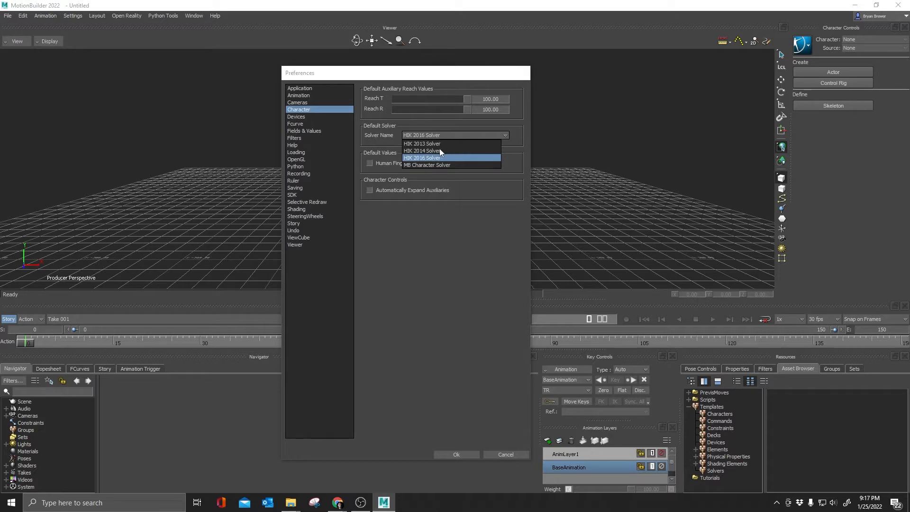
pyautogui.click(426, 165)
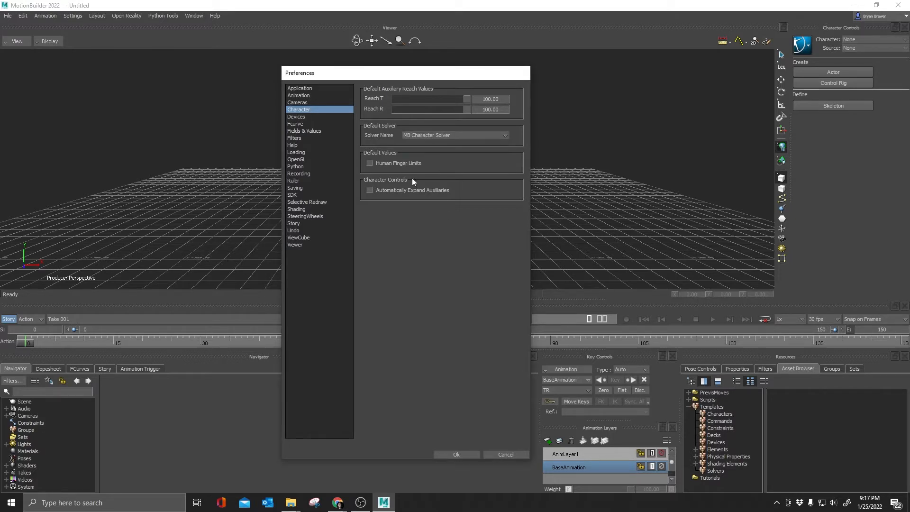
pyautogui.moveTo(443, 163)
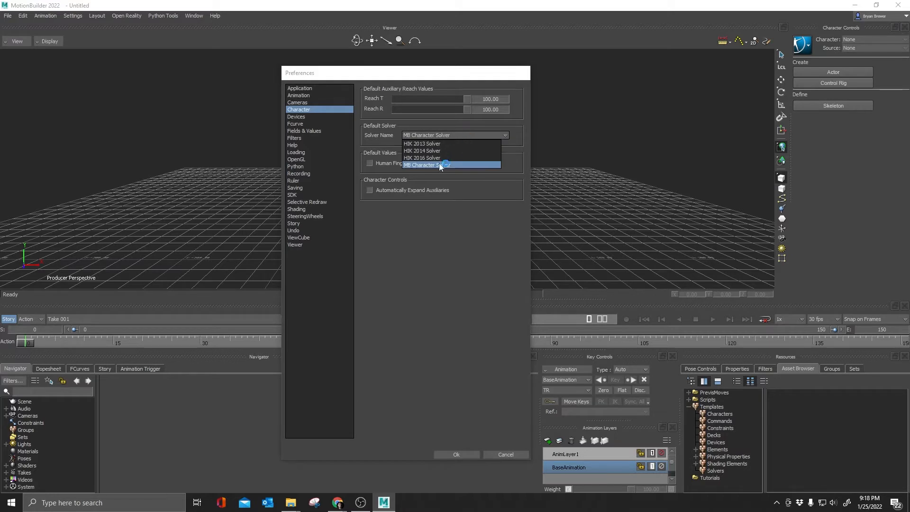
pyautogui.click(423, 157)
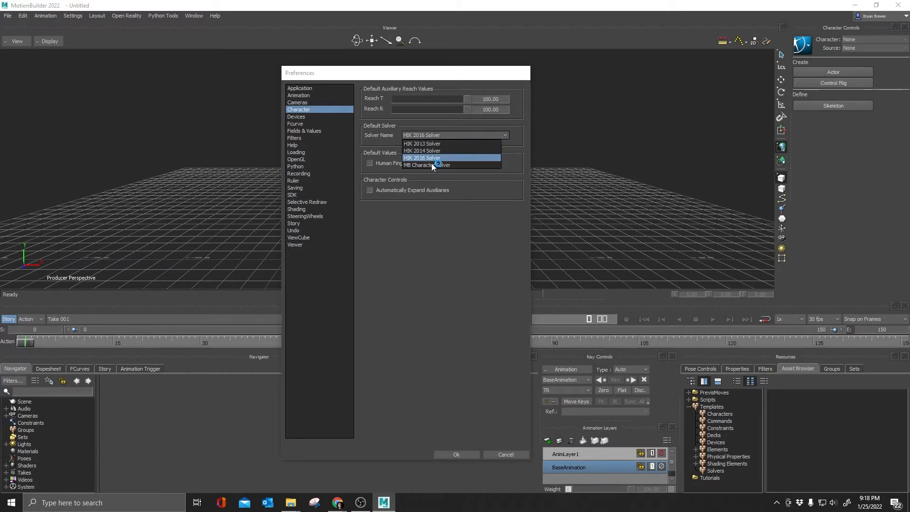
pyautogui.click(427, 165)
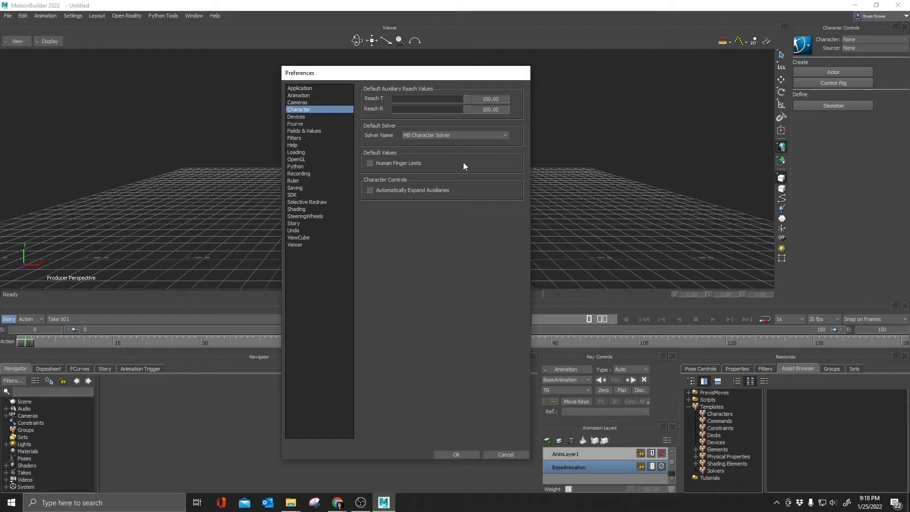
pyautogui.moveTo(481, 246)
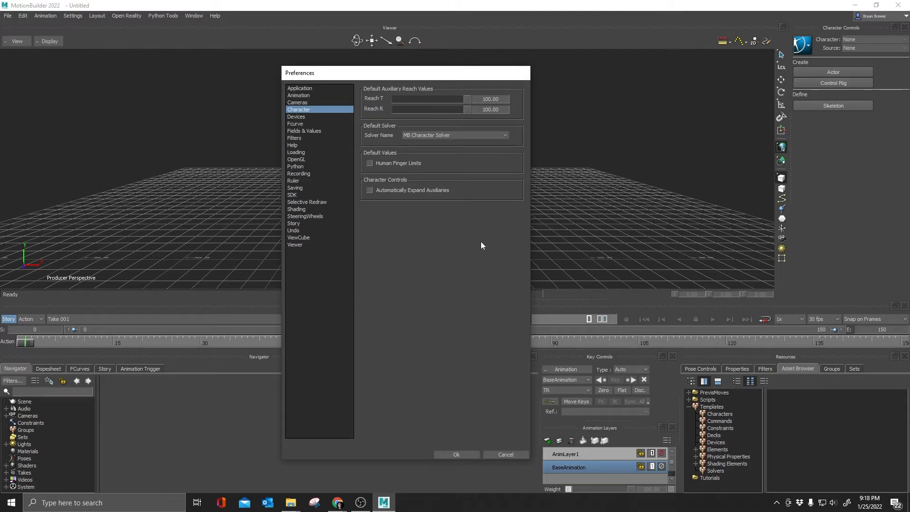
pyautogui.moveTo(477, 244)
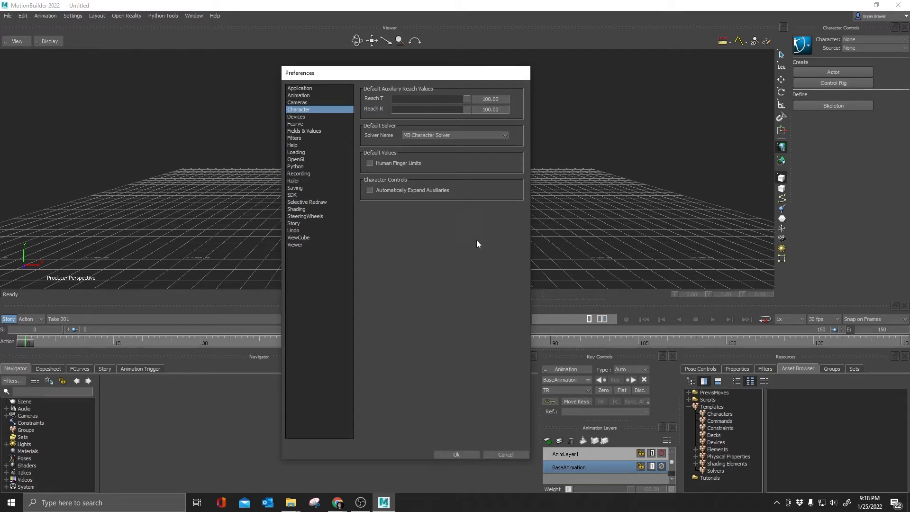
pyautogui.moveTo(477, 220)
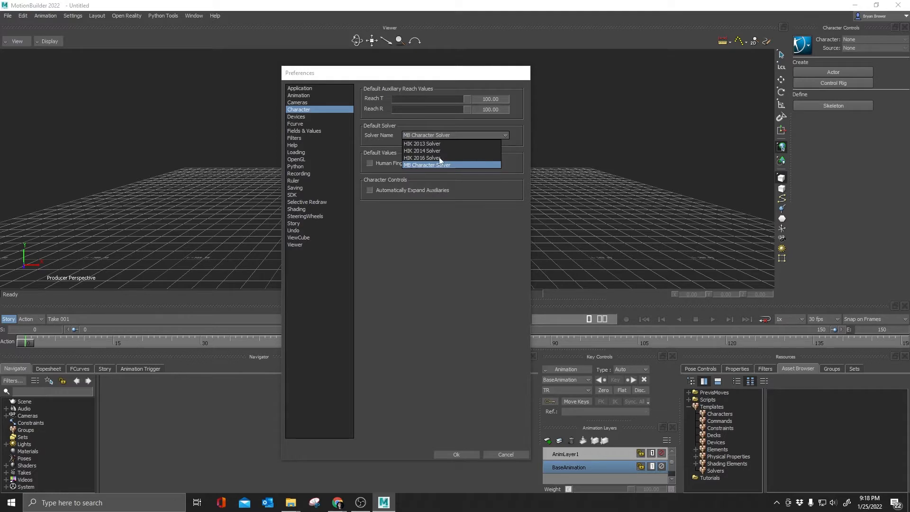
pyautogui.moveTo(438, 151)
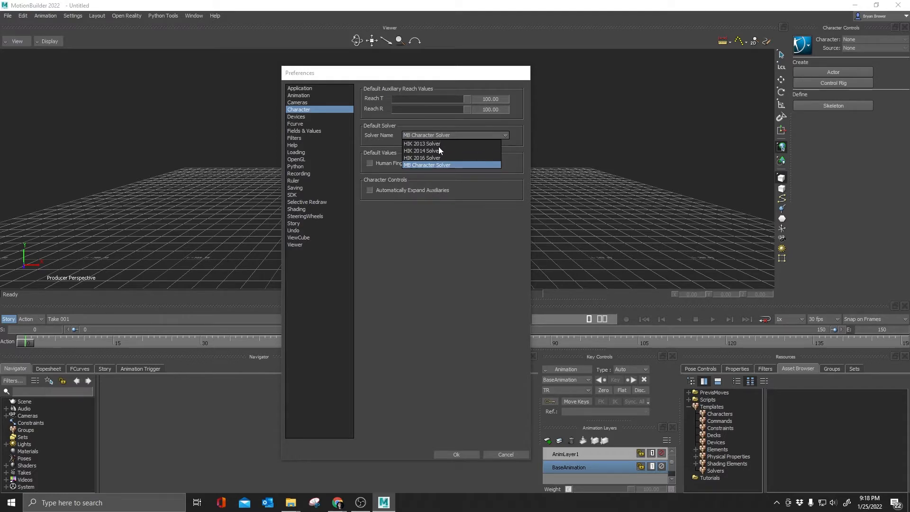
pyautogui.moveTo(403, 172)
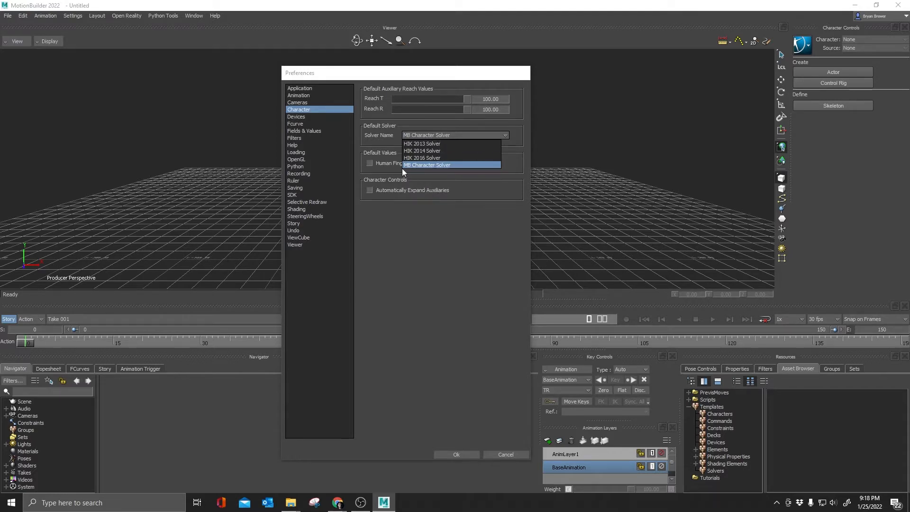
pyautogui.moveTo(428, 165)
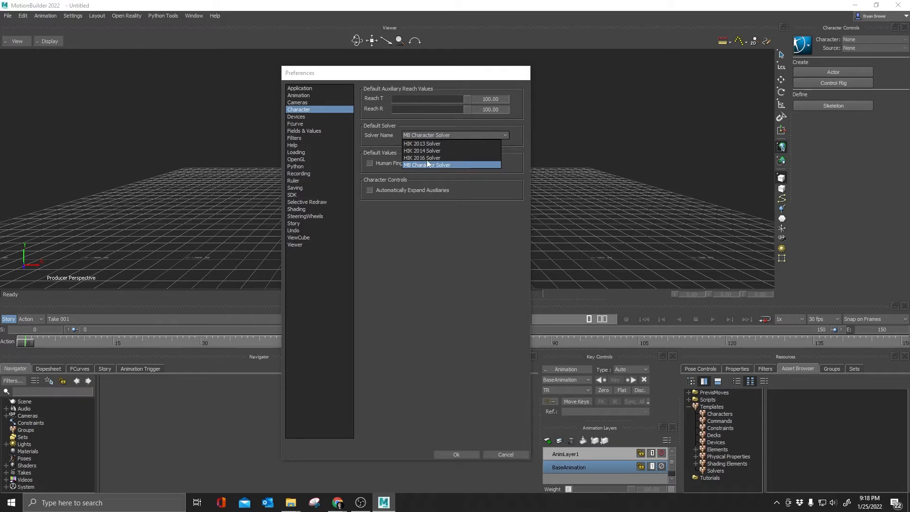
pyautogui.moveTo(440, 161)
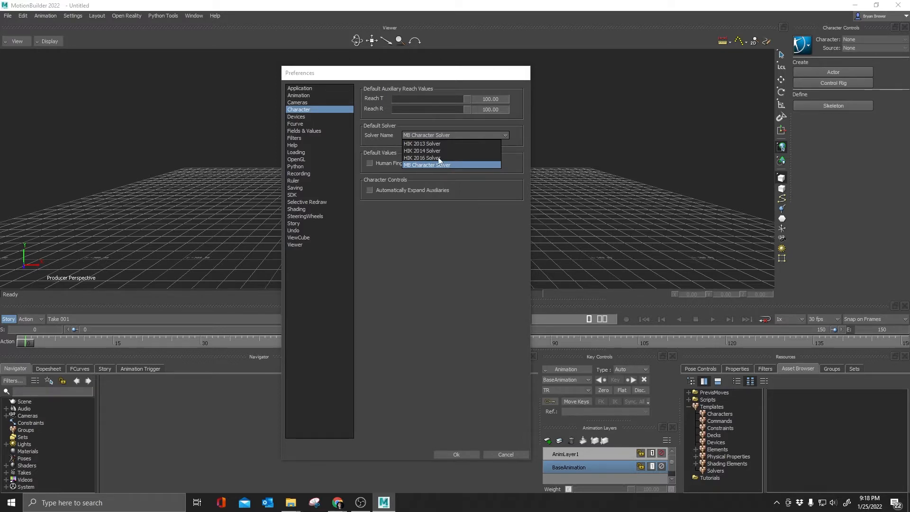
pyautogui.moveTo(442, 169)
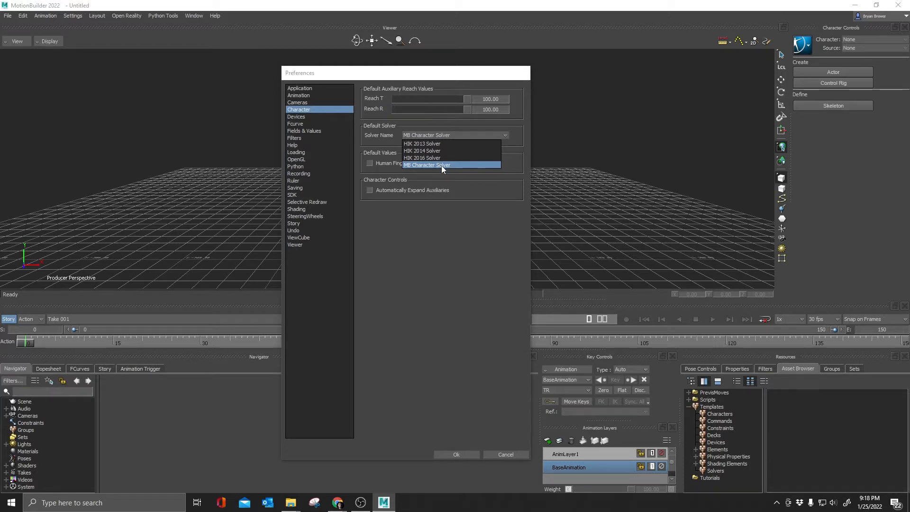
pyautogui.click(426, 165)
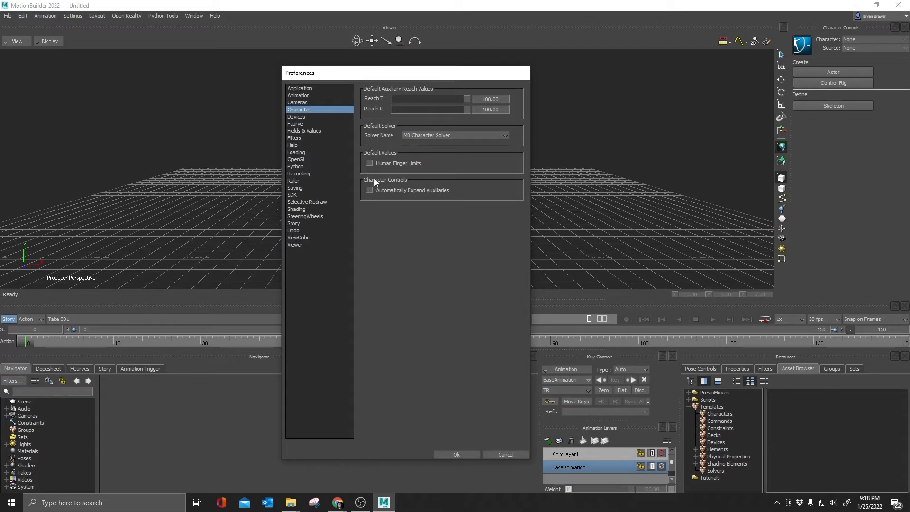
pyautogui.moveTo(405, 230)
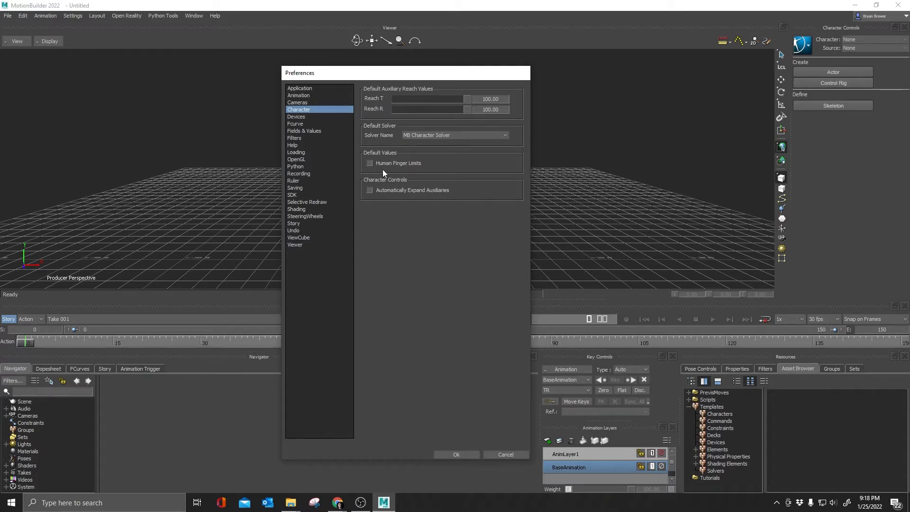
pyautogui.moveTo(405, 178)
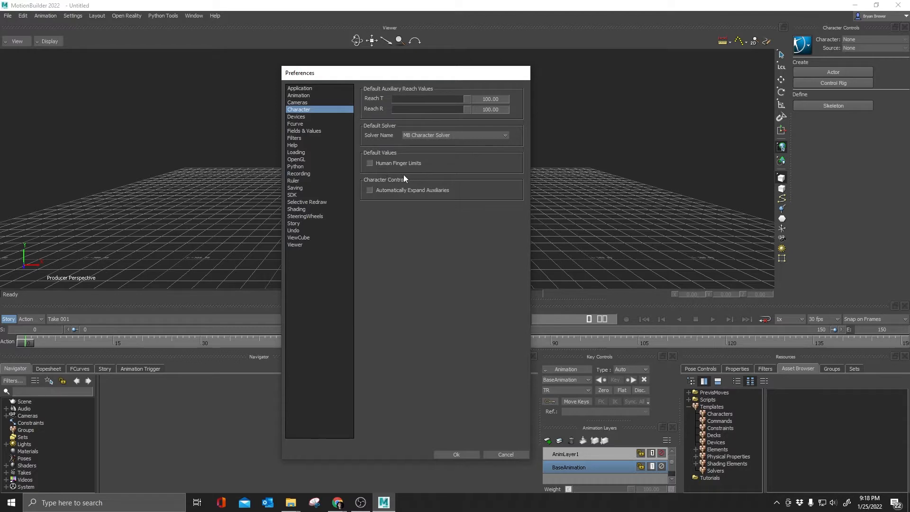
# - Leave Human Finger Limits off and turn on Automatically Expand Auxiliaries
pyautogui.click(370, 163)
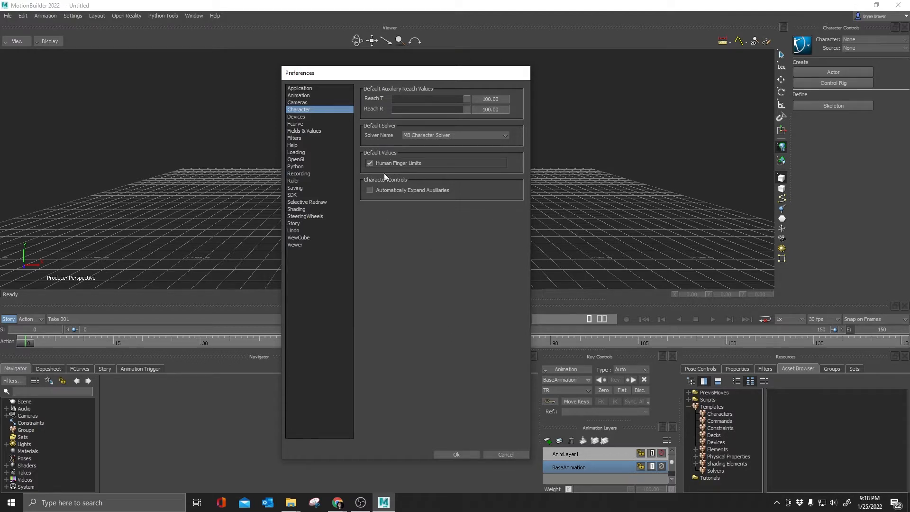
pyautogui.click(370, 163)
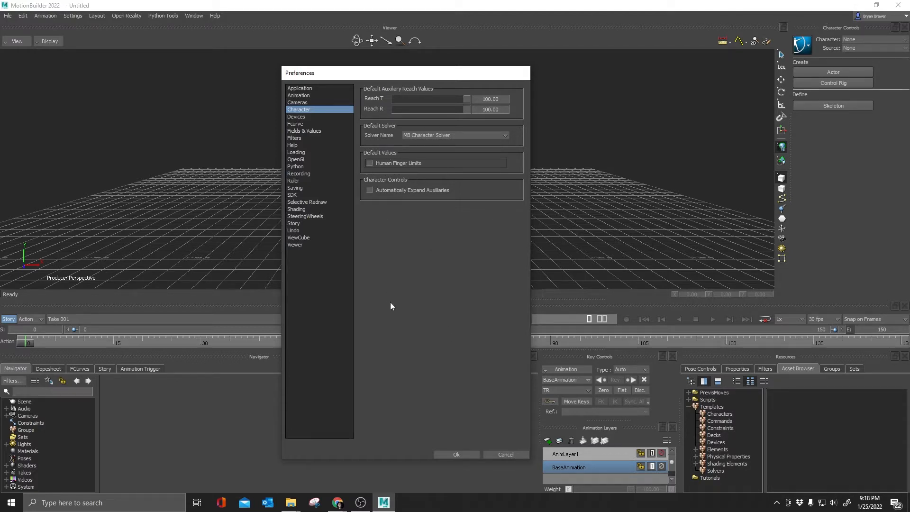
pyautogui.moveTo(368, 219)
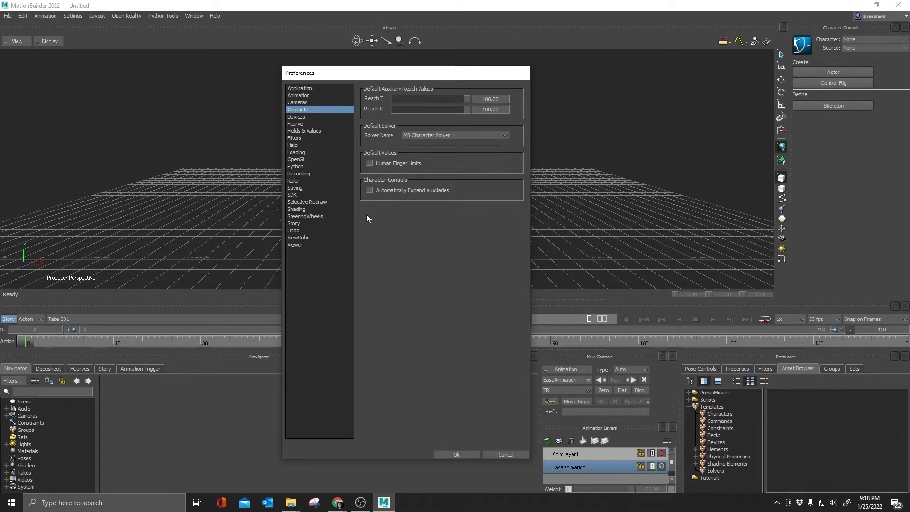
pyautogui.moveTo(411, 199)
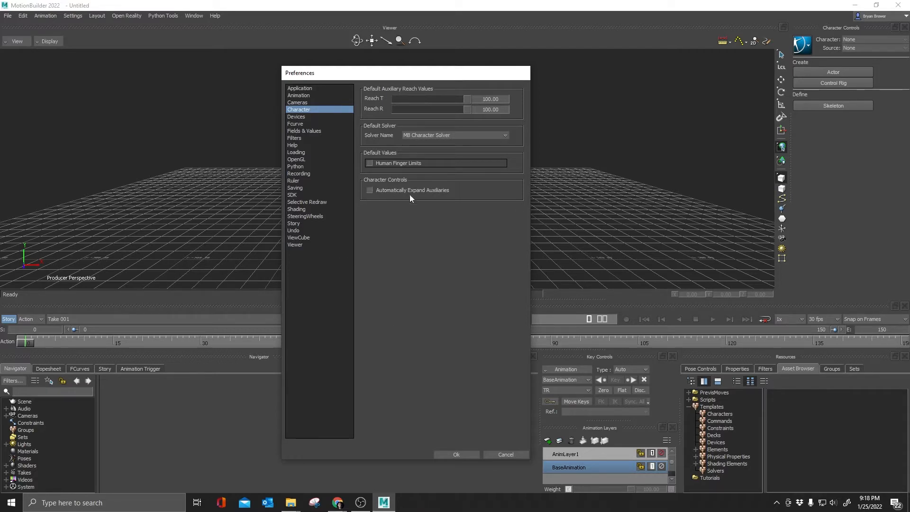
pyautogui.click(370, 189)
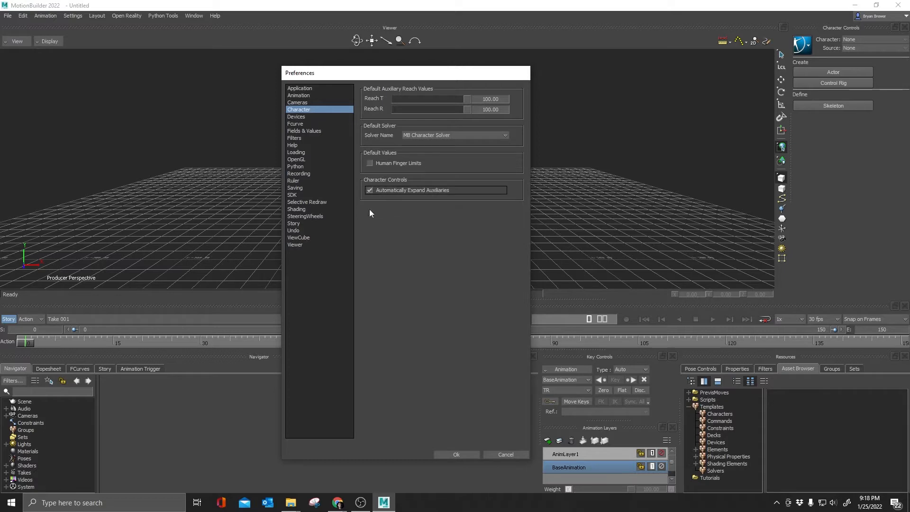
pyautogui.moveTo(315, 207)
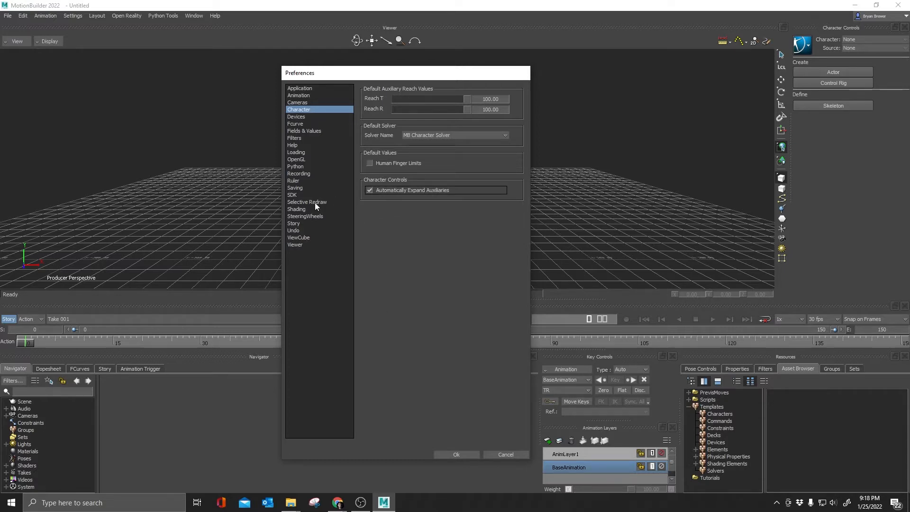
pyautogui.moveTo(359, 145)
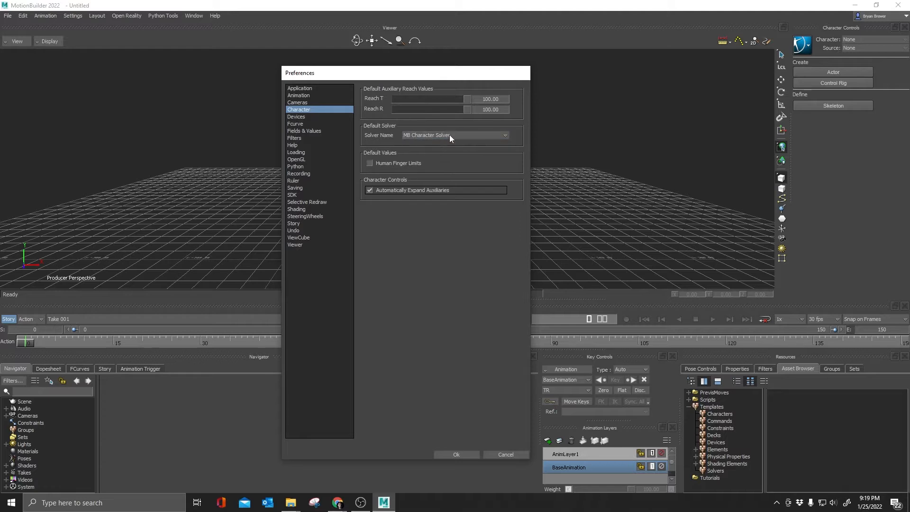
pyautogui.moveTo(464, 151)
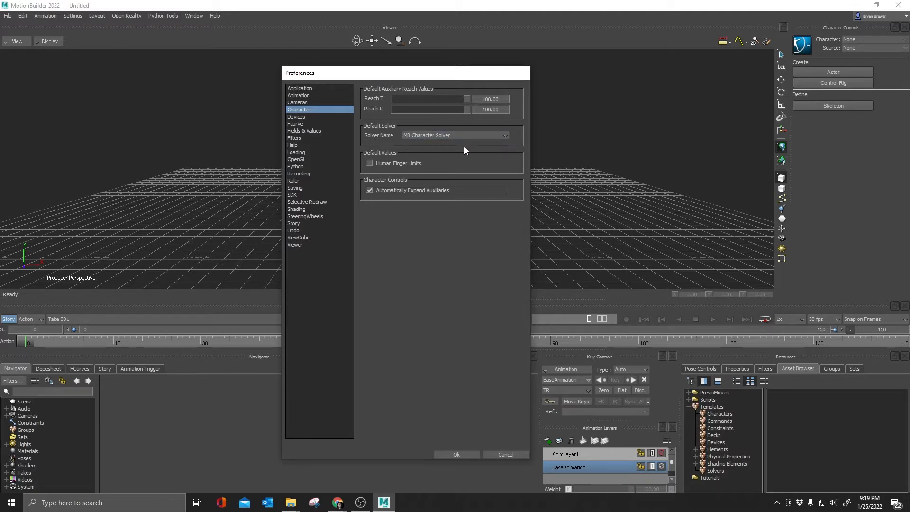
pyautogui.moveTo(793, 138)
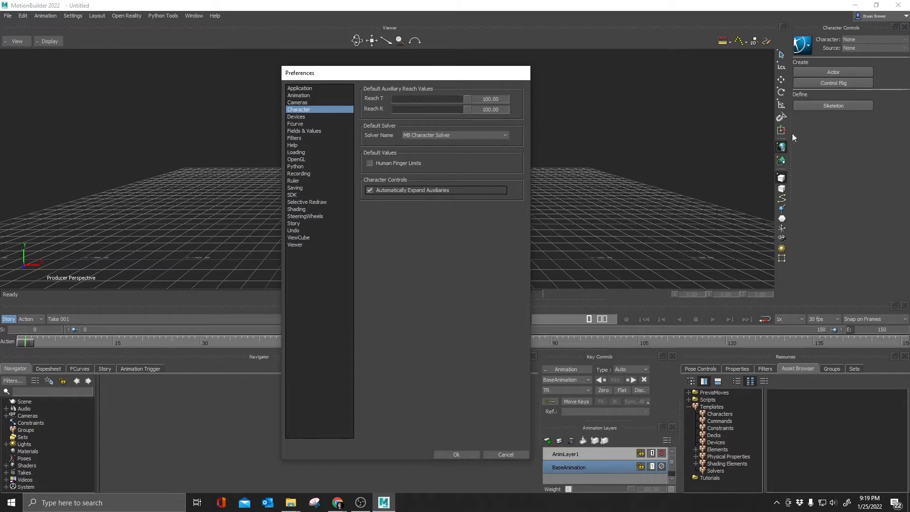
pyautogui.moveTo(343, 207)
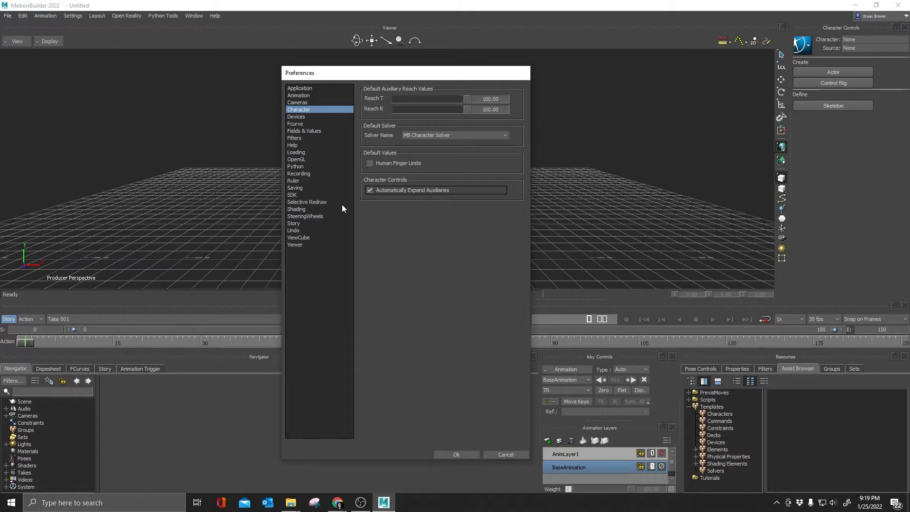
# - In Saving preferences, change incremental backups kept from 4 to 20
pyautogui.click(295, 186)
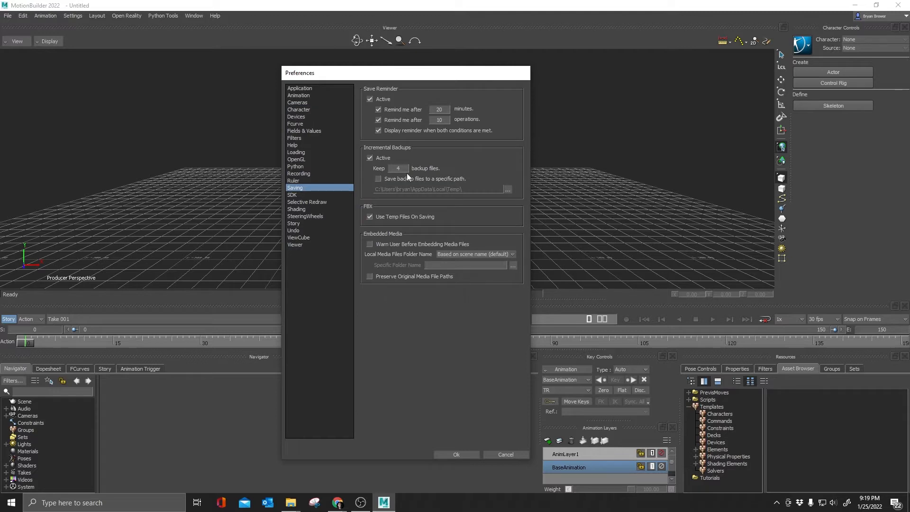
pyautogui.moveTo(402, 152)
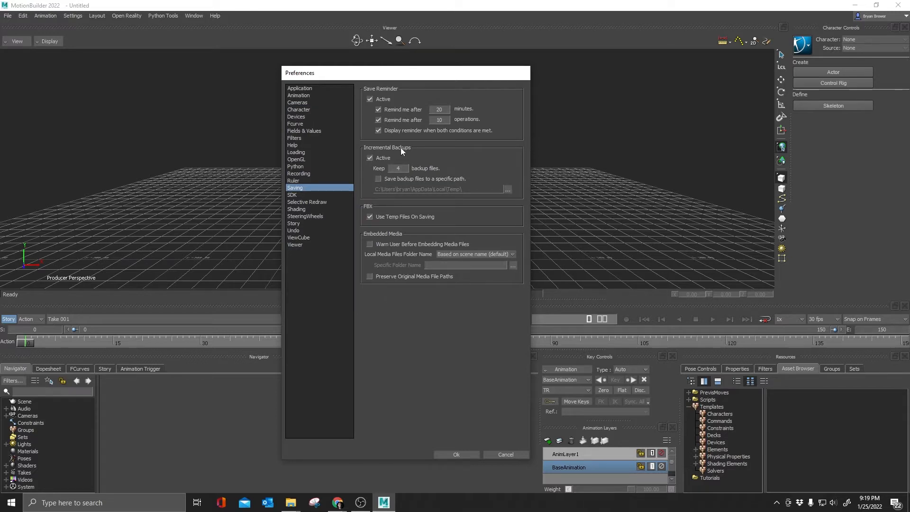
pyautogui.click(398, 169)
pyautogui.write('20')
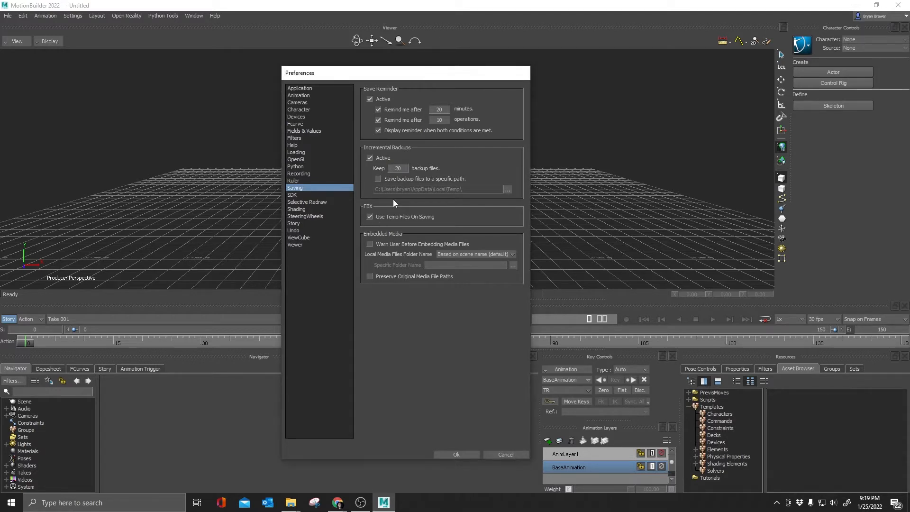
pyautogui.moveTo(394, 203)
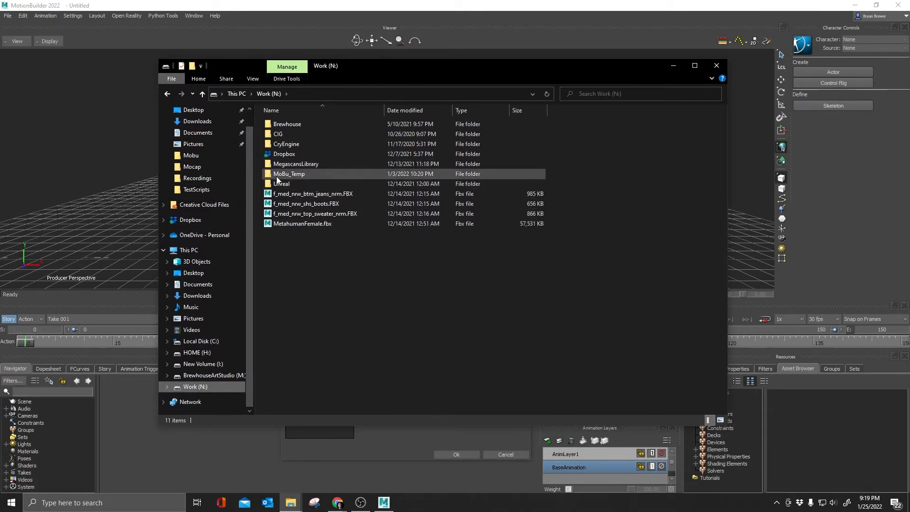
# - Browse into MoBu_Temp > 09_MessAngrObenInnenVari_002_03.bck to review its ten FBX backups
pyautogui.click(289, 174)
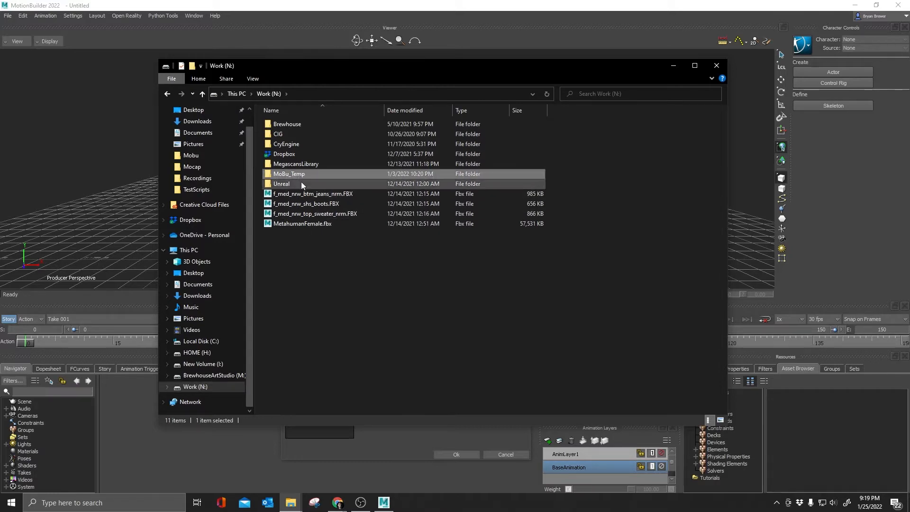
pyautogui.doubleClick(288, 173)
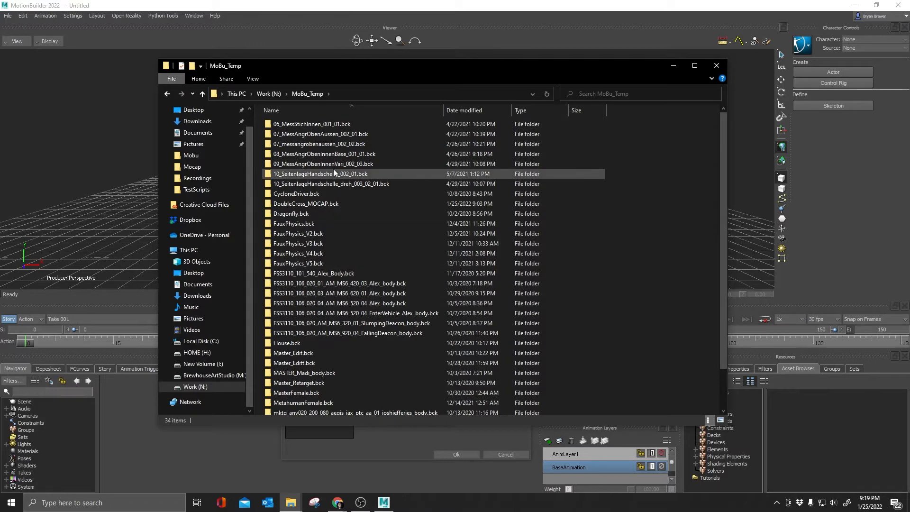
pyautogui.doubleClick(321, 163)
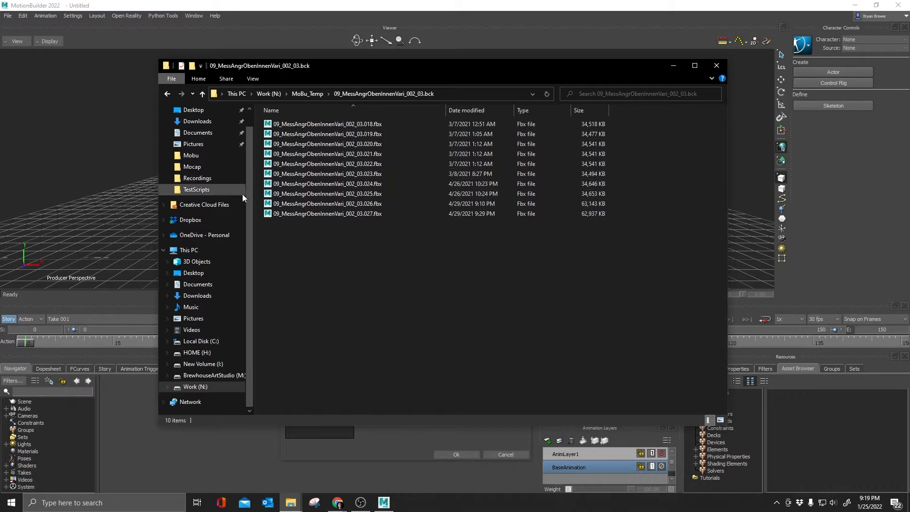
pyautogui.moveTo(716, 66)
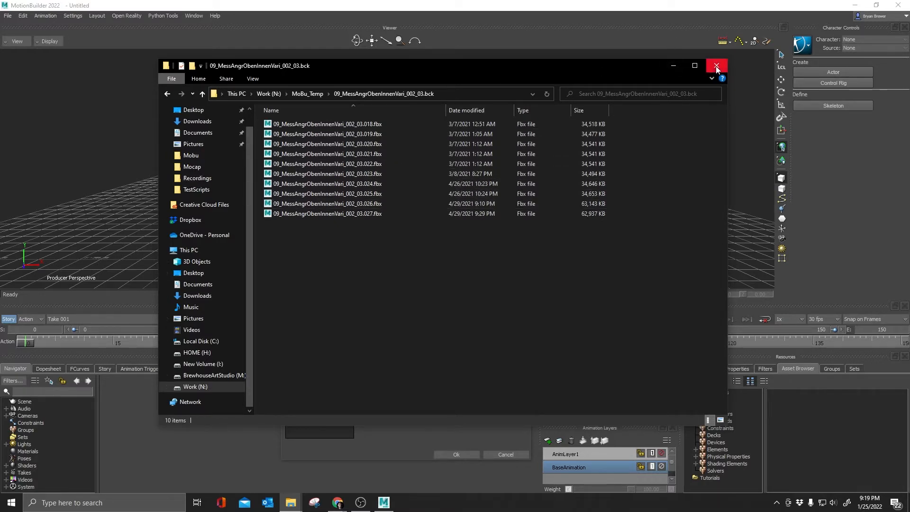
pyautogui.moveTo(673, 64)
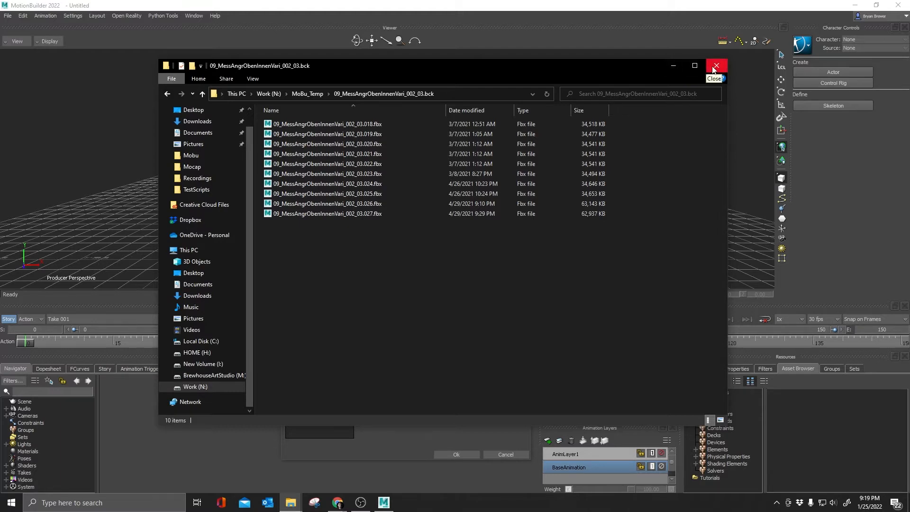
pyautogui.moveTo(680, 56)
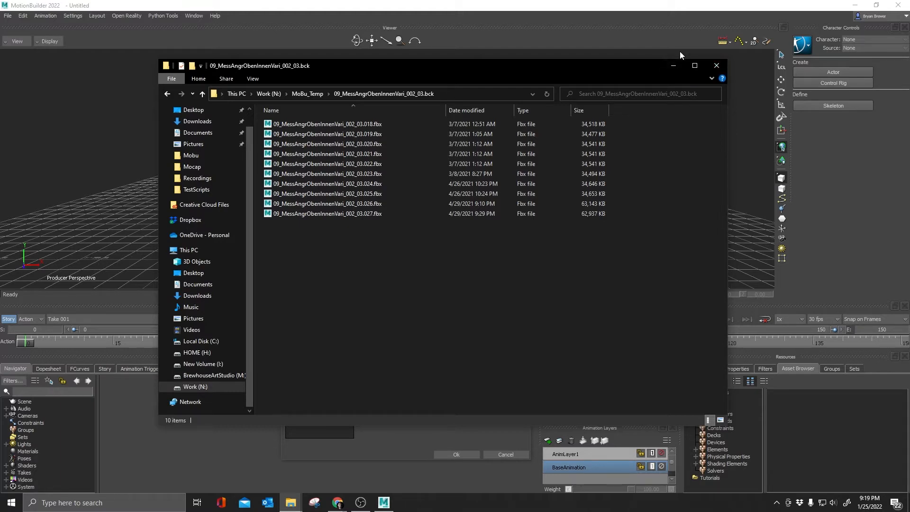
pyautogui.moveTo(611, 76)
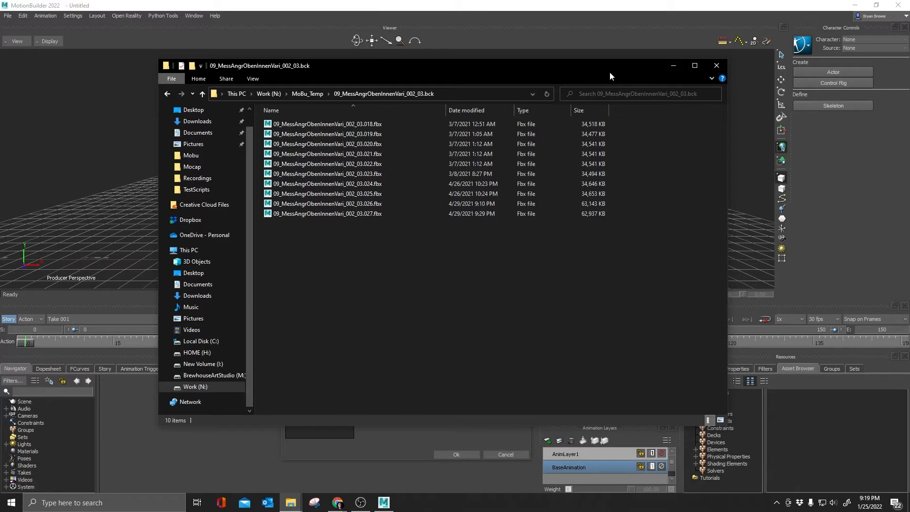
pyautogui.moveTo(716, 66)
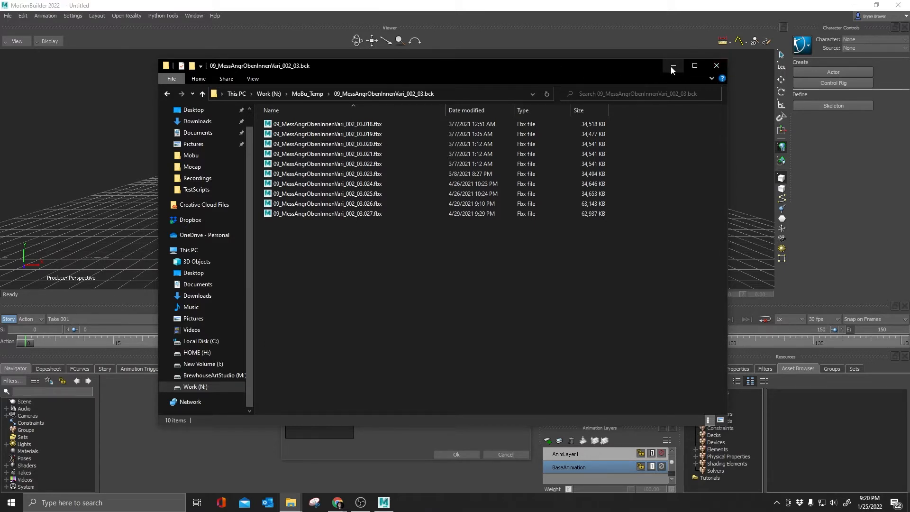
pyautogui.moveTo(639, 70)
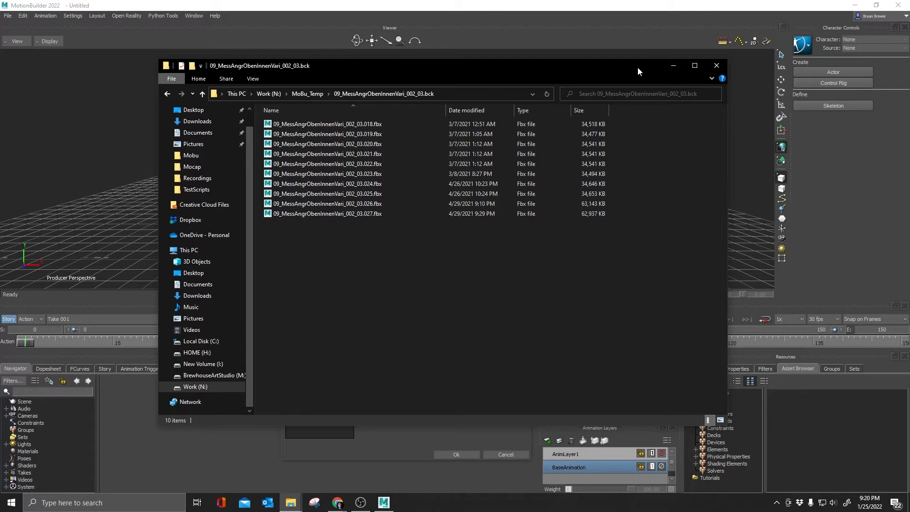
pyautogui.moveTo(717, 65)
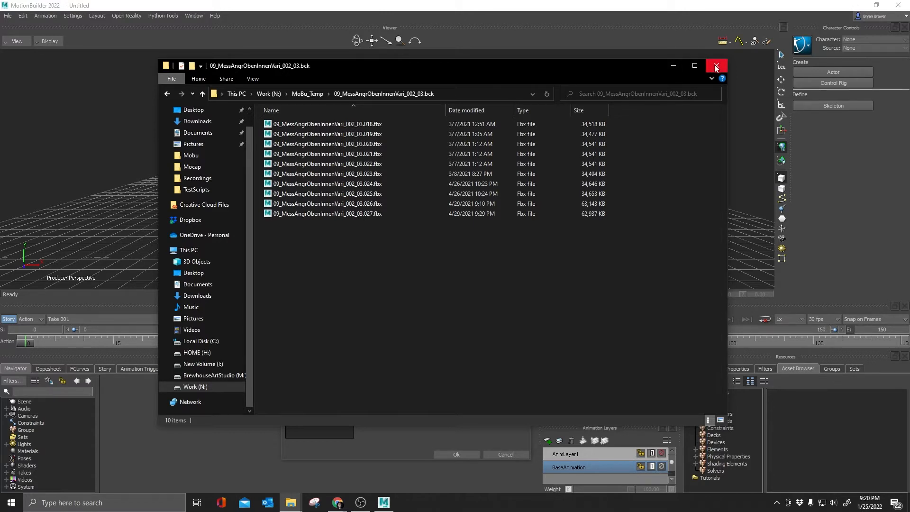
pyautogui.moveTo(627, 71)
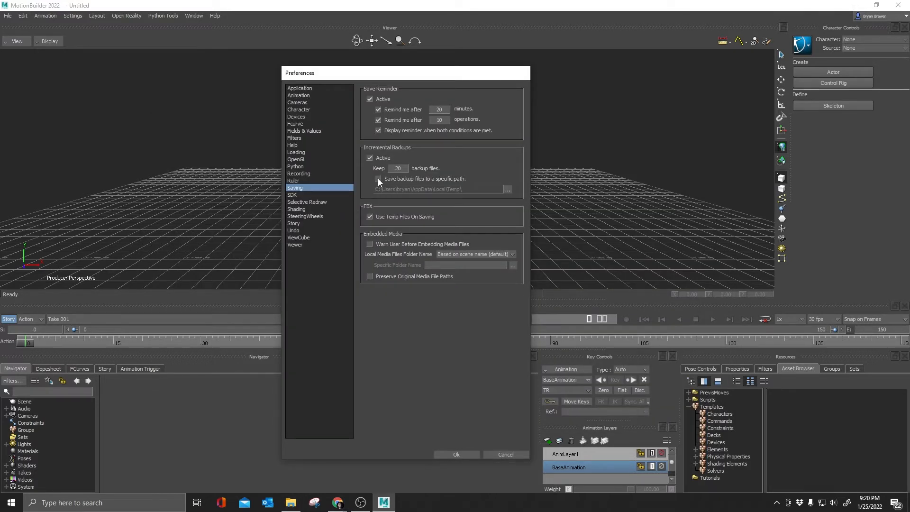
# - Save backup files to the specific path N:\MoBu_Temp on the Work drive
pyautogui.click(370, 178)
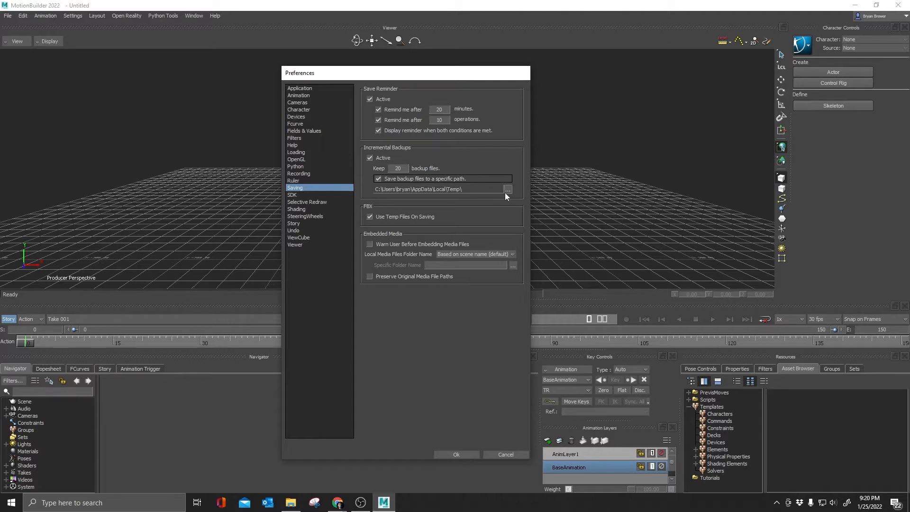
pyautogui.click(507, 189)
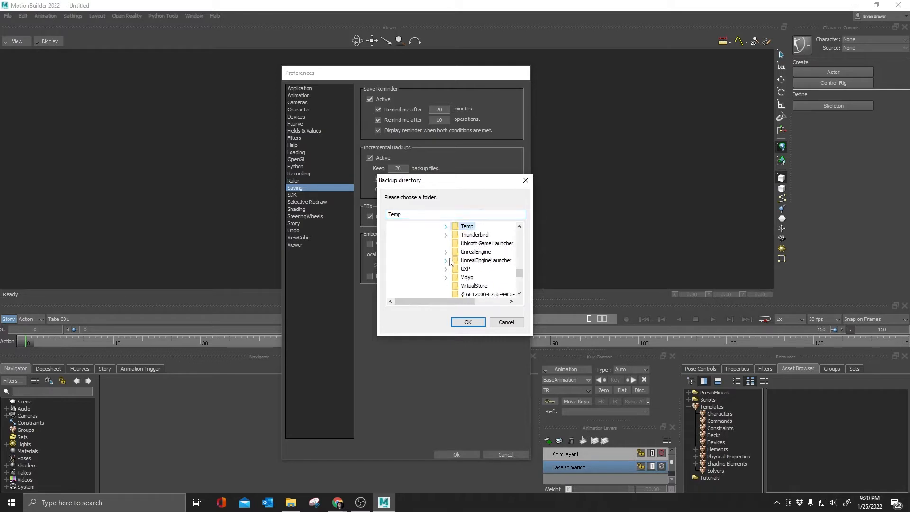
pyautogui.scroll(-3)
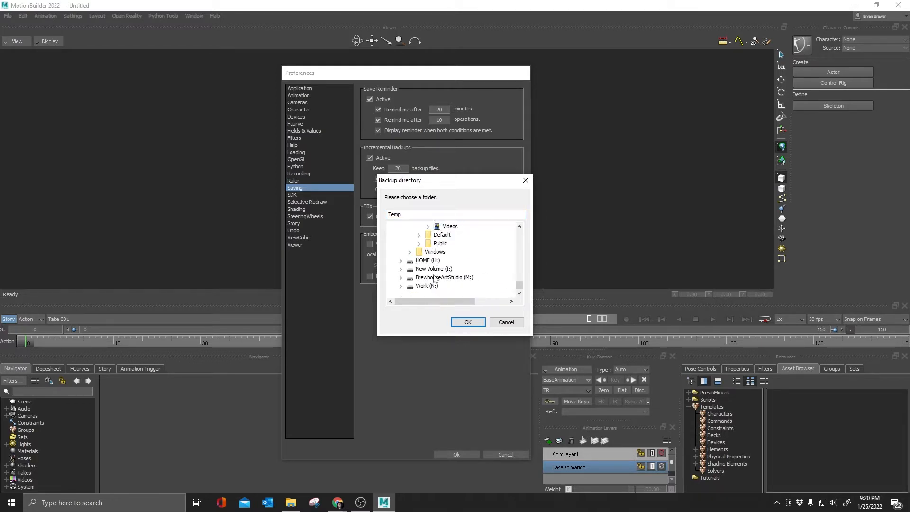
pyautogui.click(401, 286)
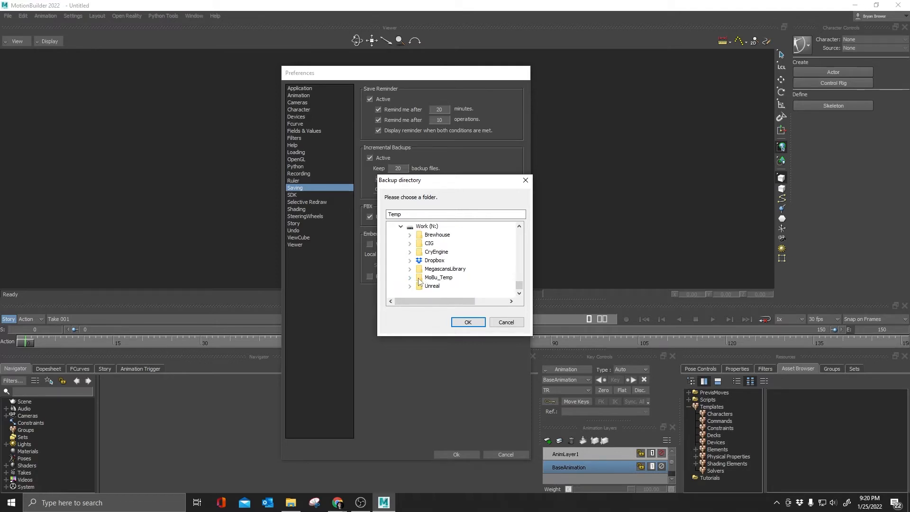
pyautogui.click(468, 322)
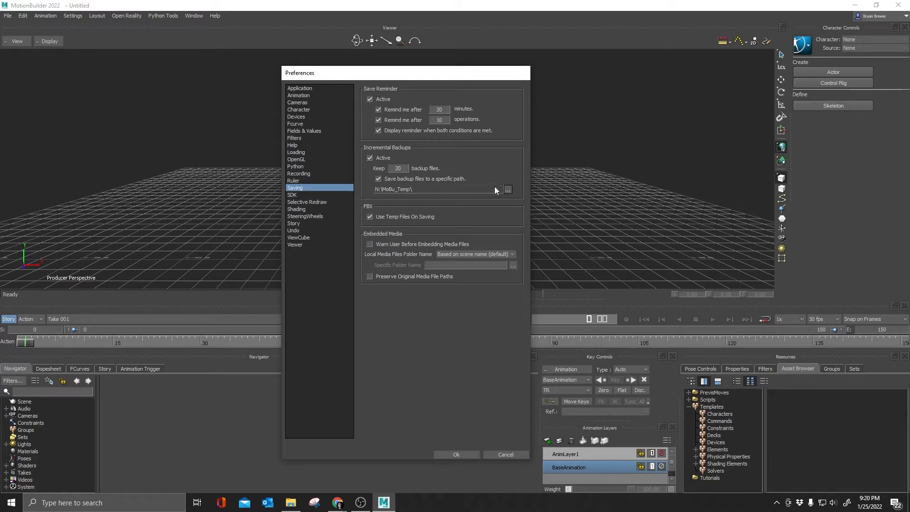
pyautogui.moveTo(426, 223)
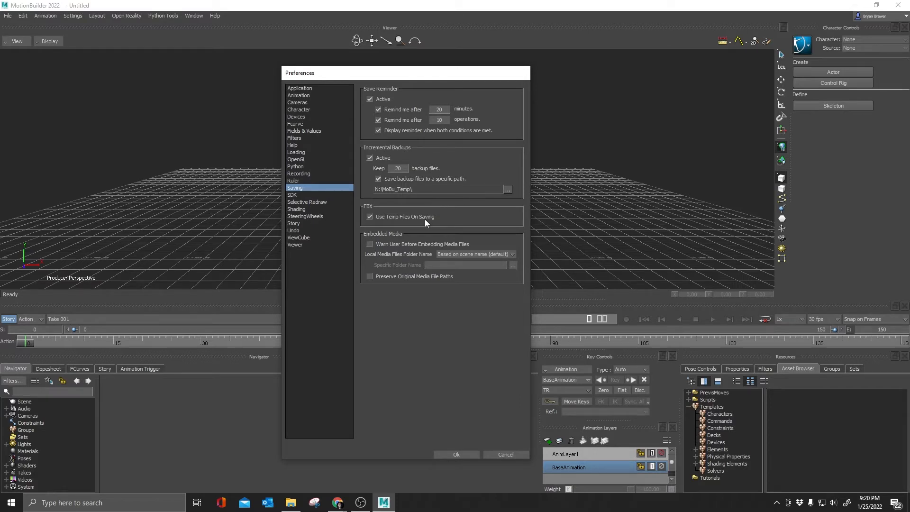
pyautogui.moveTo(402, 225)
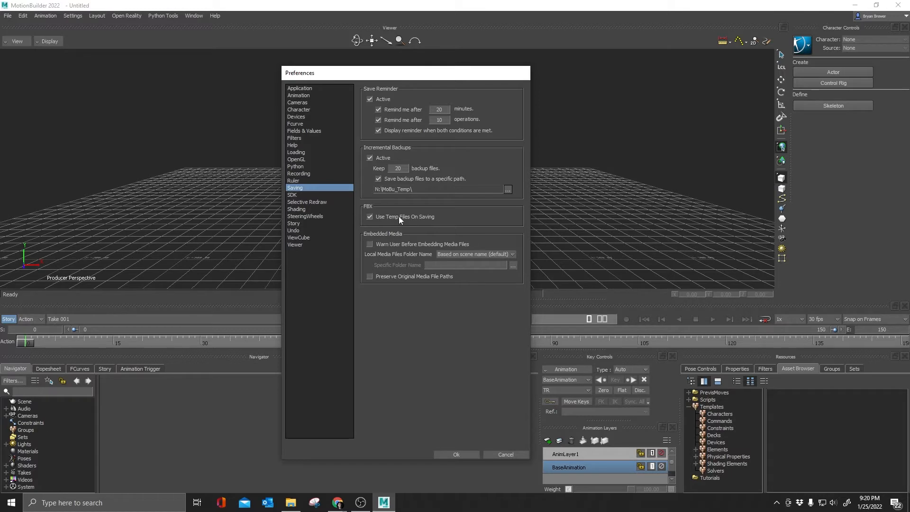
pyautogui.moveTo(411, 336)
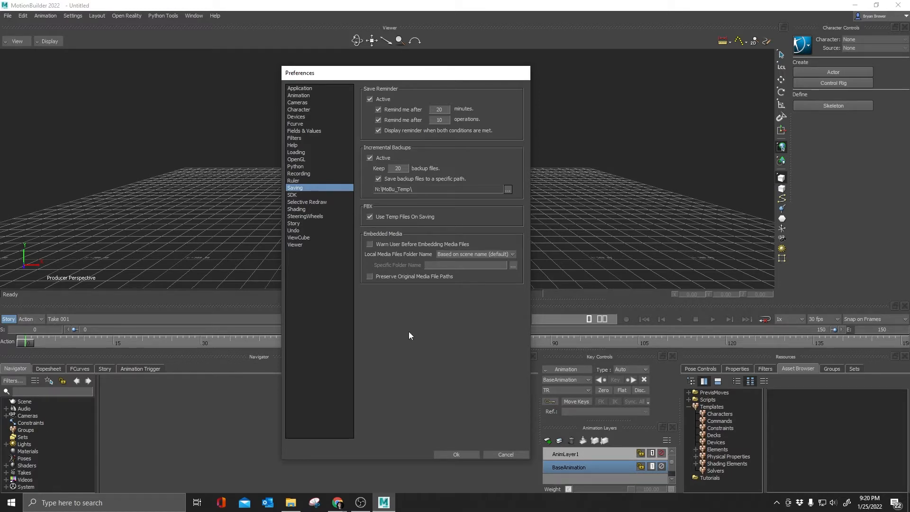
pyautogui.moveTo(411, 307)
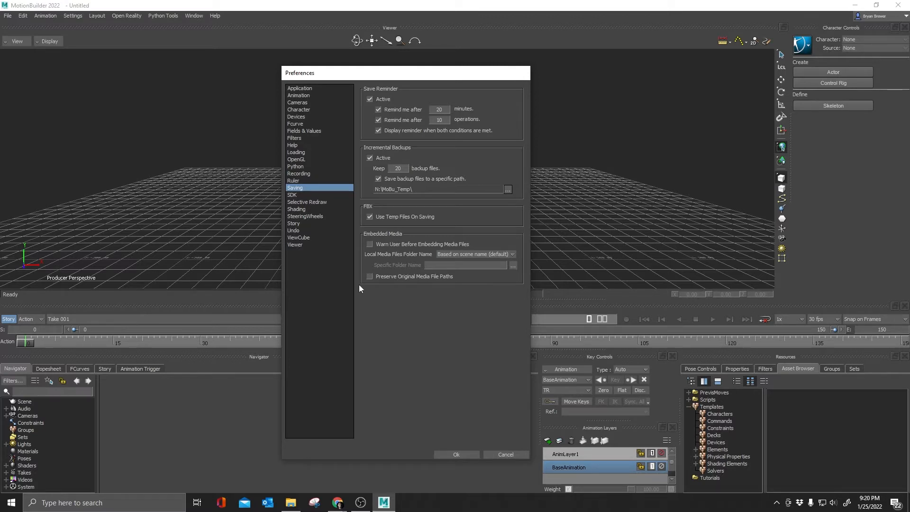
pyautogui.moveTo(297, 227)
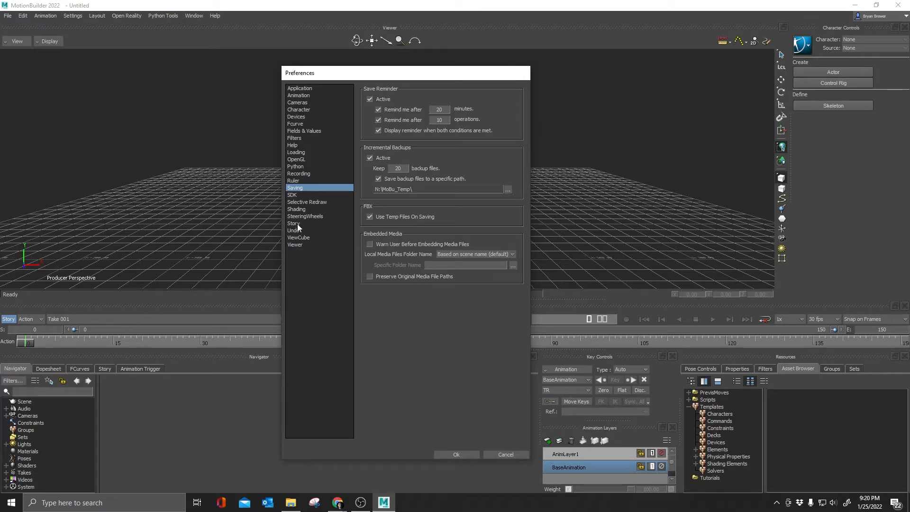
# - Select Character Animation Track in Story preferences and apply all changes with OK
pyautogui.click(294, 223)
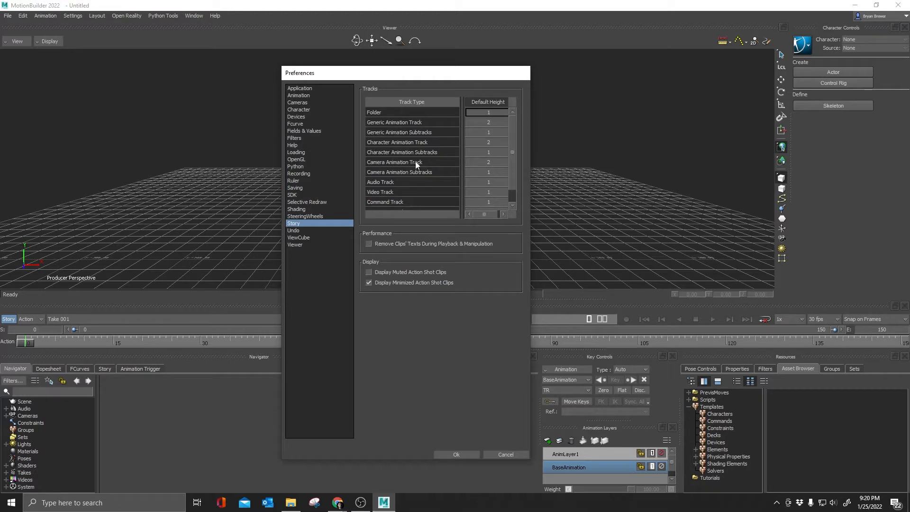
pyautogui.moveTo(520, 137)
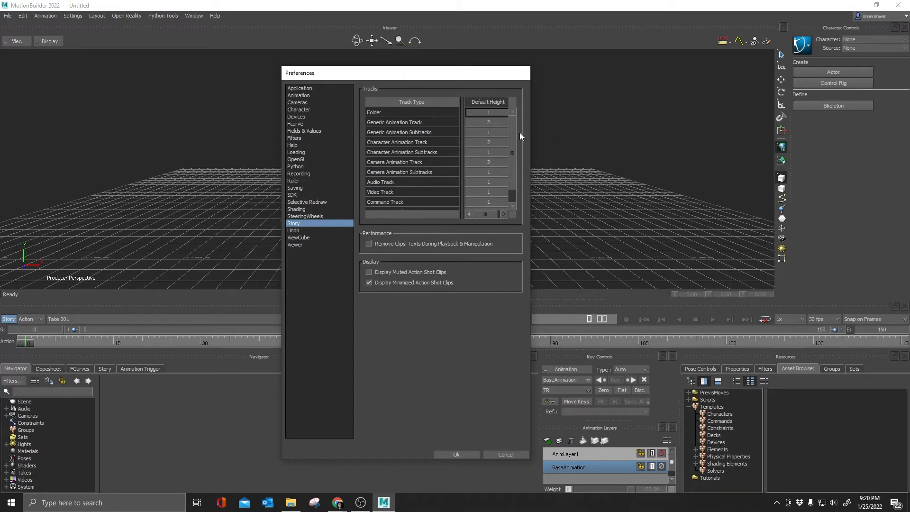
pyautogui.moveTo(351, 173)
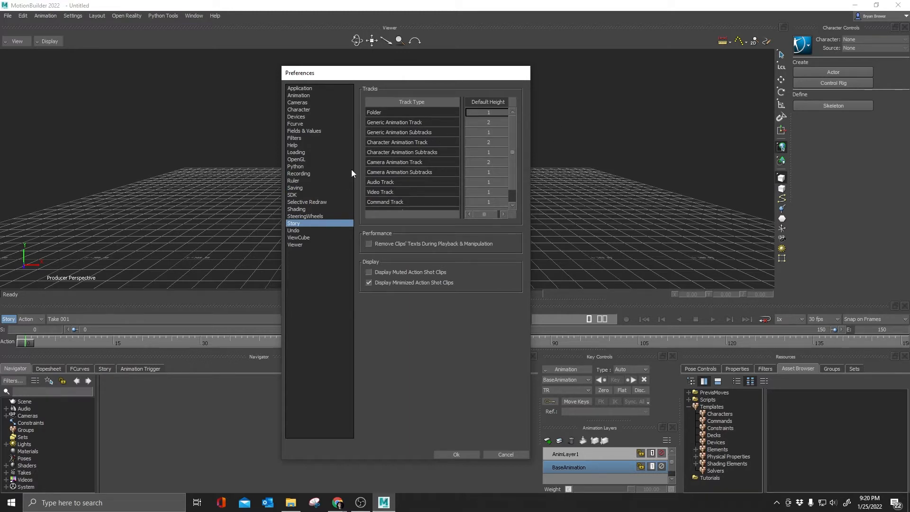
pyautogui.click(397, 142)
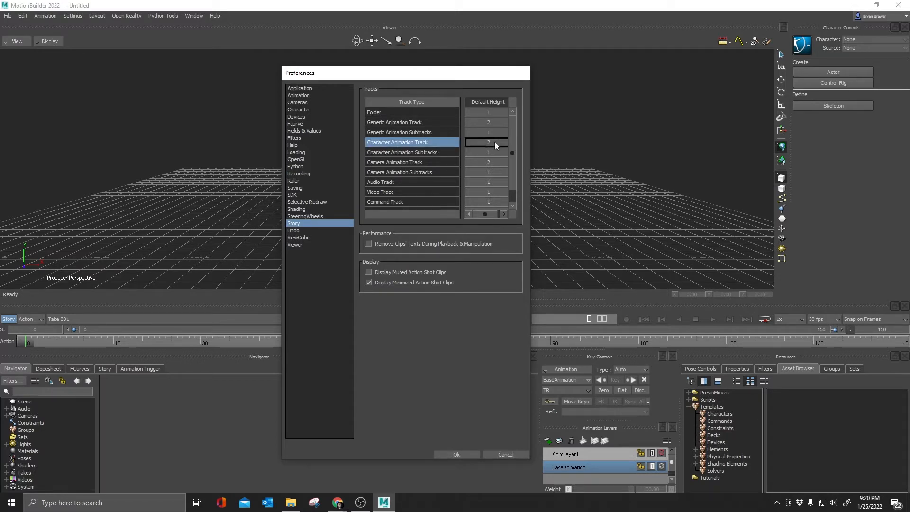
pyautogui.moveTo(430, 302)
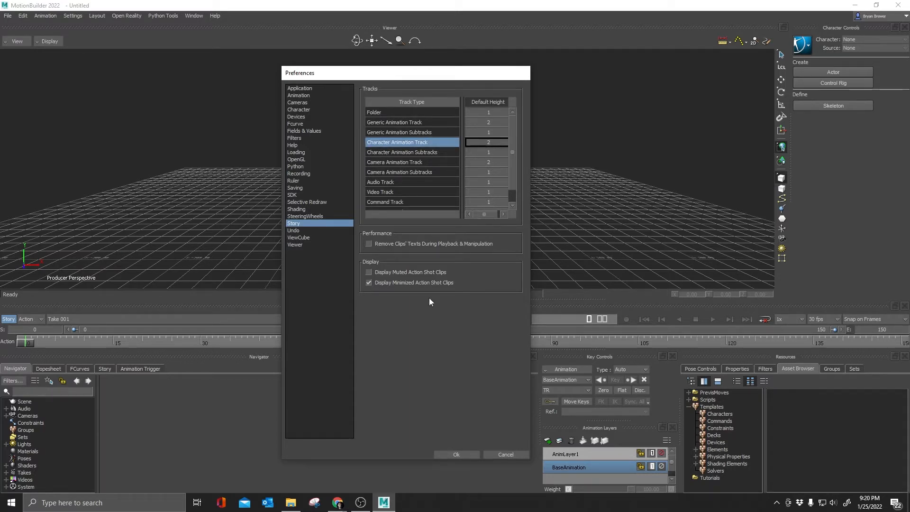
pyautogui.click(456, 455)
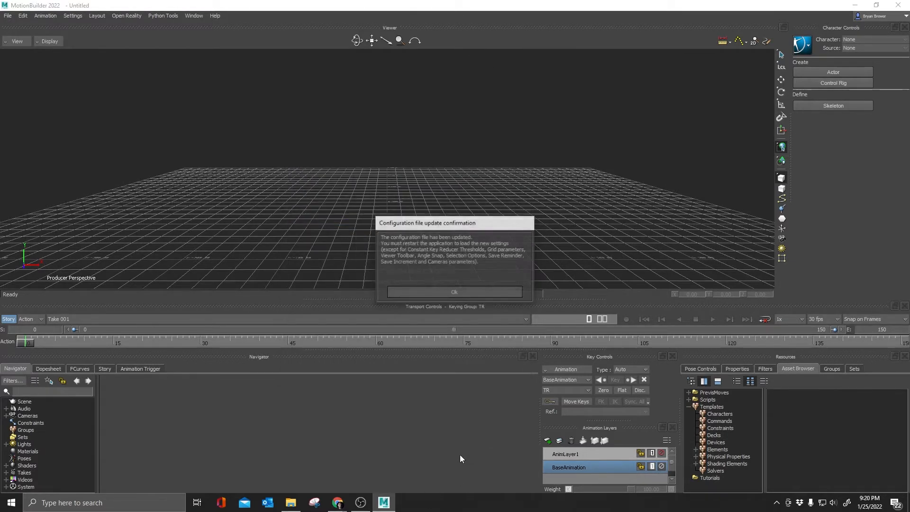
# - Dismiss the restart notice and bring up track-insert options in the Story editor
pyautogui.click(453, 292)
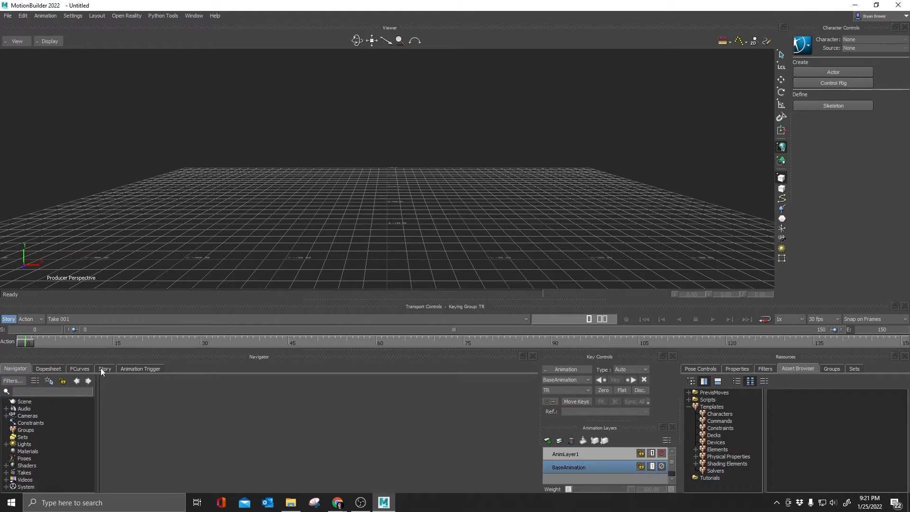
pyautogui.click(104, 368)
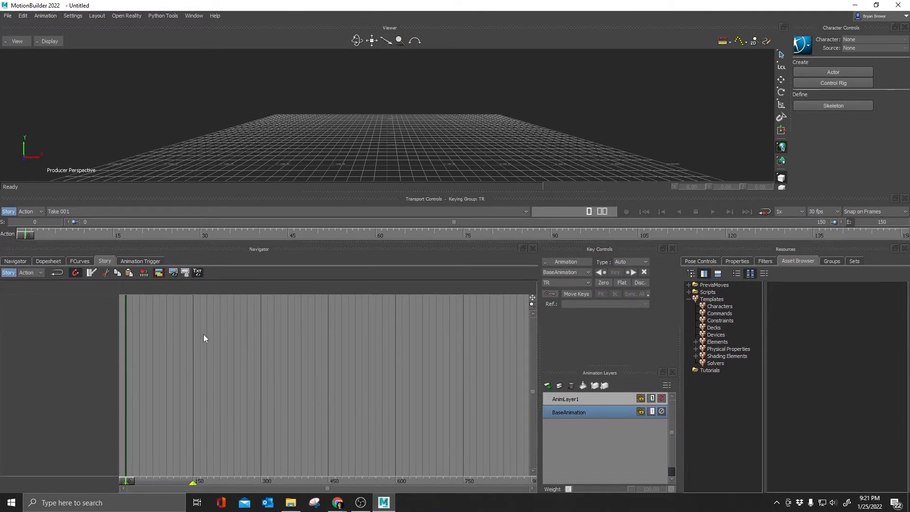
pyautogui.rightClick(205, 338)
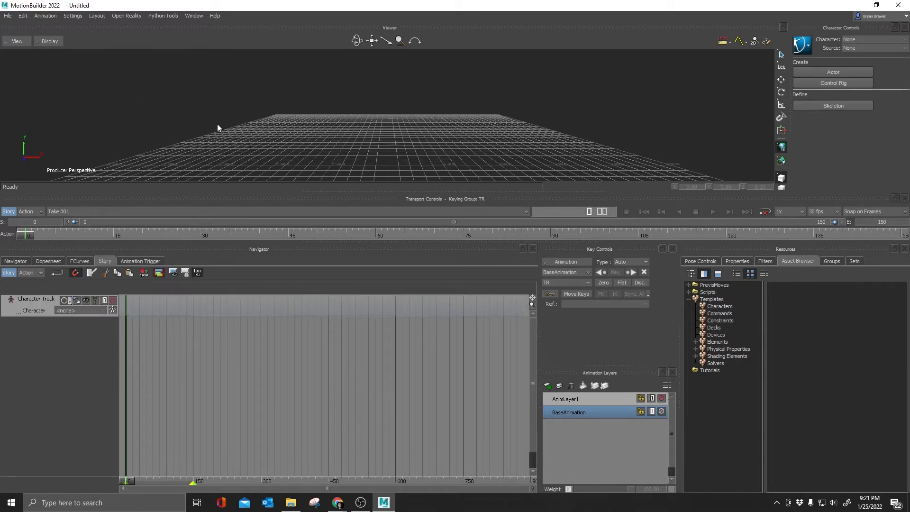
pyautogui.moveTo(135, 311)
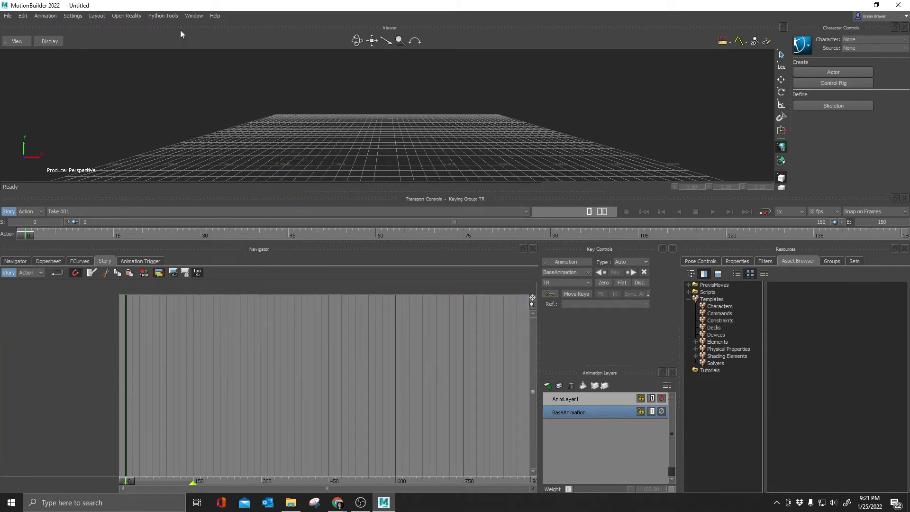
# - Set the Story preference Character Animation Track Default Height to 4 and apply it
pyautogui.click(73, 15)
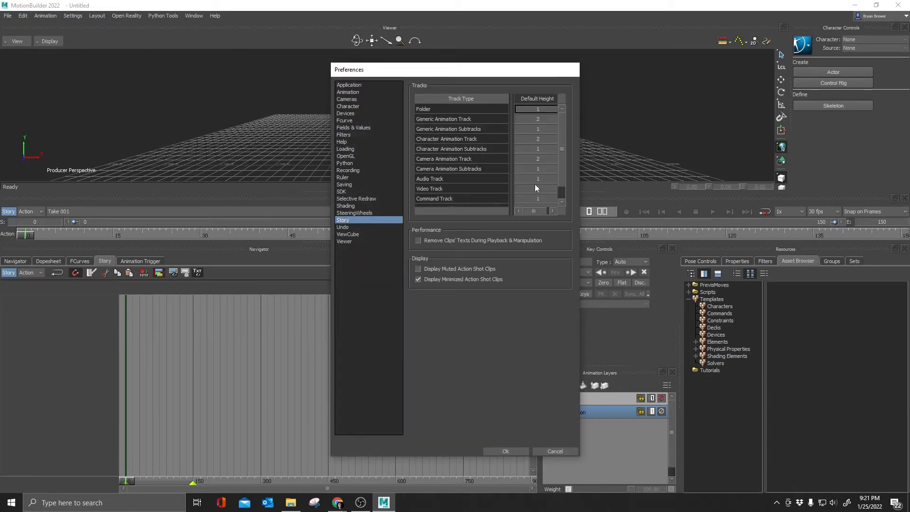
pyautogui.click(460, 138)
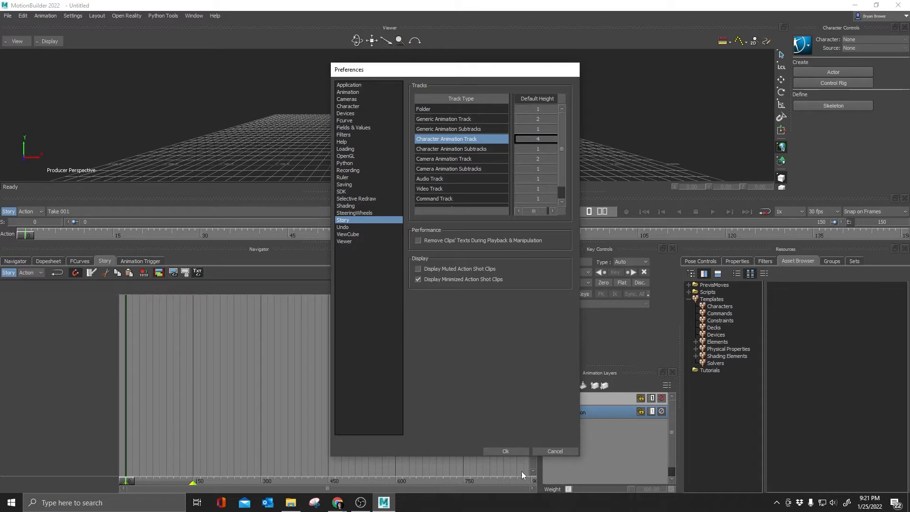
pyautogui.moveTo(487, 260)
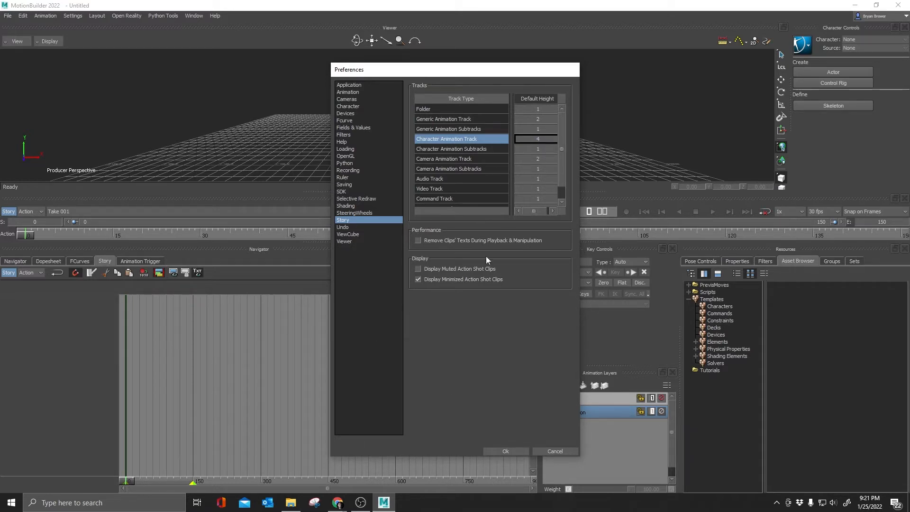
pyautogui.moveTo(658, 358)
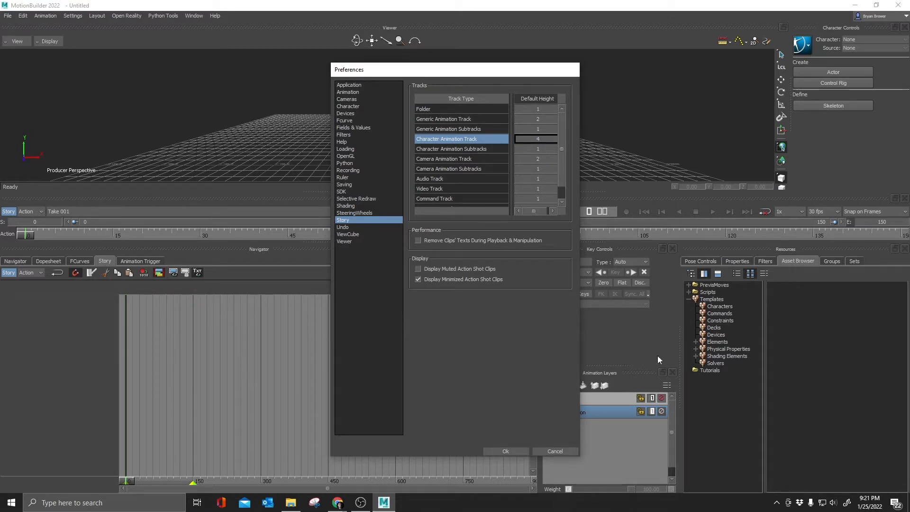
pyautogui.click(505, 451)
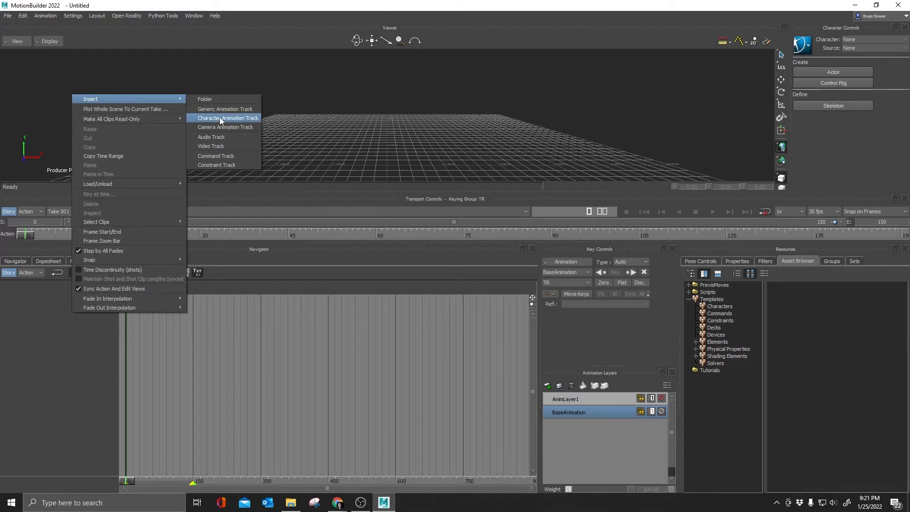
# - Insert a new character animation track in the Story, then reopen the Settings menu
pyautogui.click(228, 118)
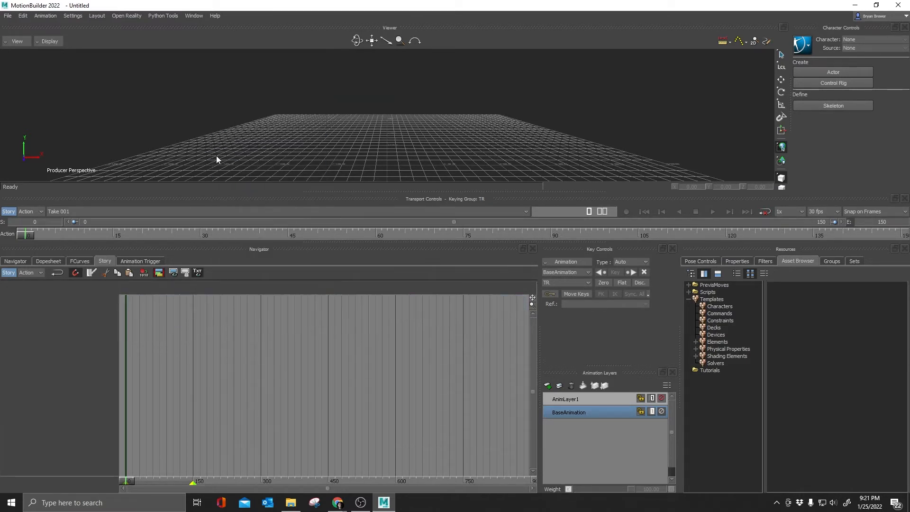
pyautogui.click(96, 15)
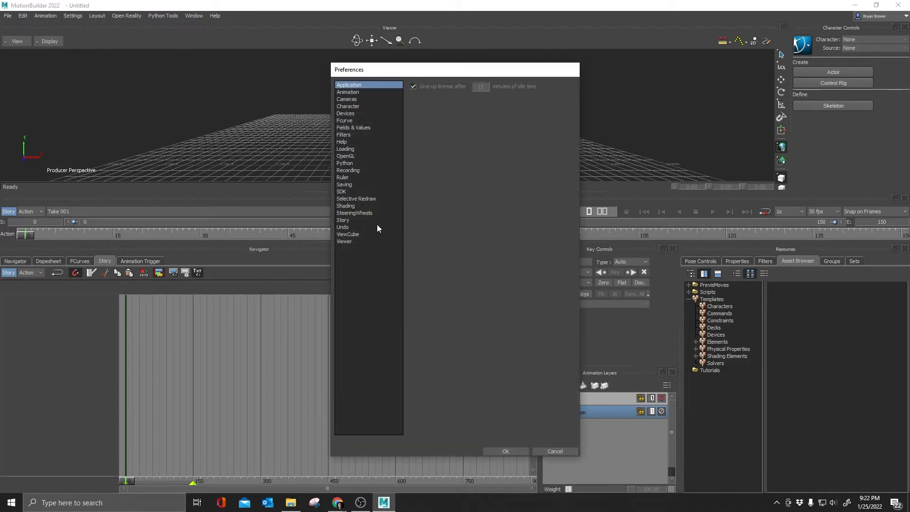
# - Show the Story preferences where Character Animation Track height reads 4
pyautogui.click(342, 220)
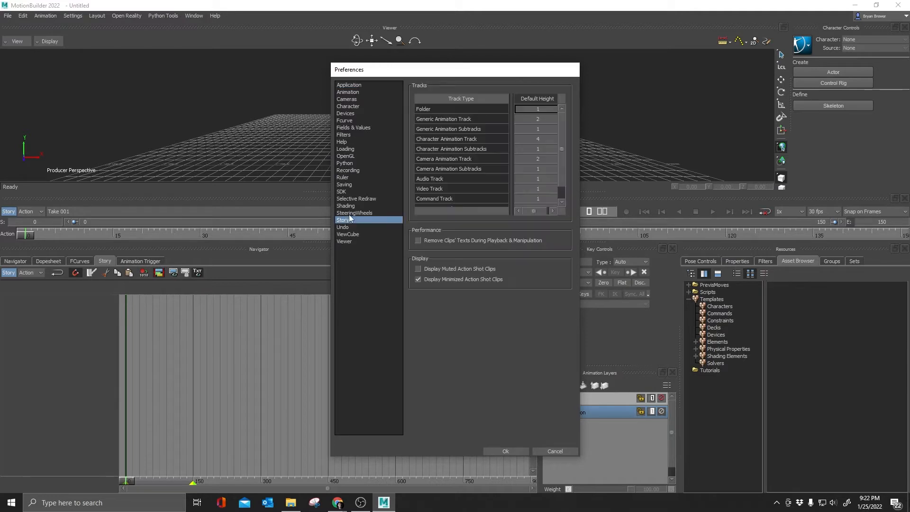
pyautogui.moveTo(457, 189)
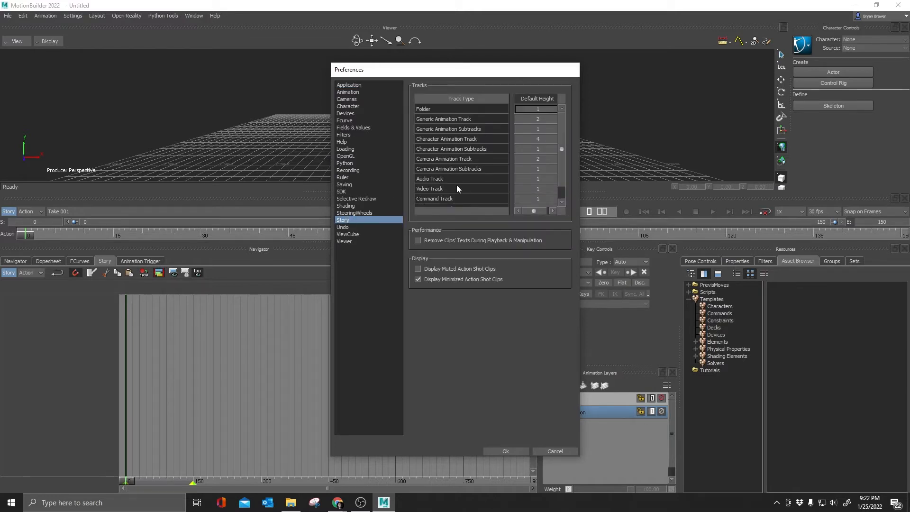
pyautogui.moveTo(468, 172)
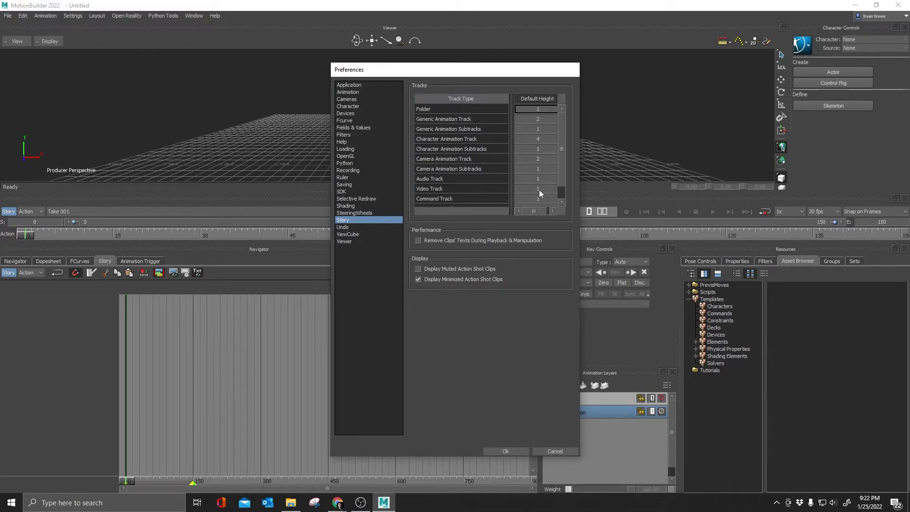
pyautogui.moveTo(453, 227)
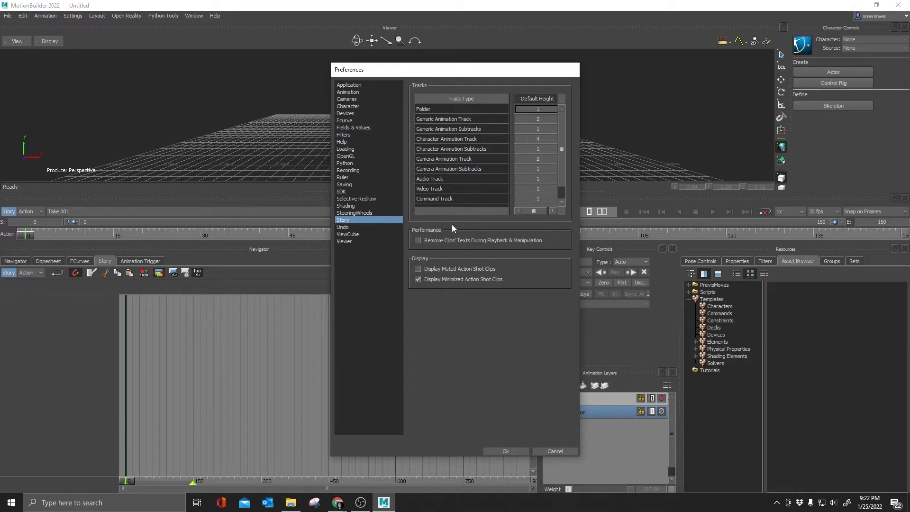
pyautogui.moveTo(311, 377)
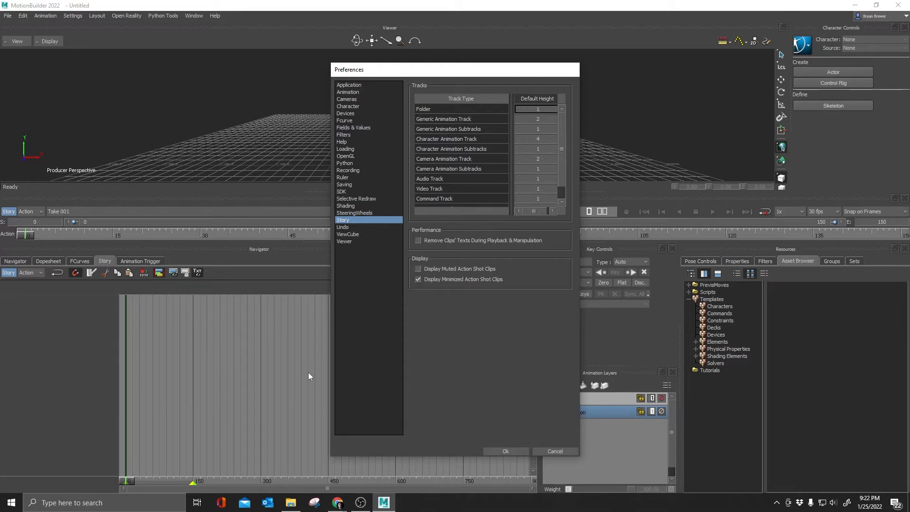
pyautogui.moveTo(330, 246)
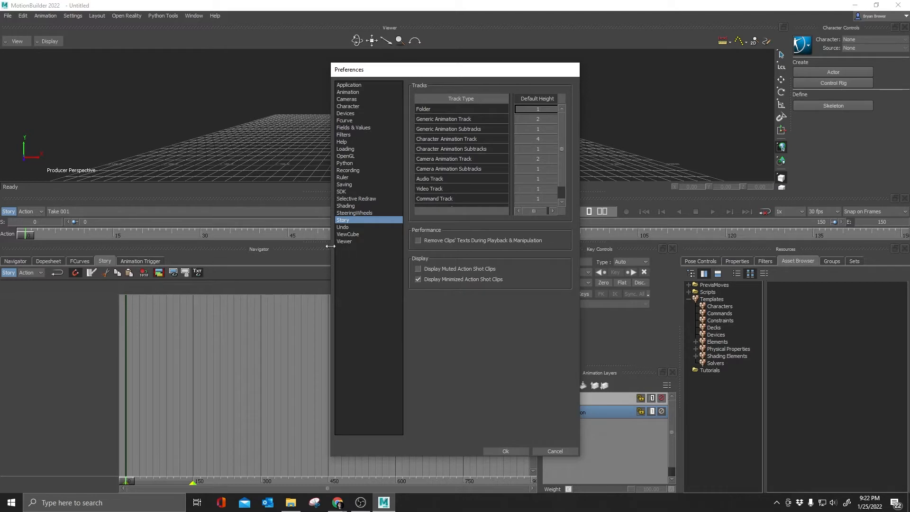
# - Review the Viewer preferences, keep the settings and accept the configuration update notice
pyautogui.click(345, 242)
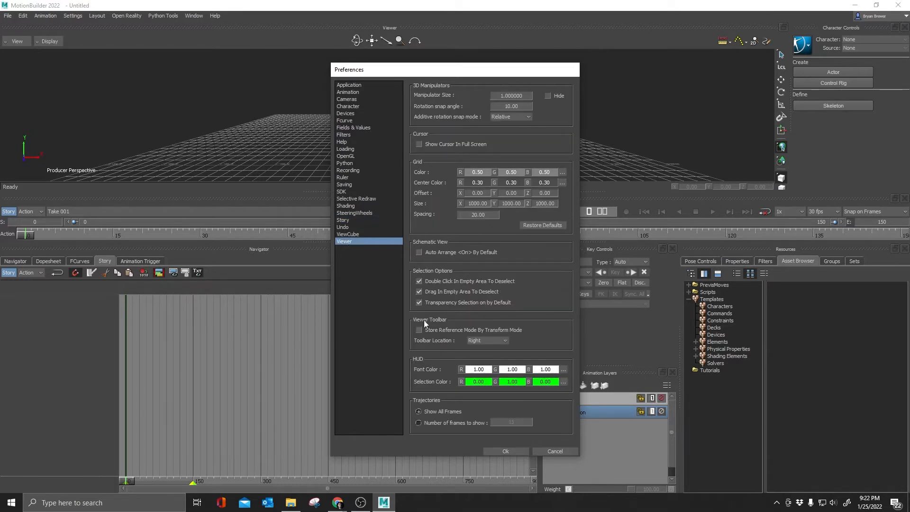
pyautogui.moveTo(360, 344)
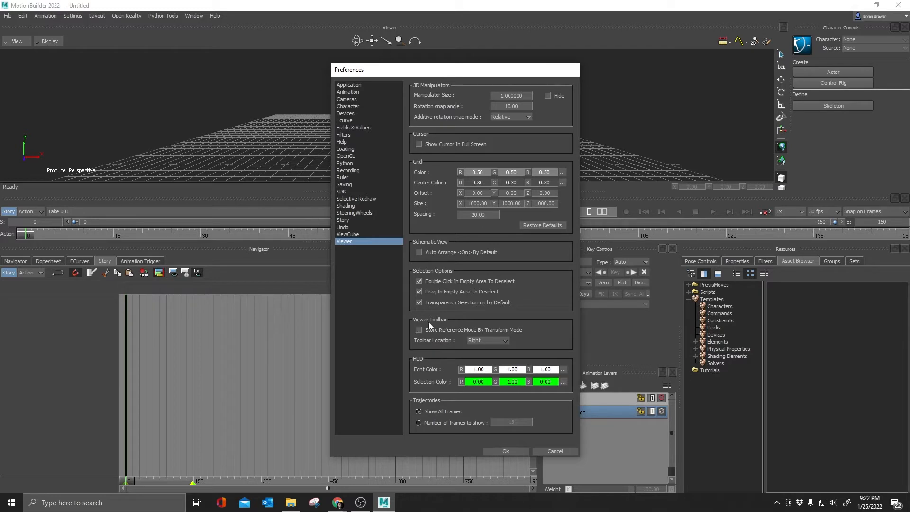
pyautogui.moveTo(437, 336)
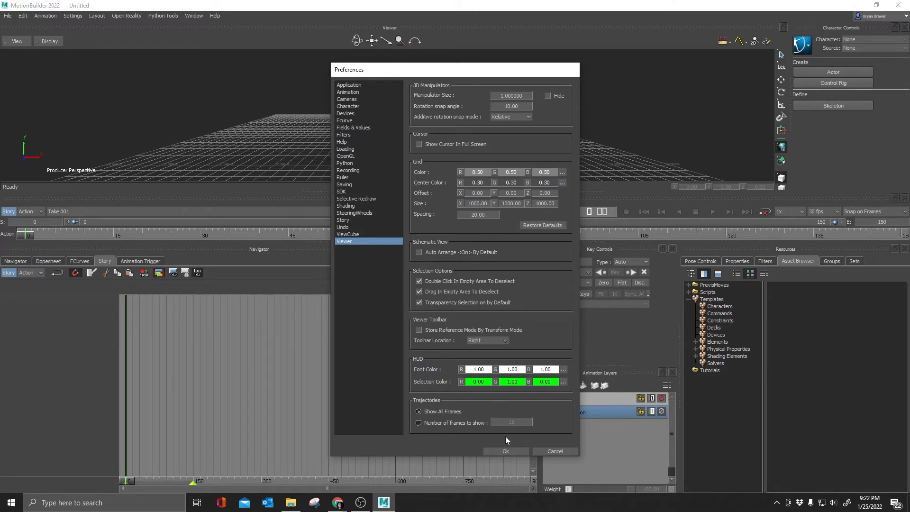
pyautogui.click(506, 451)
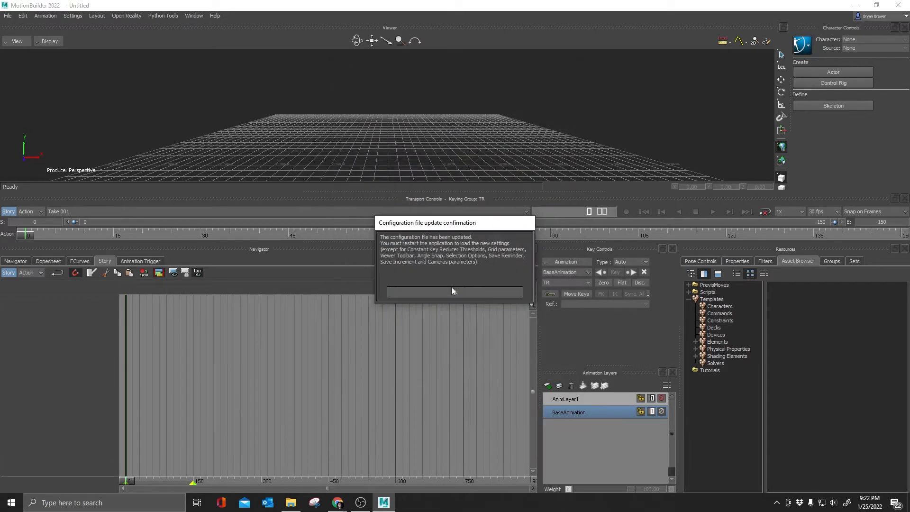
pyautogui.click(454, 292)
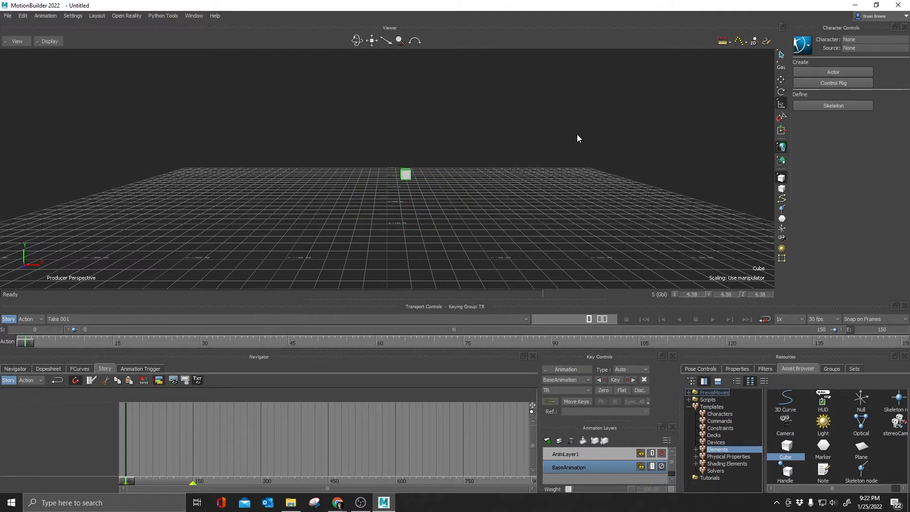
# - Select the cube, raise it above the grid and tilt it at an angle with the manipulators
pyautogui.click(405, 173)
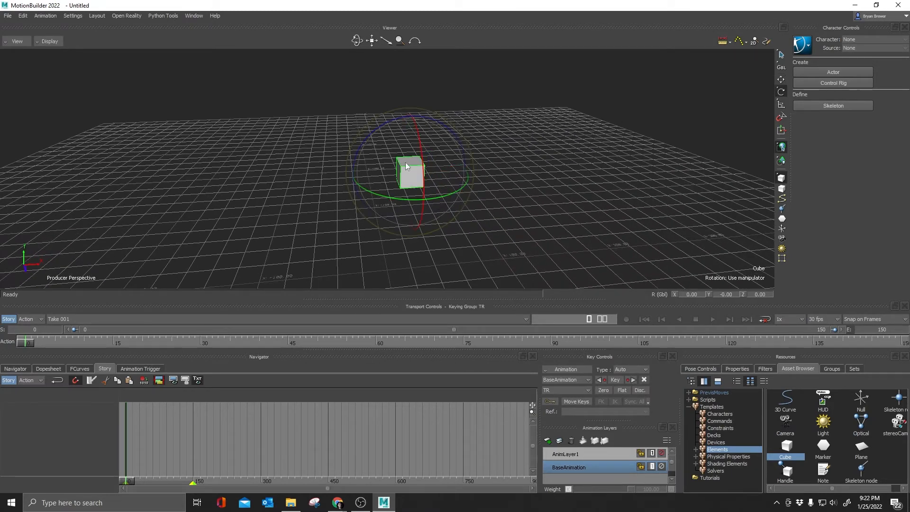
pyautogui.moveTo(407, 165); pyautogui.dragTo(465, 194)
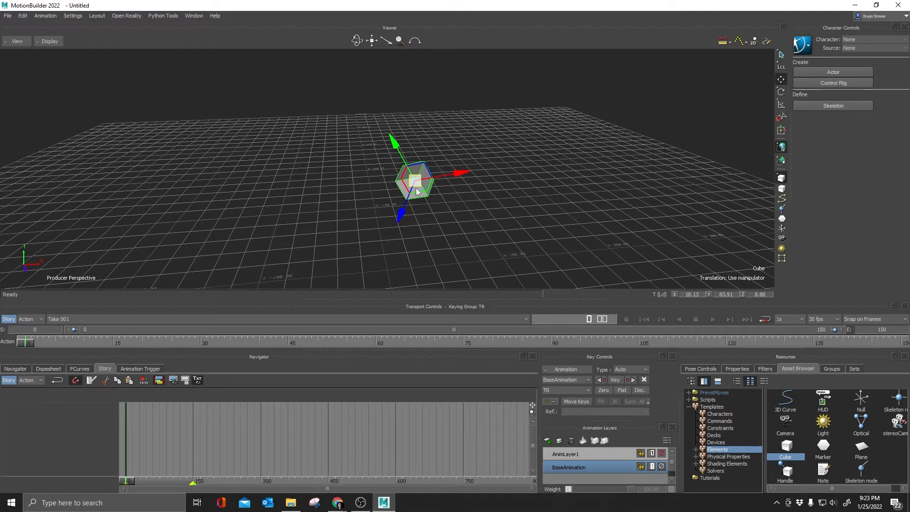
pyautogui.moveTo(415, 180); pyautogui.dragTo(421, 177)
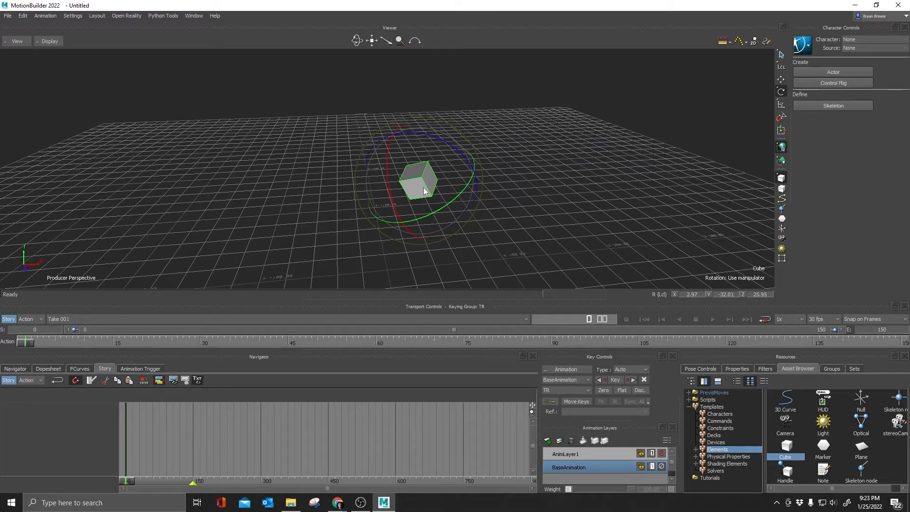
pyautogui.moveTo(432, 158)
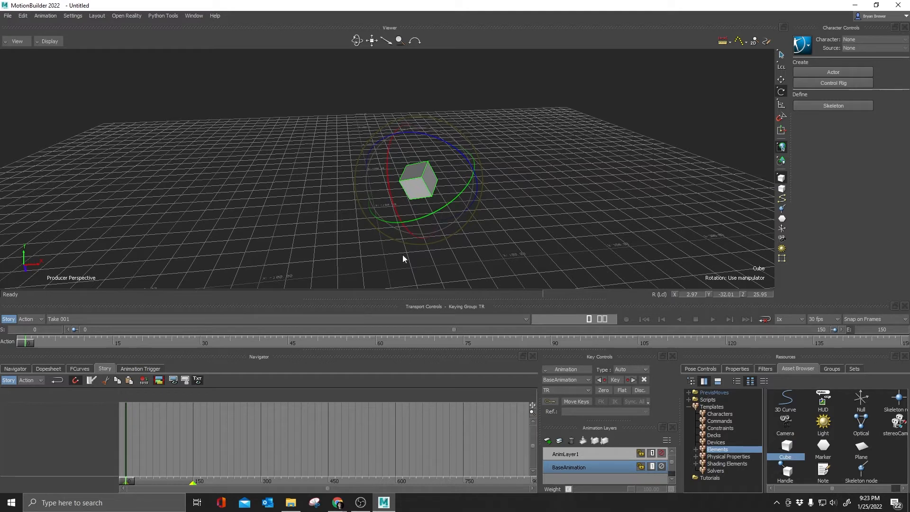
pyautogui.moveTo(412, 209)
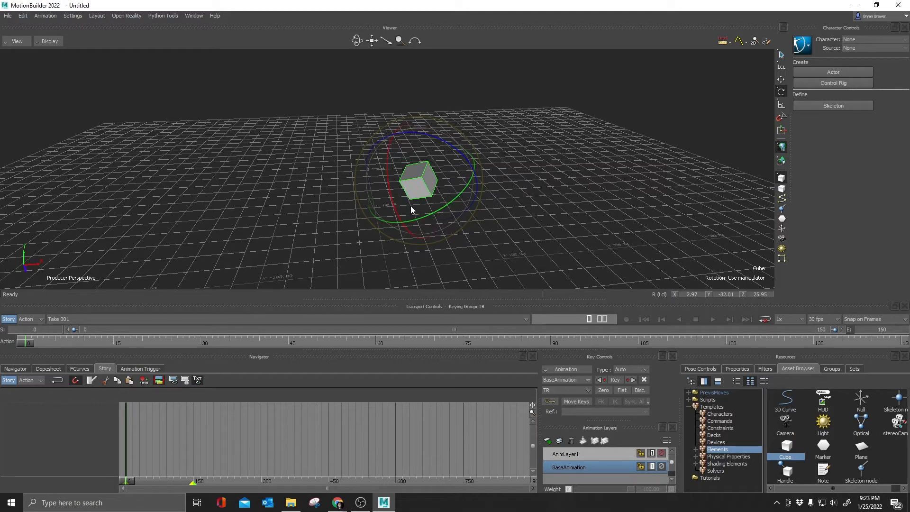
pyautogui.moveTo(446, 216)
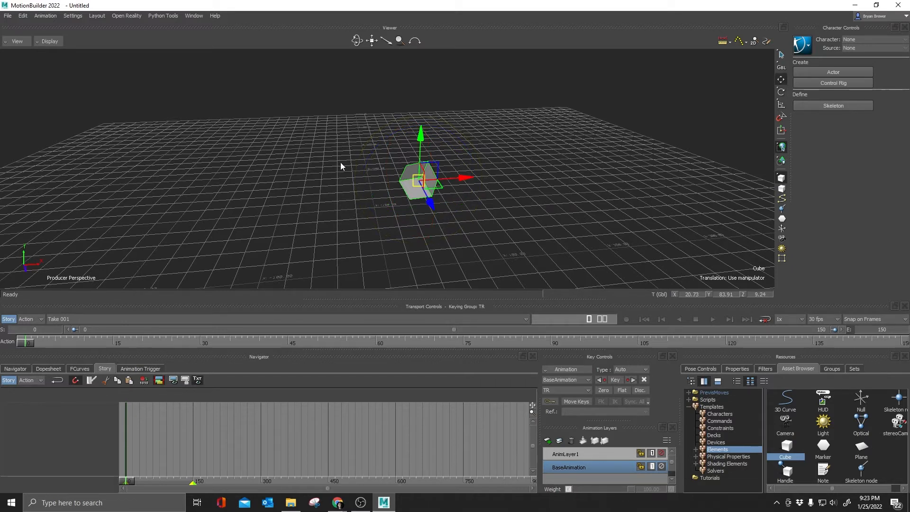
pyautogui.moveTo(360, 218)
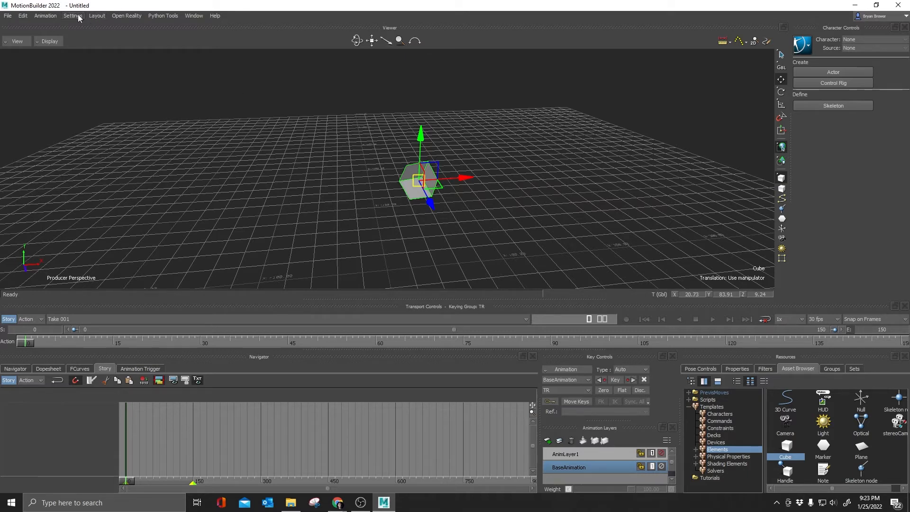
# - Enable Store Reference Mode By Transform Mode in Viewer preferences and accept the update notice
pyautogui.click(72, 15)
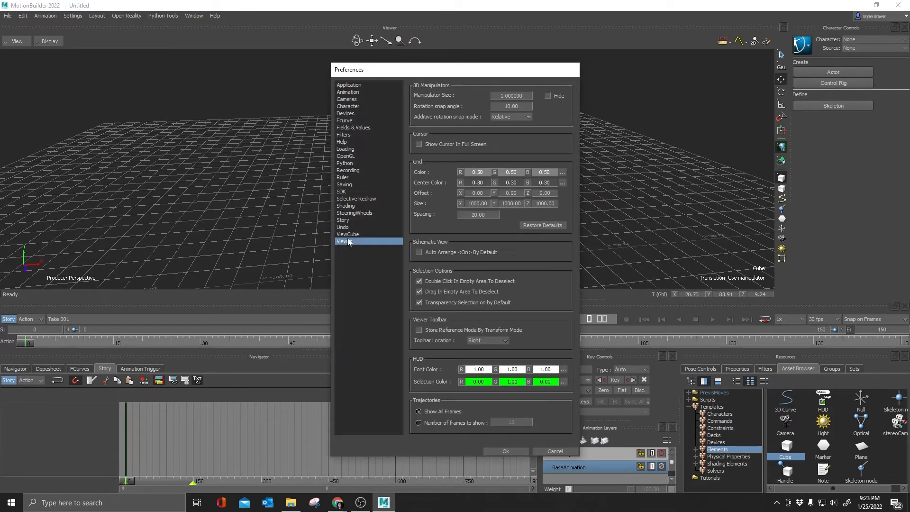
pyautogui.click(419, 329)
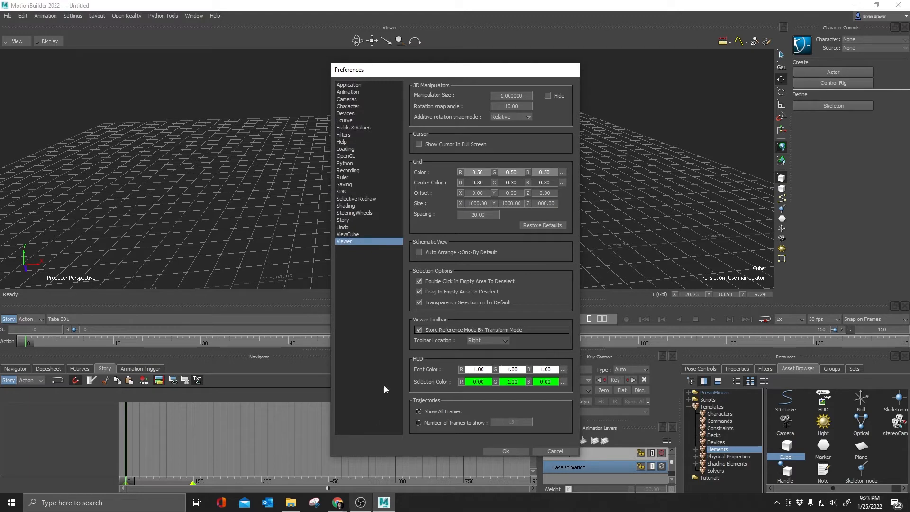
pyautogui.moveTo(523, 402)
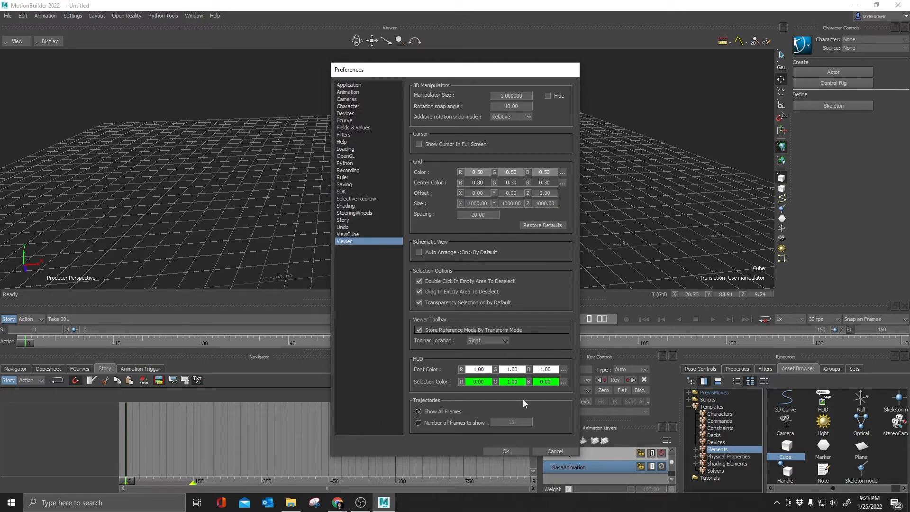
pyautogui.click(506, 452)
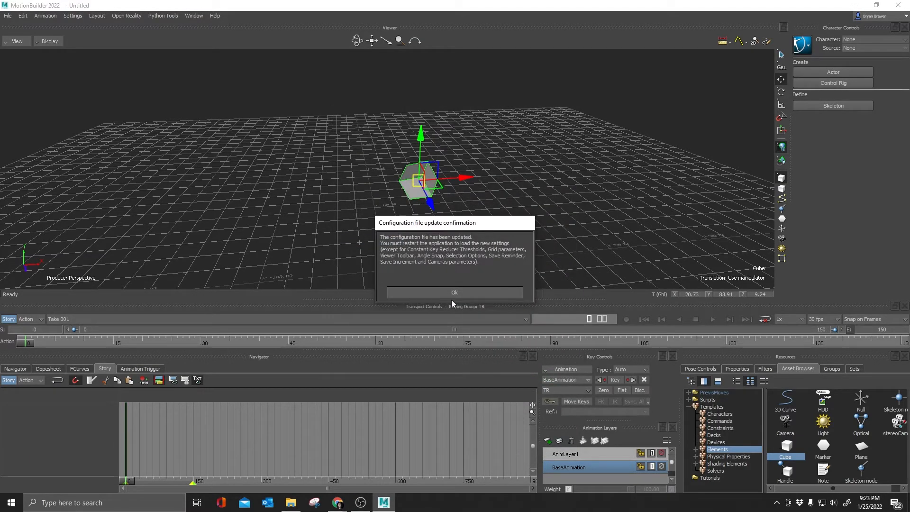
pyautogui.click(455, 292)
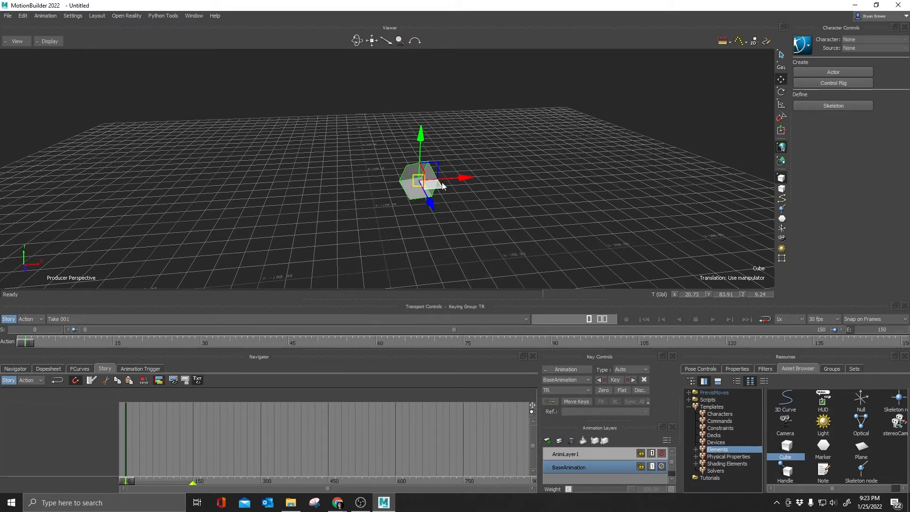
pyautogui.moveTo(436, 192)
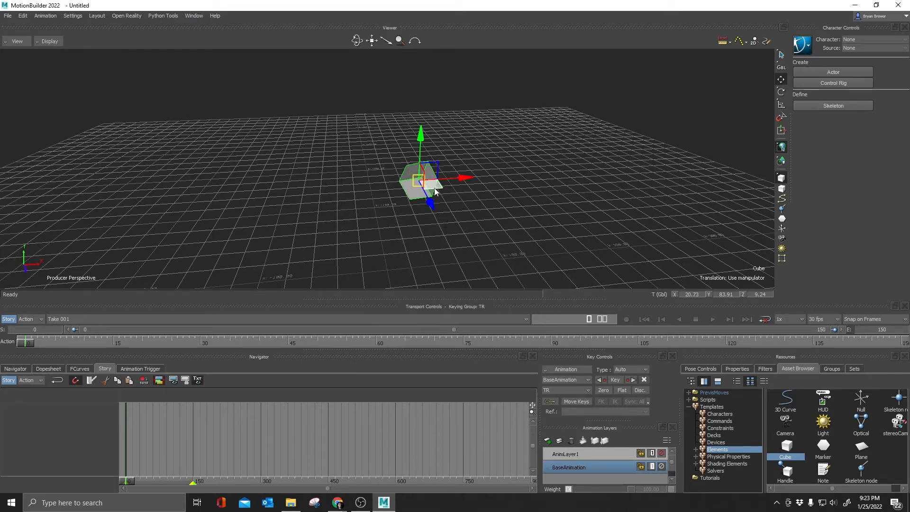
pyautogui.moveTo(470, 210)
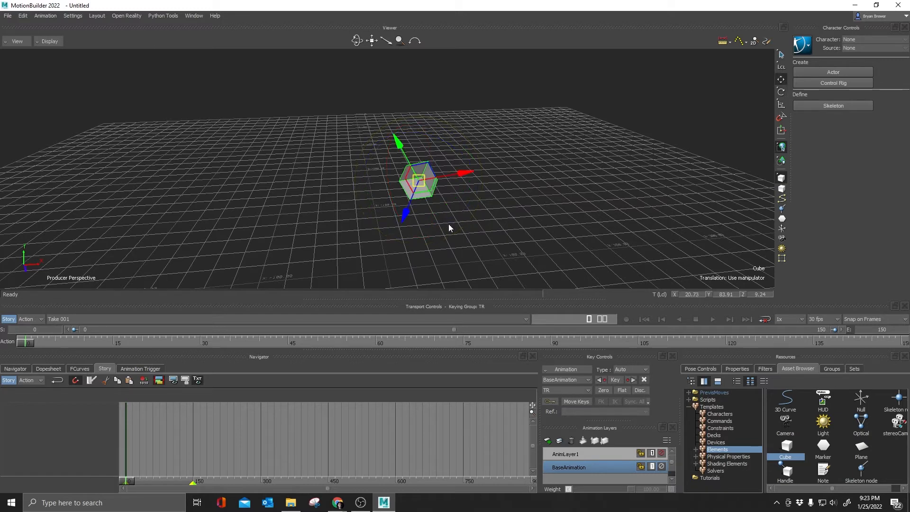
pyautogui.moveTo(772, 68)
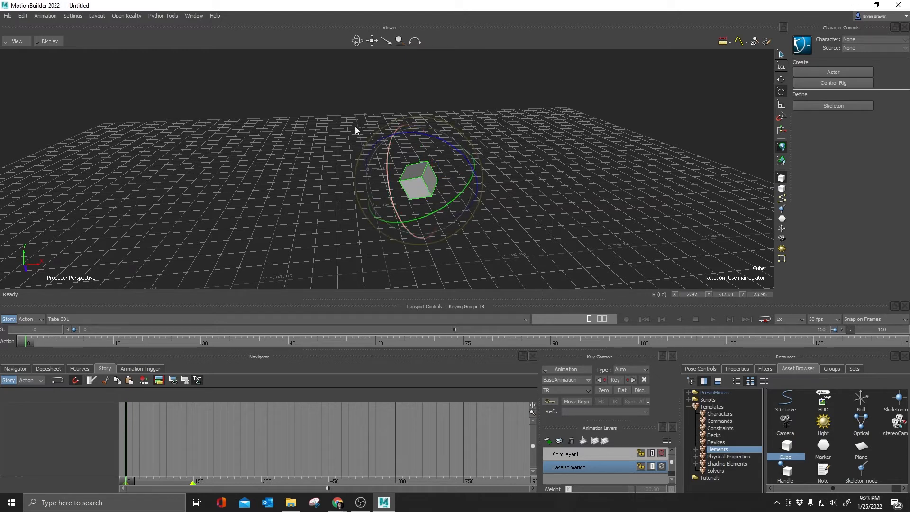
pyautogui.moveTo(390, 192)
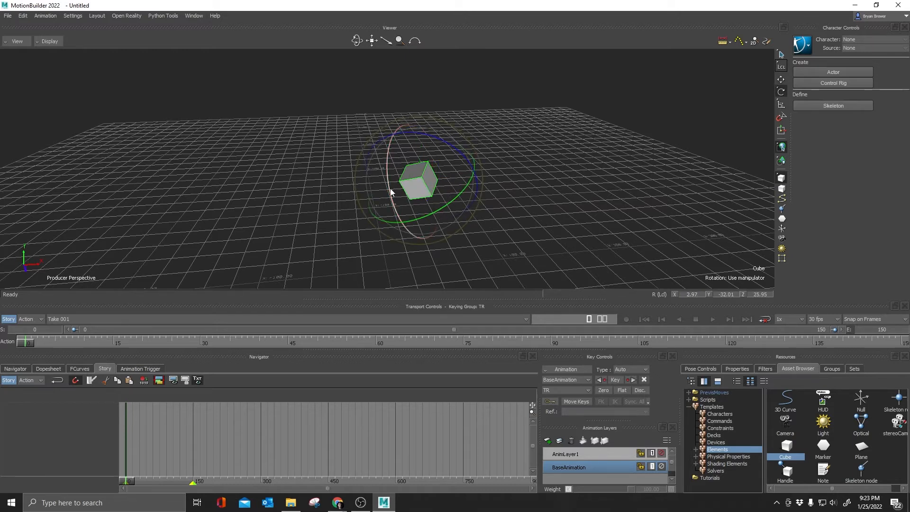
pyautogui.moveTo(470, 212)
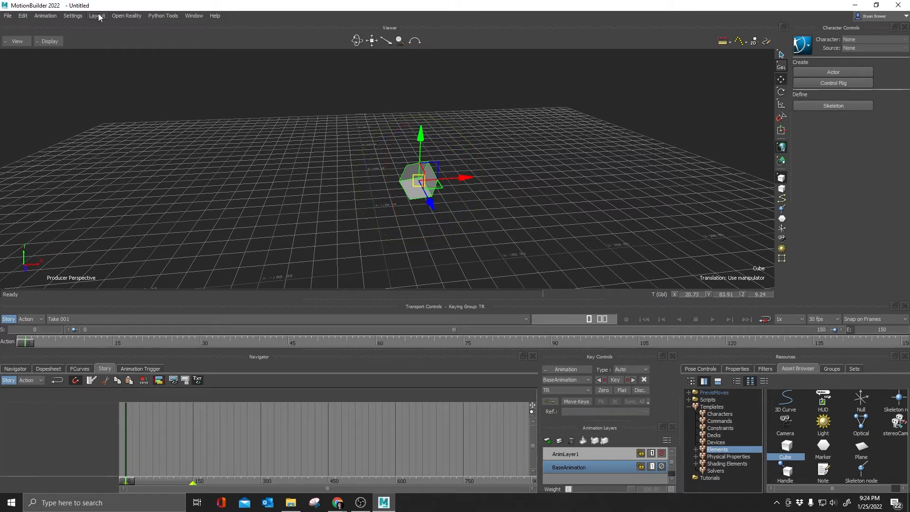
# - Set the Viewer grid colour to a near-black shade and apply the preferences
pyautogui.click(97, 15)
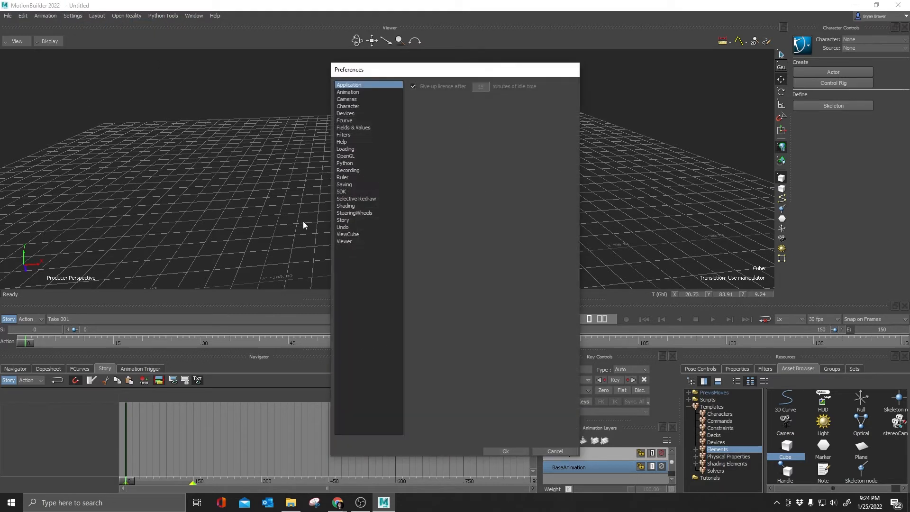
pyautogui.click(344, 241)
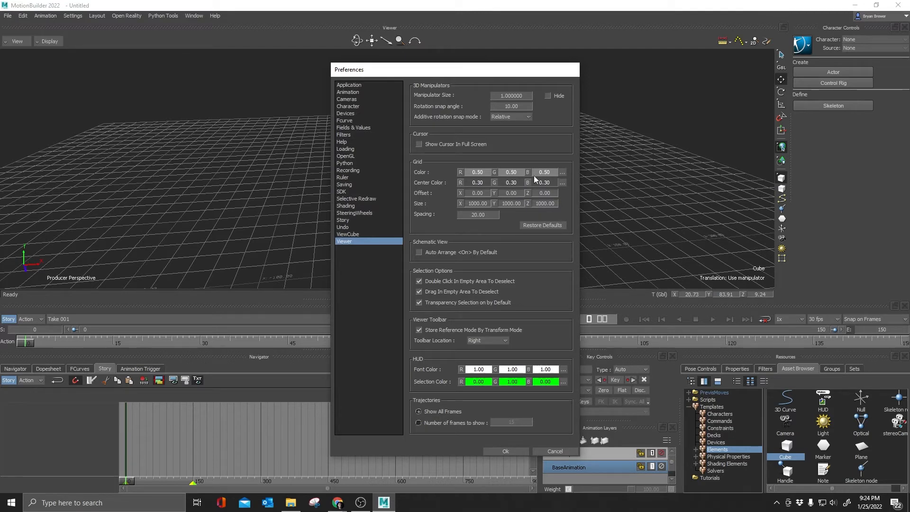
pyautogui.moveTo(565, 171)
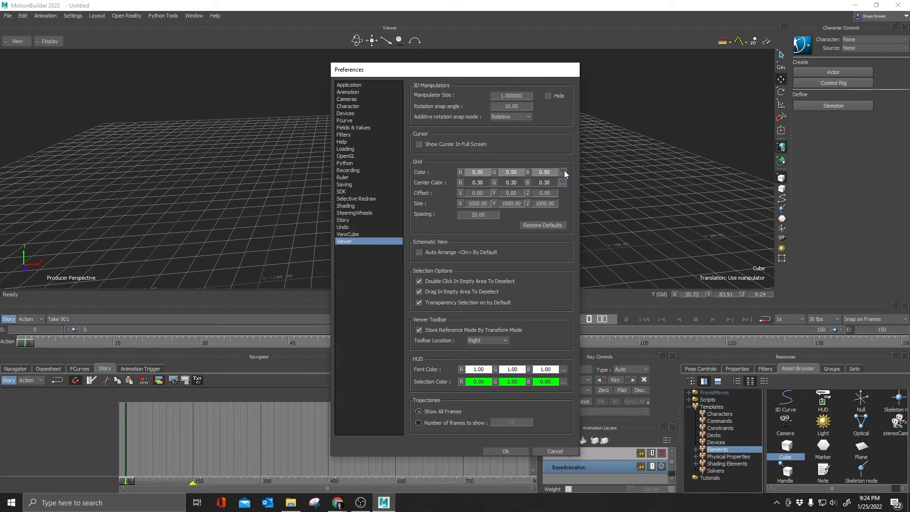
pyautogui.click(563, 172)
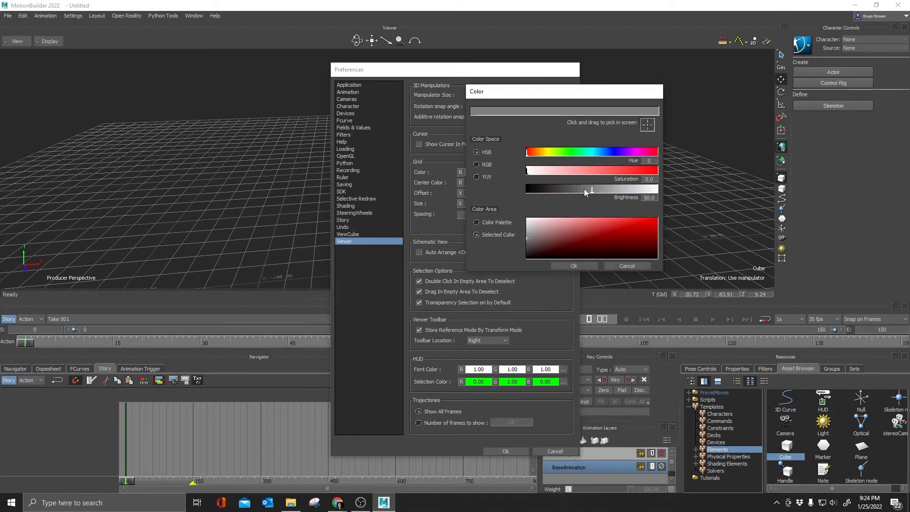
pyautogui.moveTo(584, 187); pyautogui.dragTo(541, 188)
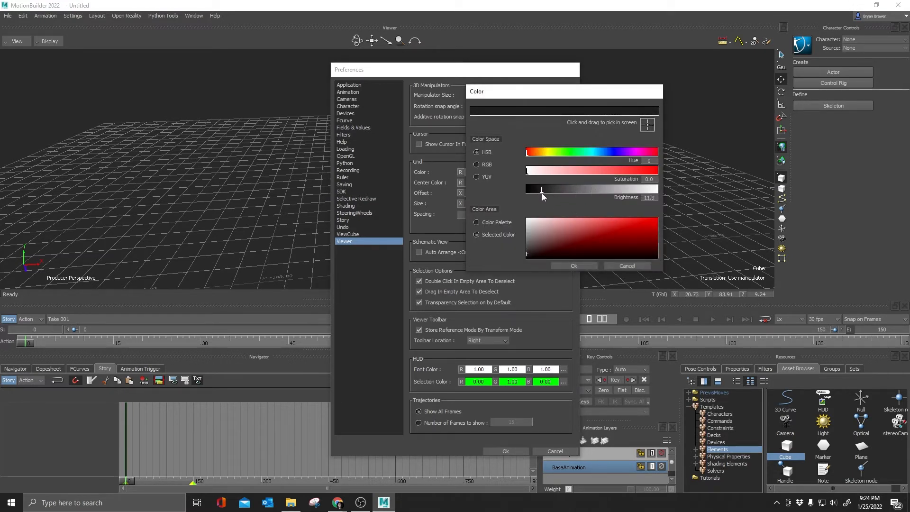
pyautogui.click(575, 266)
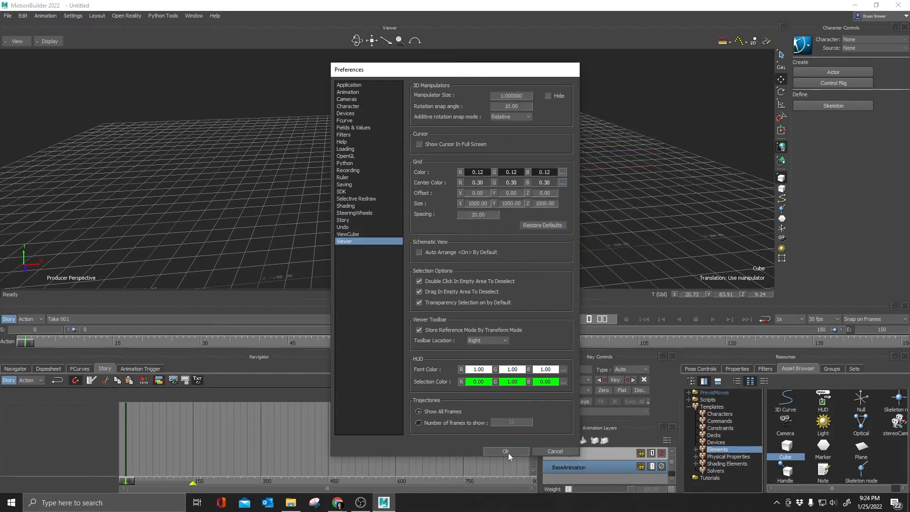
pyautogui.click(505, 451)
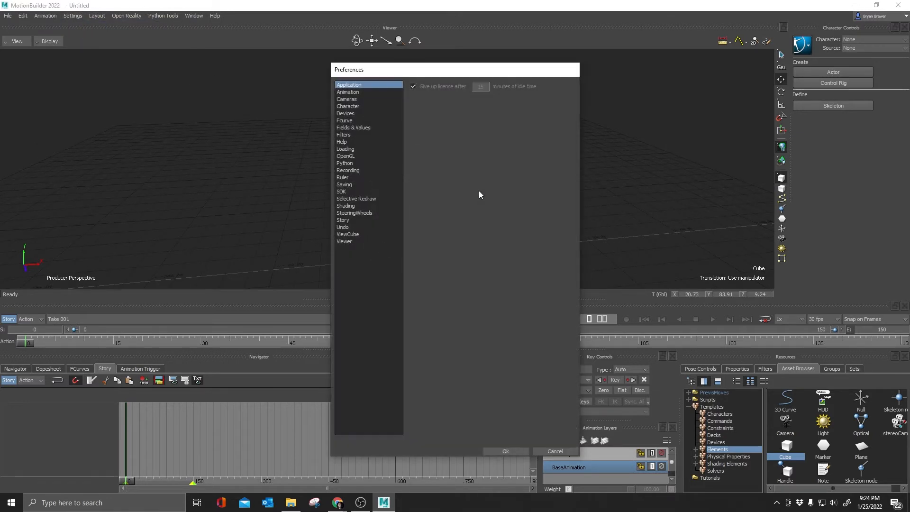
# - Restore the Viewer grid colours to their 0.50 defaults and accept the update notice
pyautogui.click(344, 242)
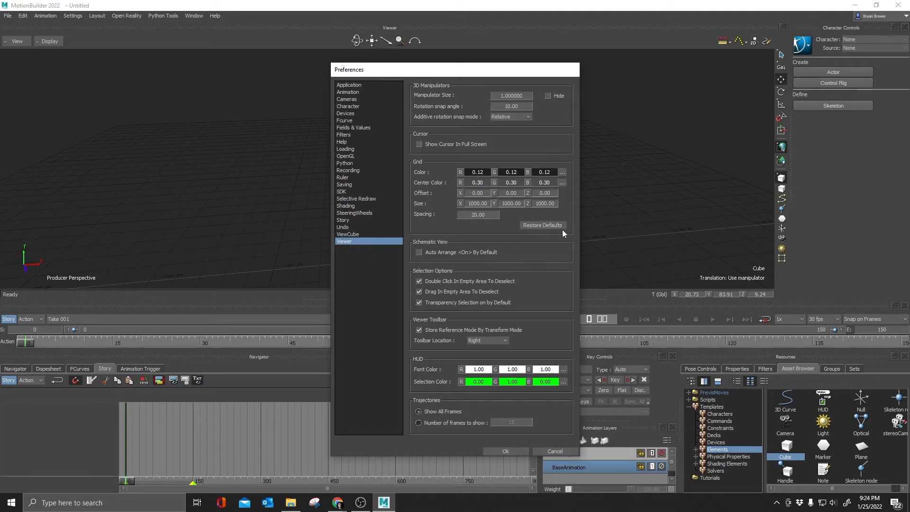
pyautogui.click(542, 226)
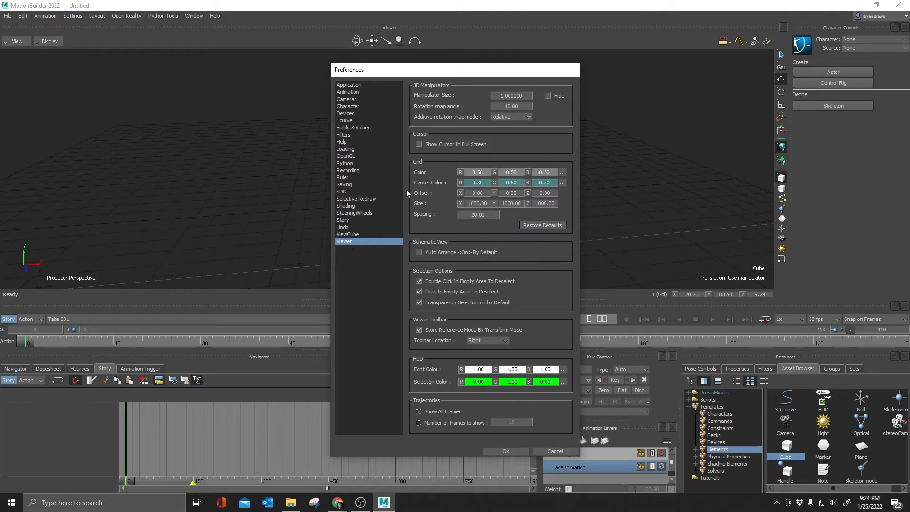
pyautogui.moveTo(427, 188)
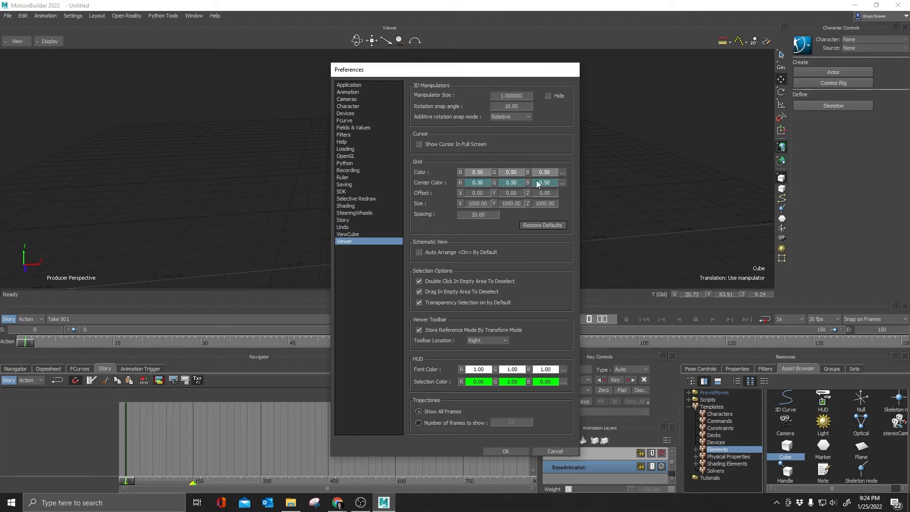
pyautogui.click(505, 451)
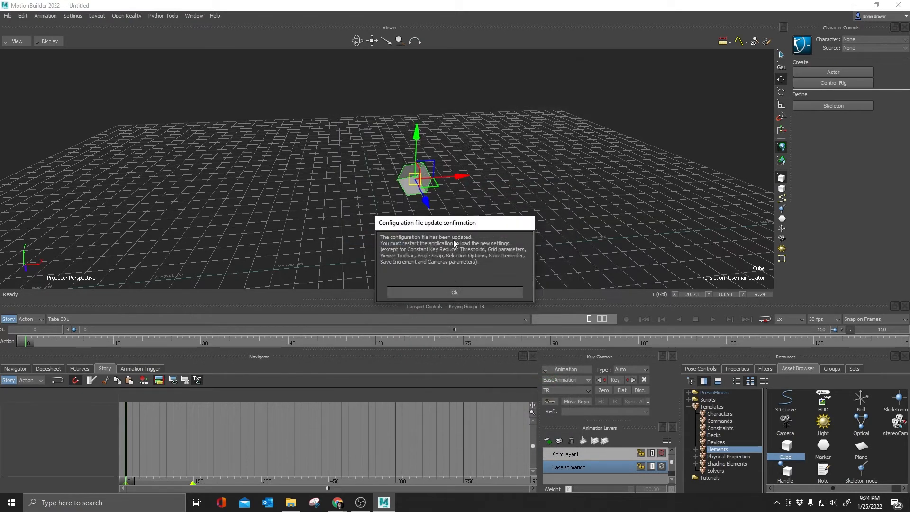
pyautogui.click(455, 292)
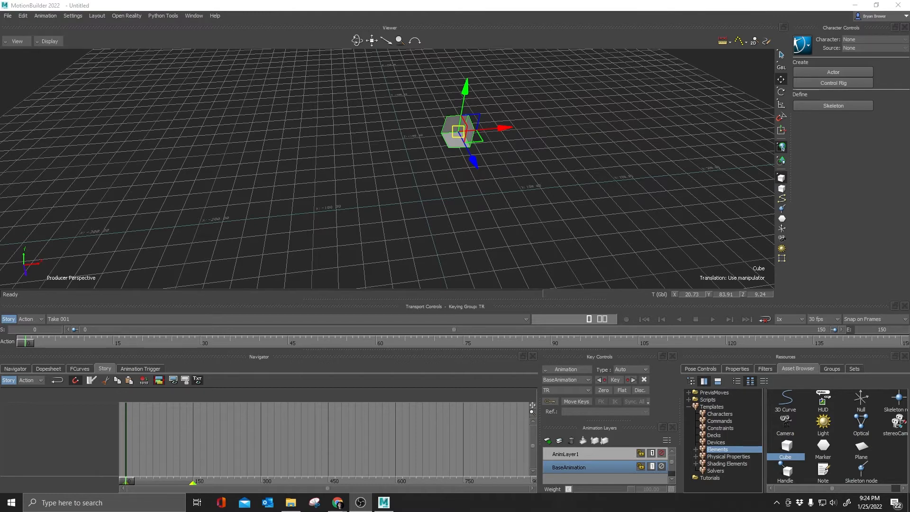
pyautogui.moveTo(428, 183)
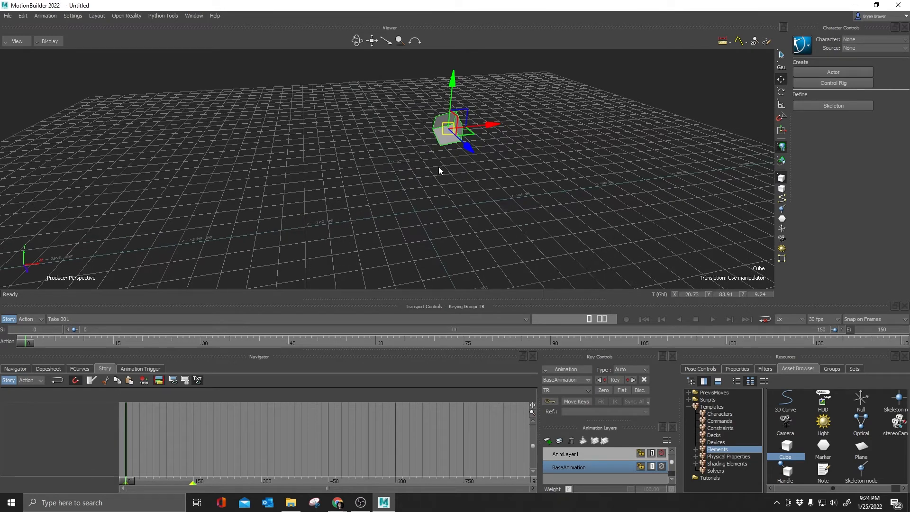
pyautogui.moveTo(459, 241)
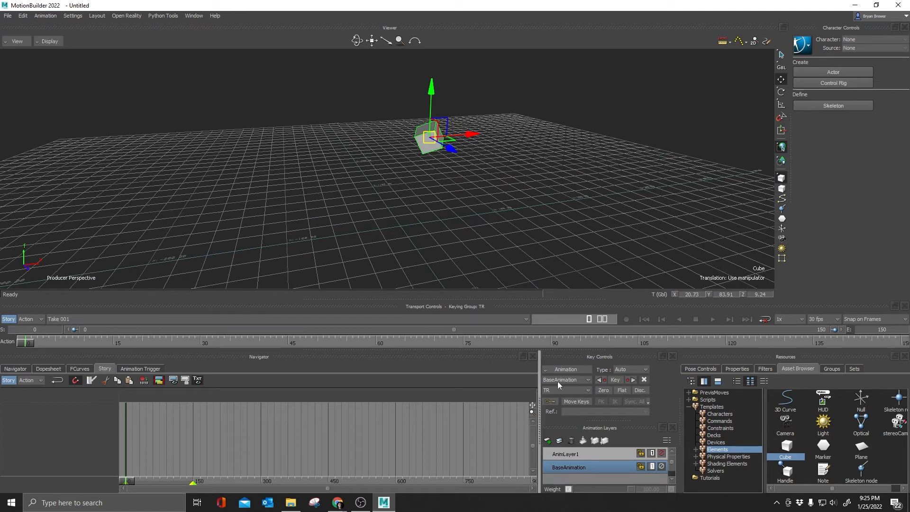
# - Pick a darker grey grid colour in Viewer preferences and accept the update notice
pyautogui.click(73, 15)
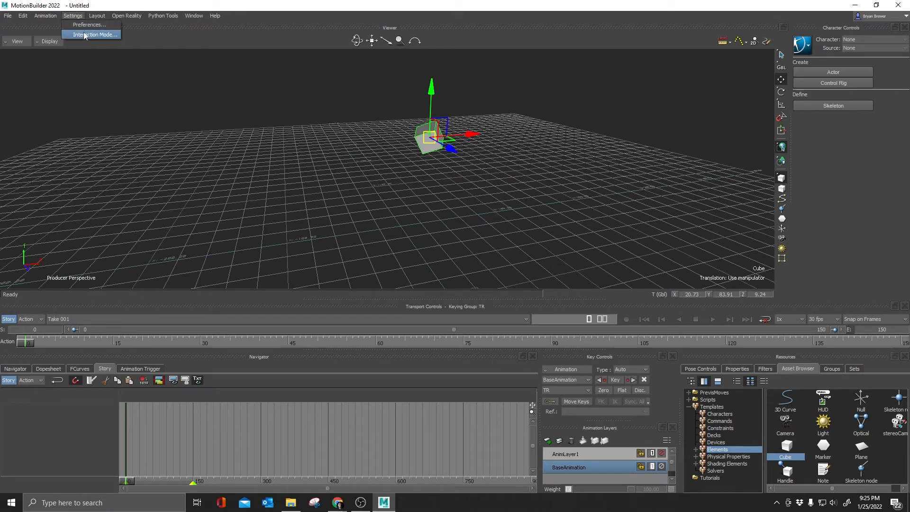
pyautogui.click(93, 25)
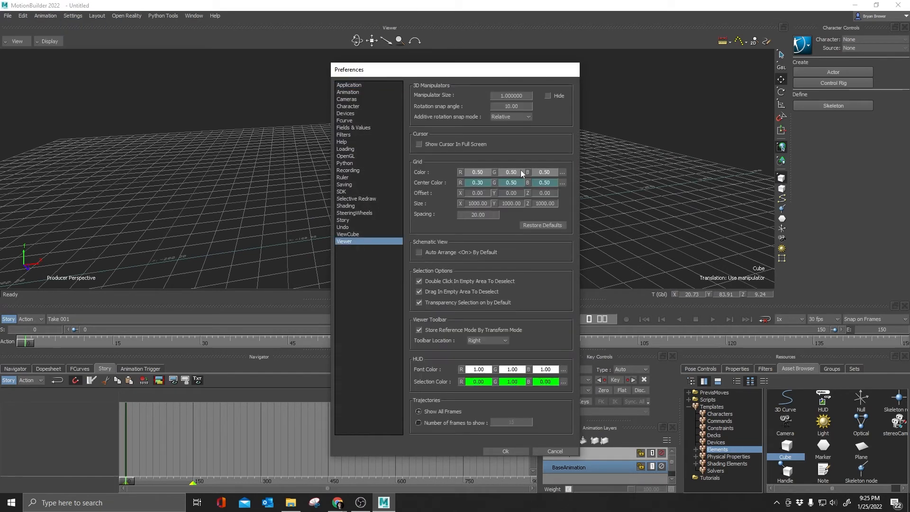
pyautogui.click(561, 172)
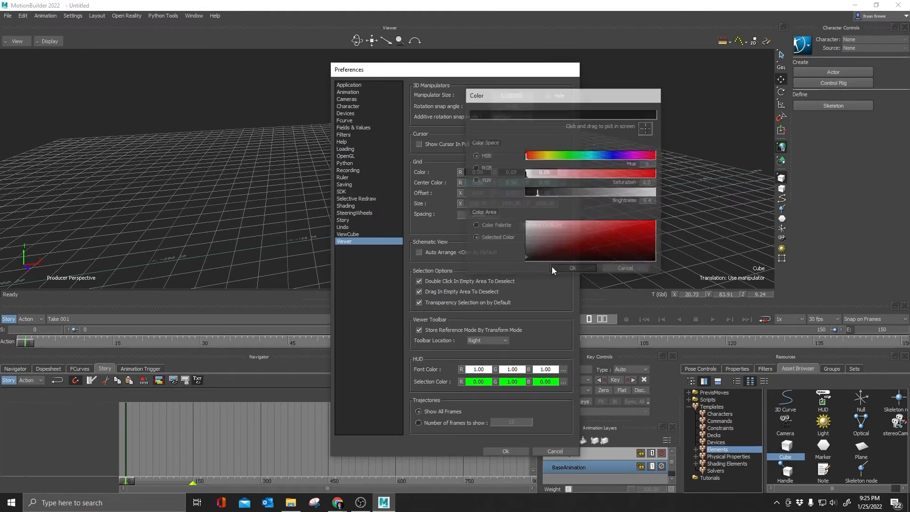
pyautogui.click(505, 451)
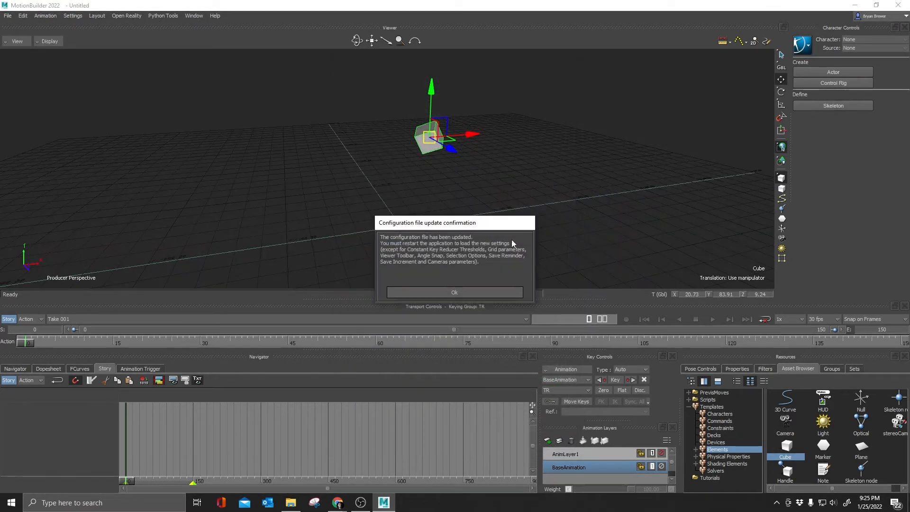
pyautogui.click(454, 292)
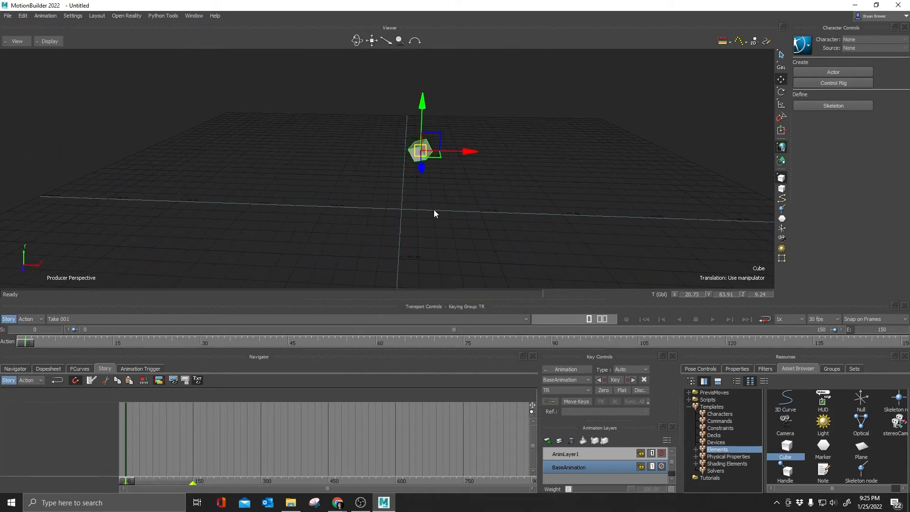
pyautogui.moveTo(340, 201)
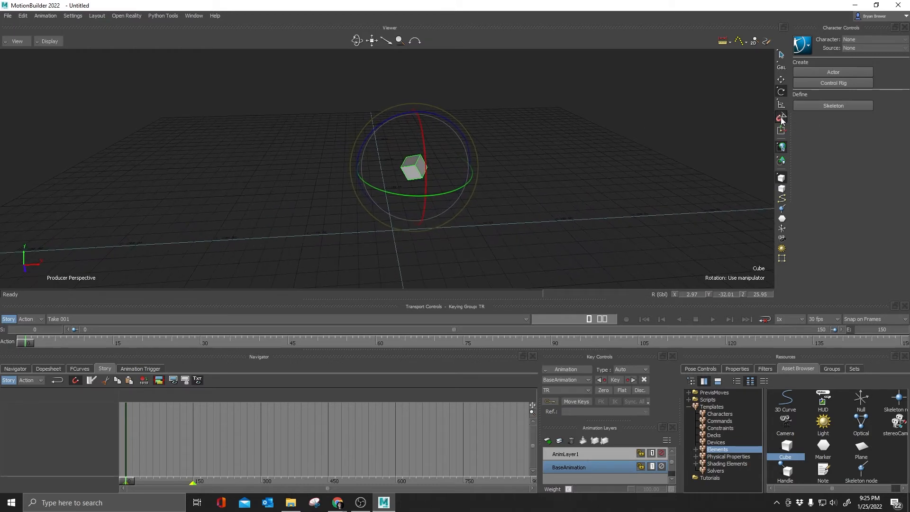
# - Rotate the cube around its vertical axis with 10-degree rotation snapping
pyautogui.click(781, 118)
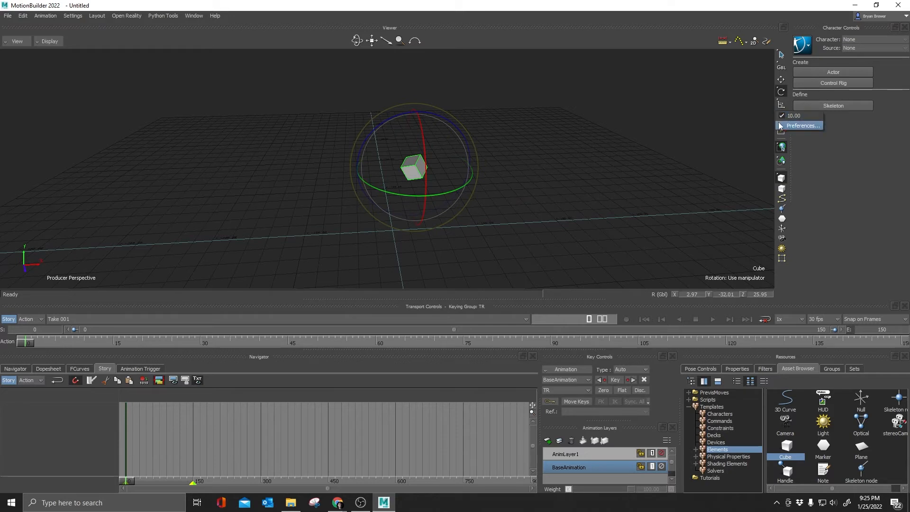
pyautogui.moveTo(414, 167); pyautogui.dragTo(464, 193)
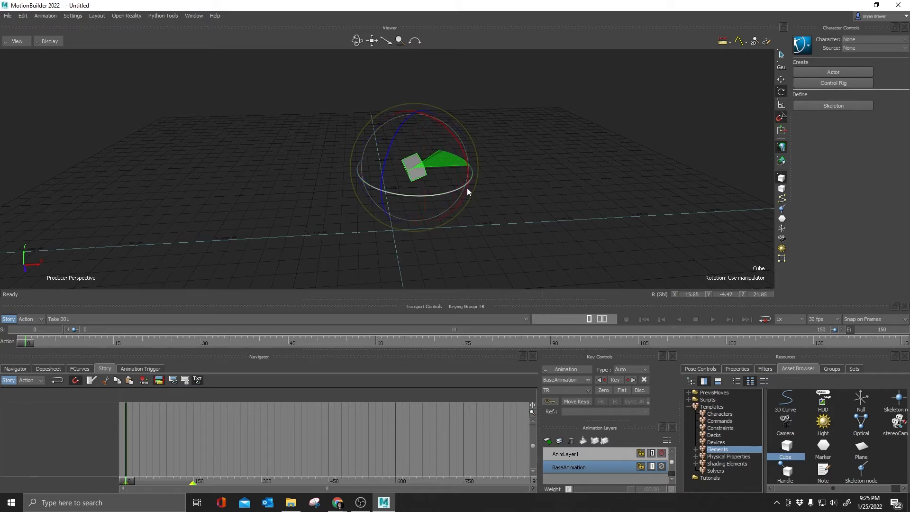
pyautogui.moveTo(467, 192); pyautogui.dragTo(493, 213)
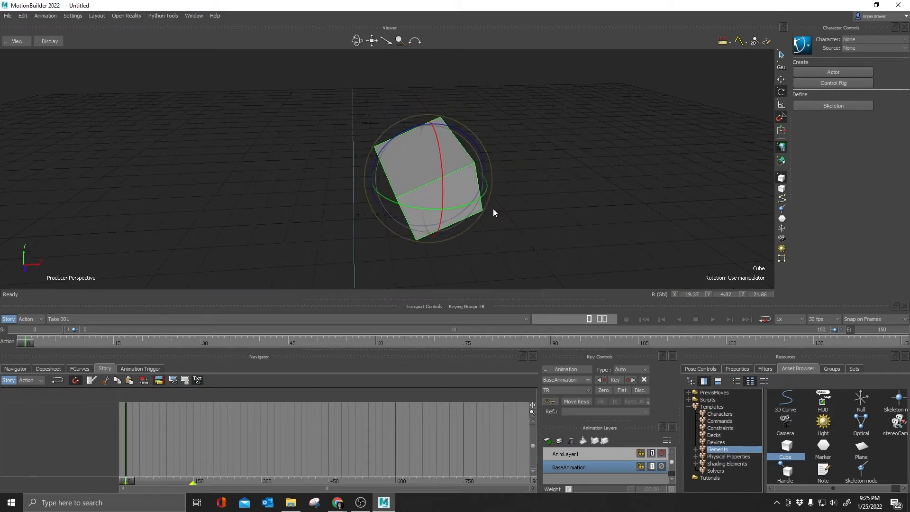
pyautogui.moveTo(493, 213); pyautogui.dragTo(481, 206)
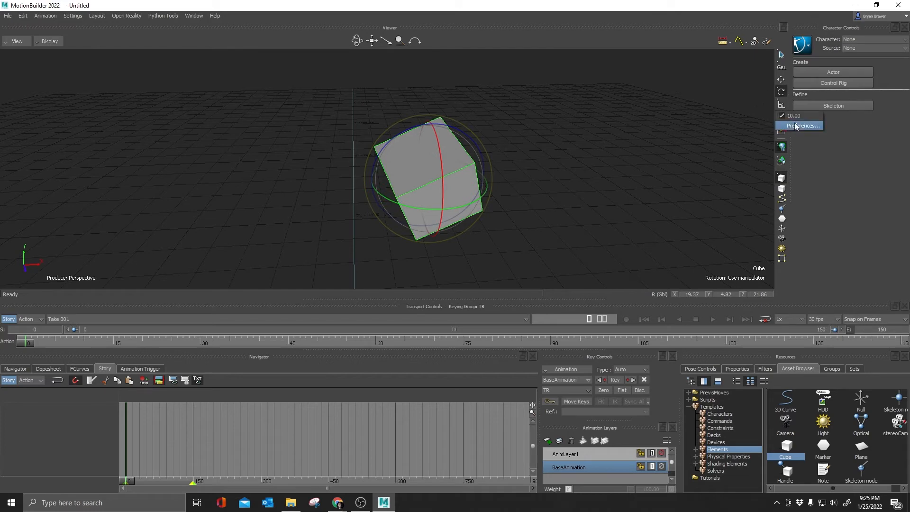
# - Set the Viewer rotation snap angle to 45 degrees and accept the update notice
pyautogui.click(803, 125)
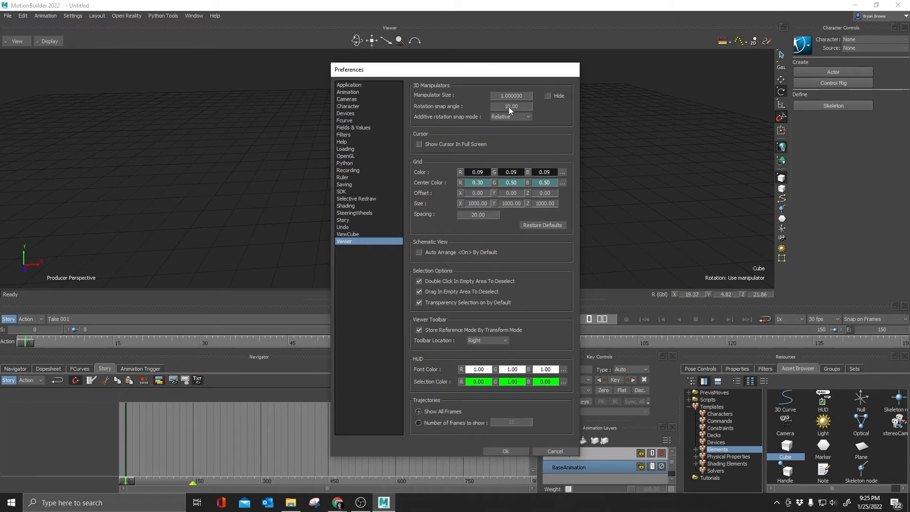
pyautogui.write('52')
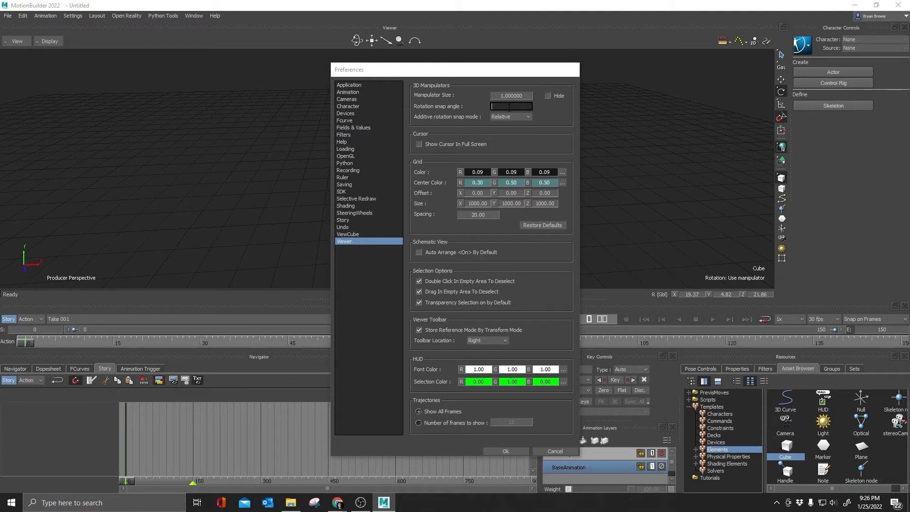
pyautogui.write('0.10')
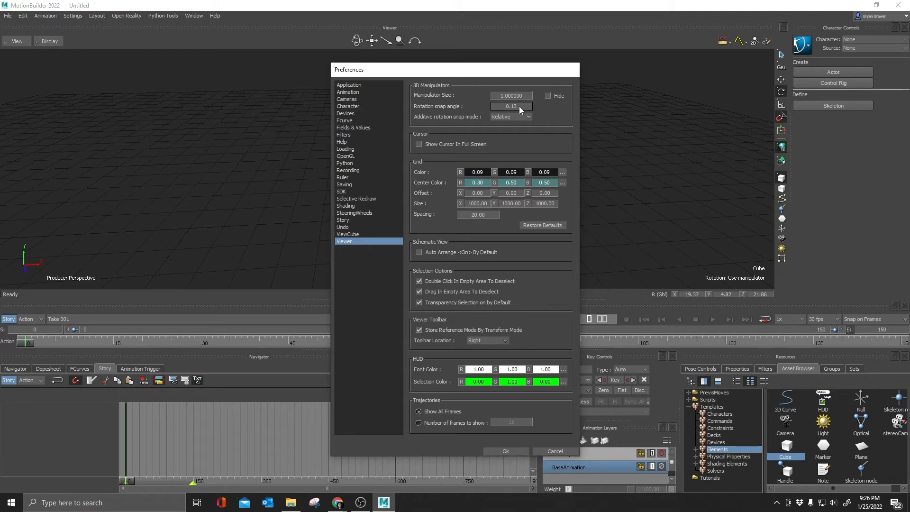
pyautogui.write('53')
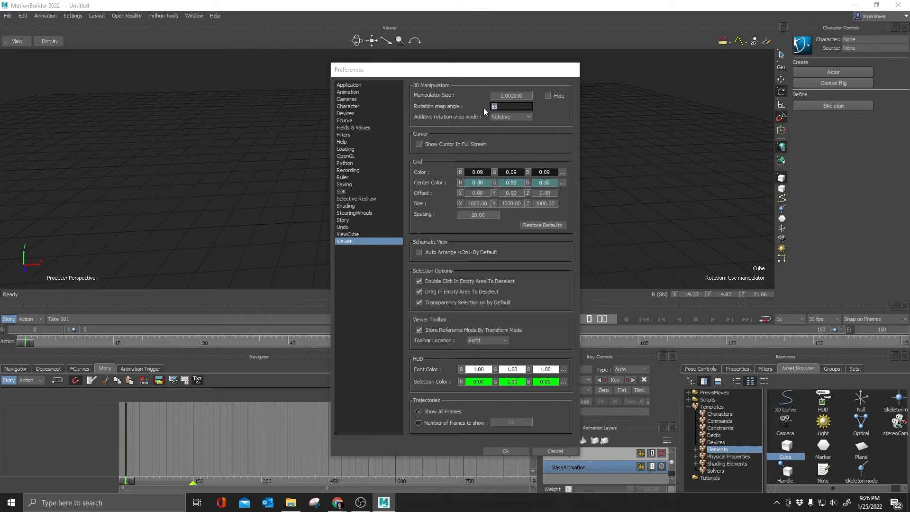
pyautogui.write('45.00')
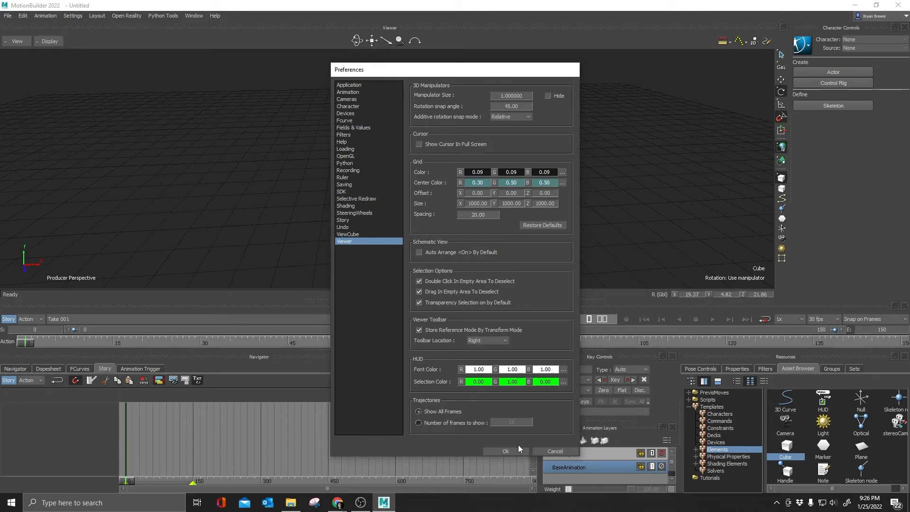
pyautogui.click(505, 451)
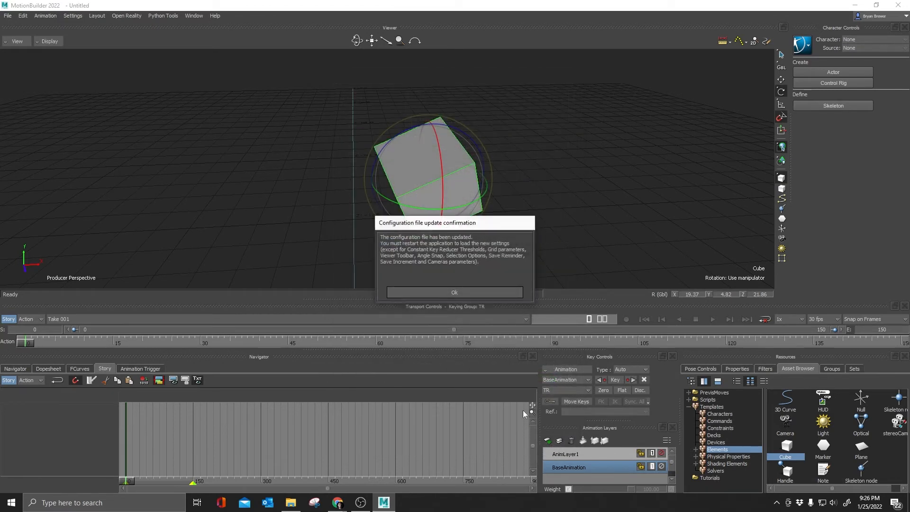
pyautogui.click(454, 292)
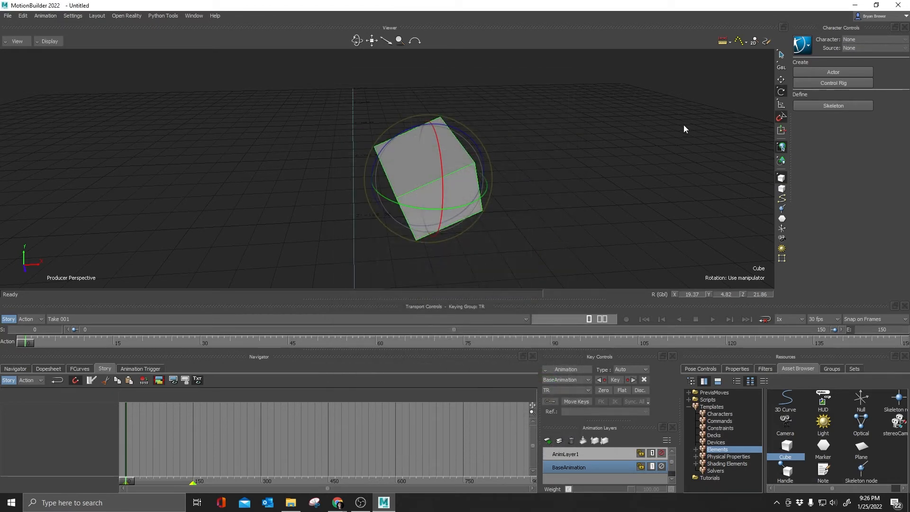
pyautogui.moveTo(329, 106)
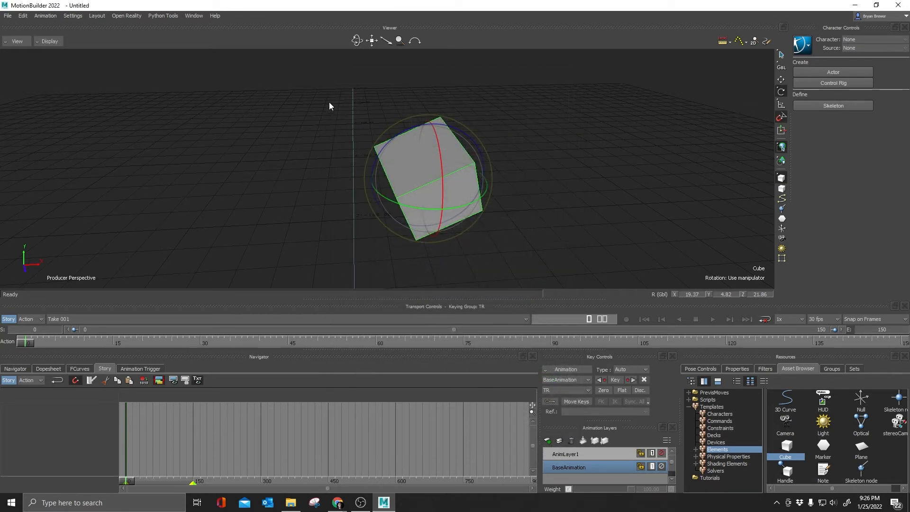
pyautogui.moveTo(393, 138)
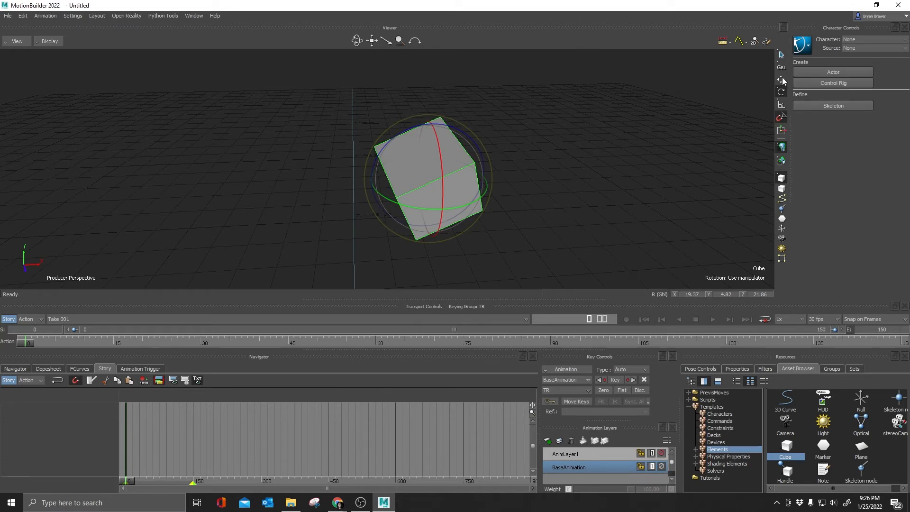
pyautogui.moveTo(776, 72)
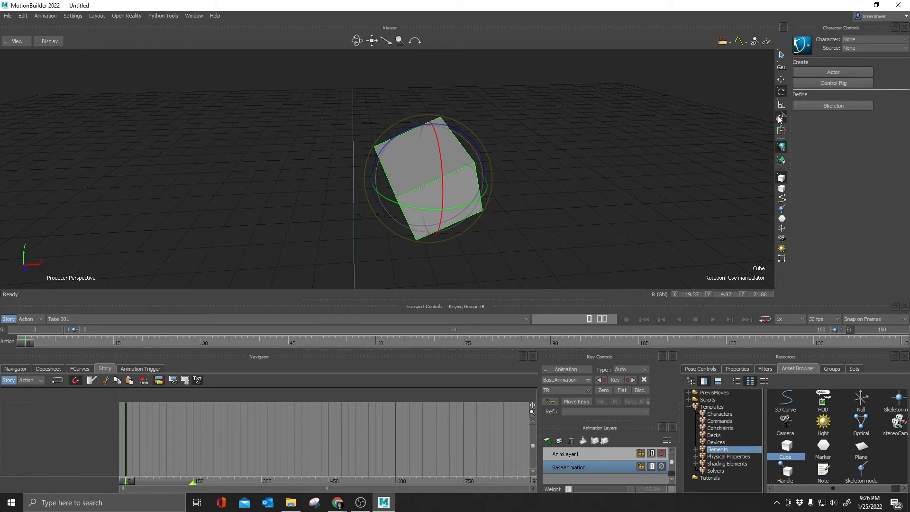
# - Set rotation snapping to 10.00-degree steps and rotate the cube around its vertical axis to test it
pyautogui.click(781, 117)
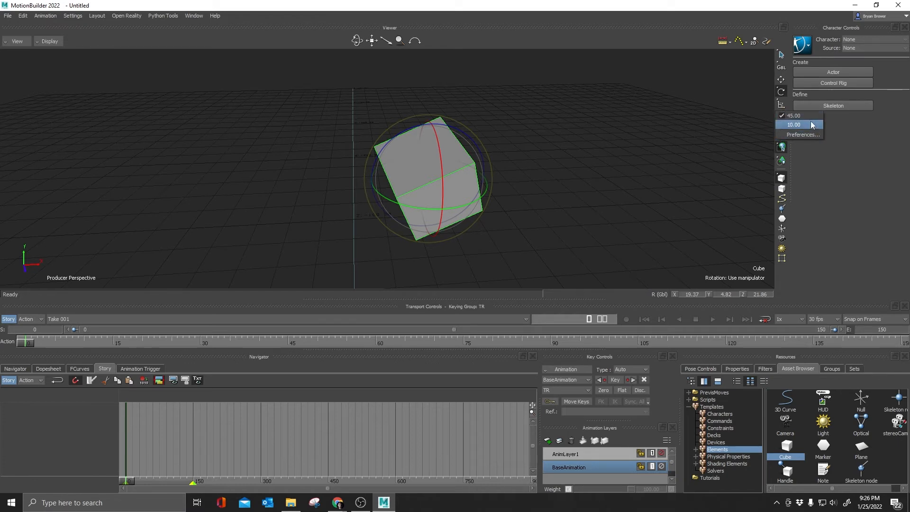
pyautogui.click(793, 124)
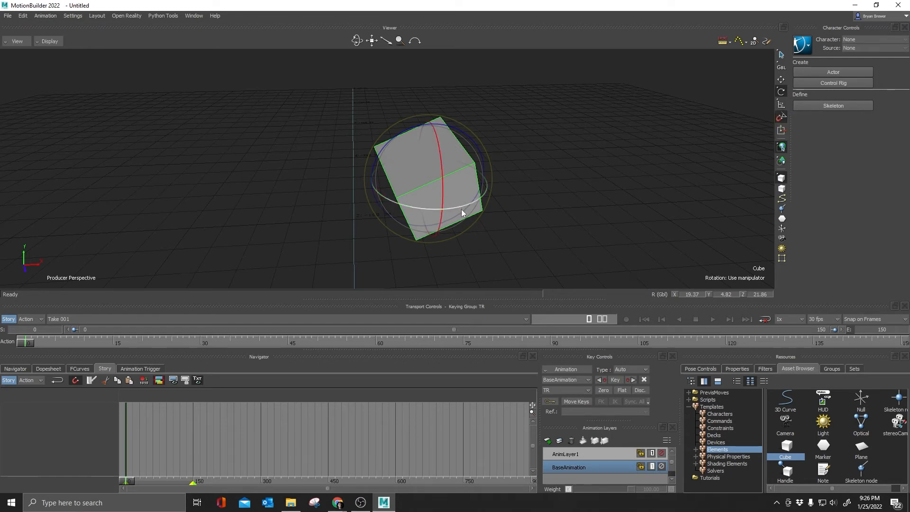
pyautogui.moveTo(461, 213); pyautogui.dragTo(481, 205)
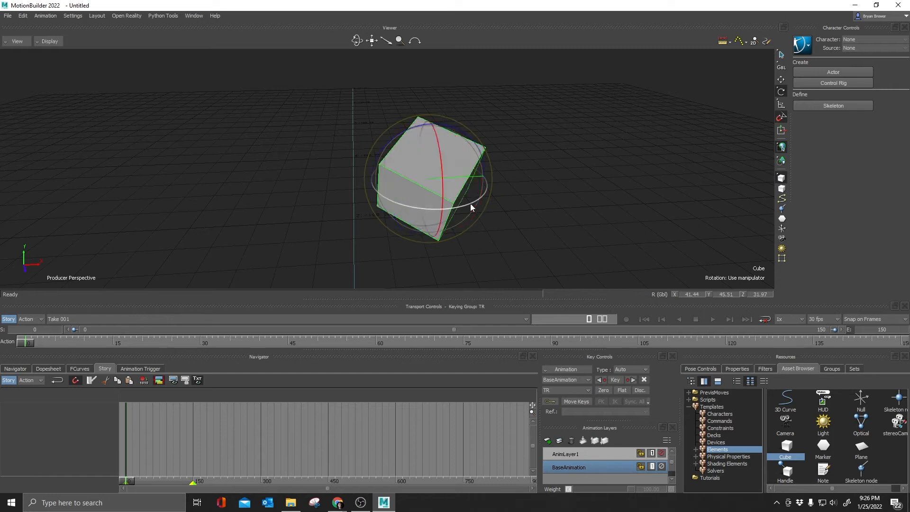
pyautogui.moveTo(470, 207); pyautogui.dragTo(459, 211)
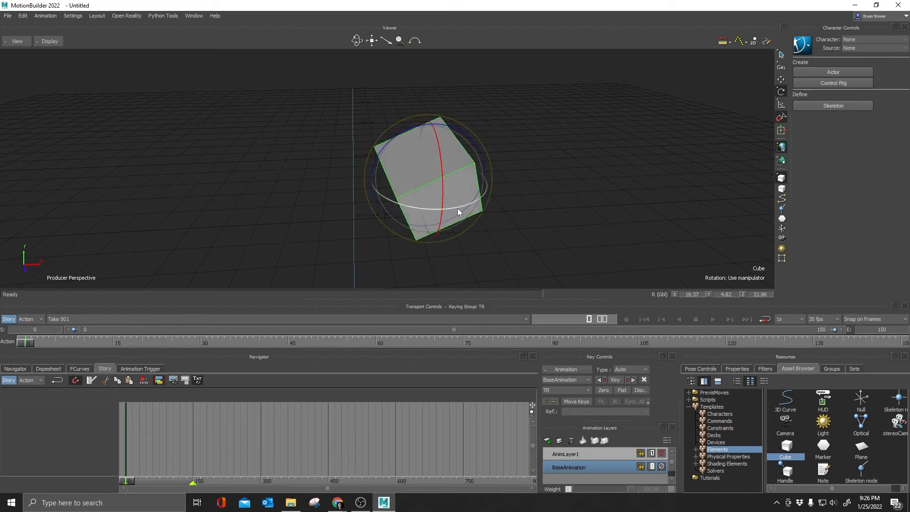
pyautogui.moveTo(456, 211); pyautogui.dragTo(432, 237)
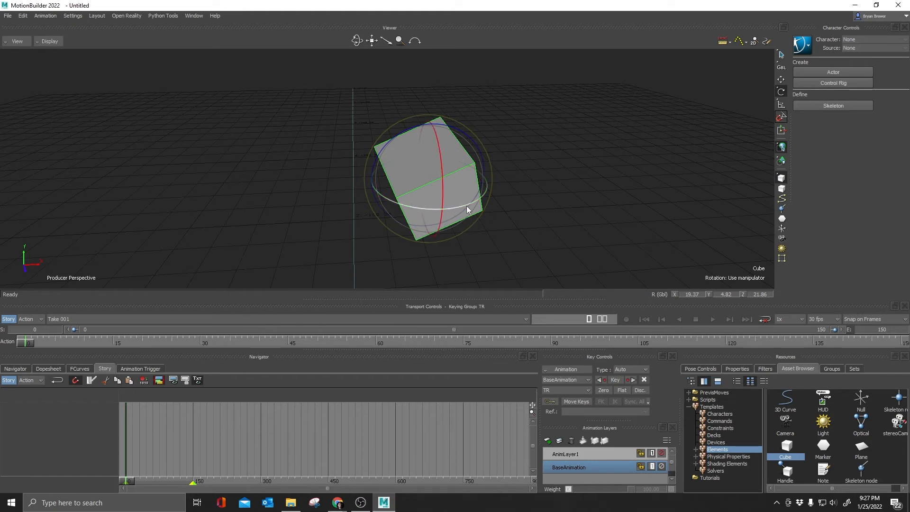
pyautogui.moveTo(467, 209); pyautogui.dragTo(459, 218)
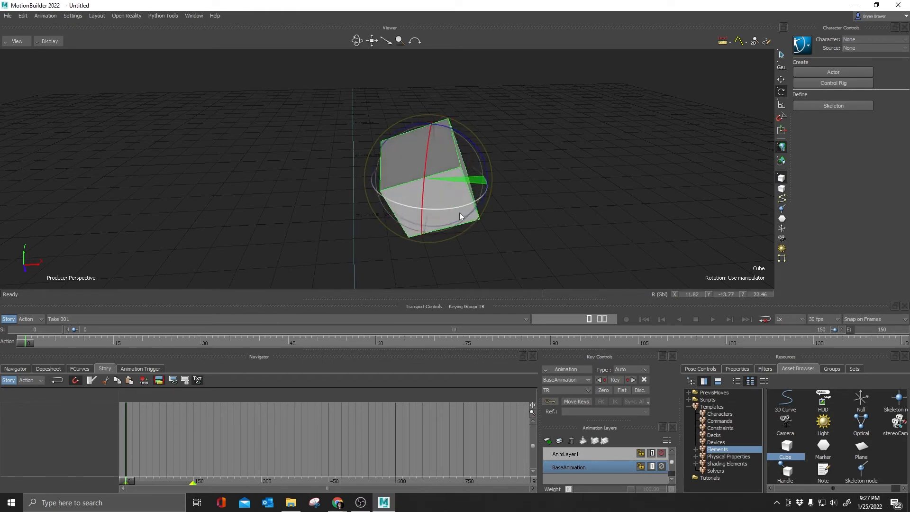
# - Rotate the cube around another axis in snapped steps, leaving it tilted and deselected
pyautogui.moveTo(461, 216); pyautogui.dragTo(461, 216)
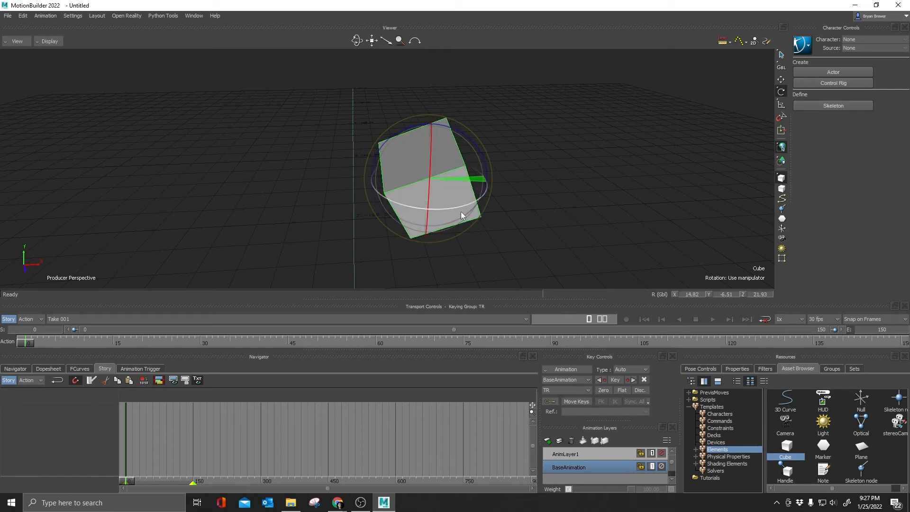
pyautogui.moveTo(459, 174); pyautogui.dragTo(462, 216)
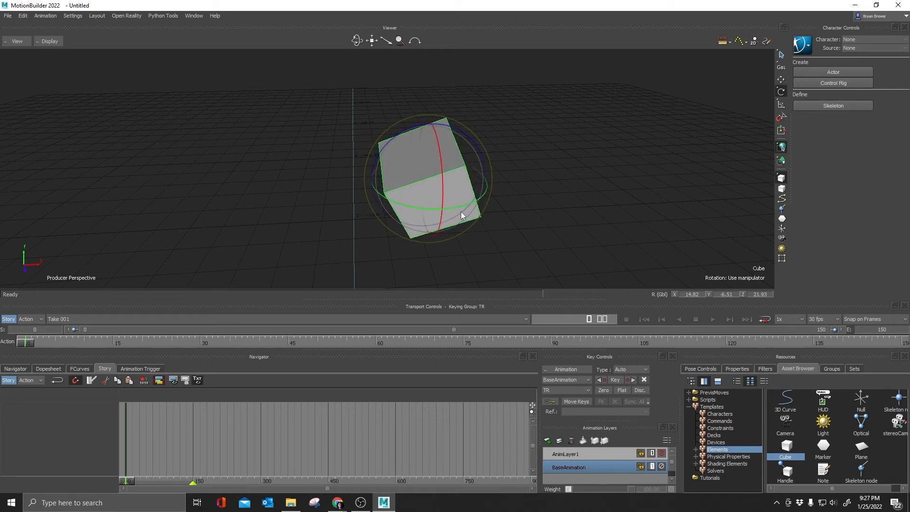
pyautogui.moveTo(461, 215); pyautogui.dragTo(463, 210)
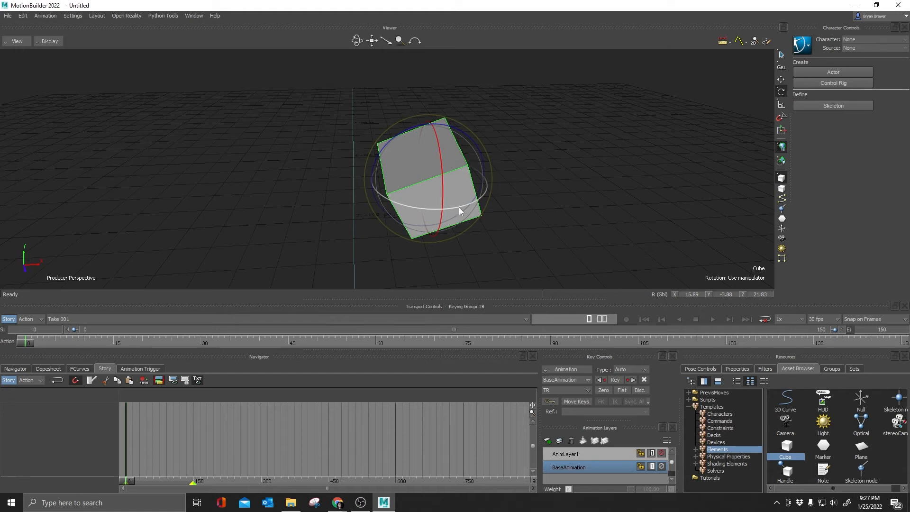
pyautogui.moveTo(459, 210); pyautogui.dragTo(441, 216)
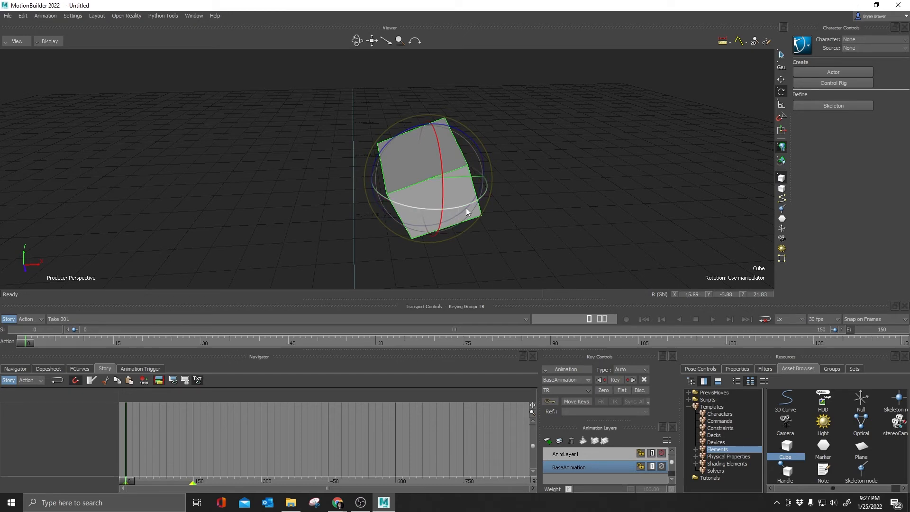
pyautogui.moveTo(458, 211); pyautogui.dragTo(508, 208)
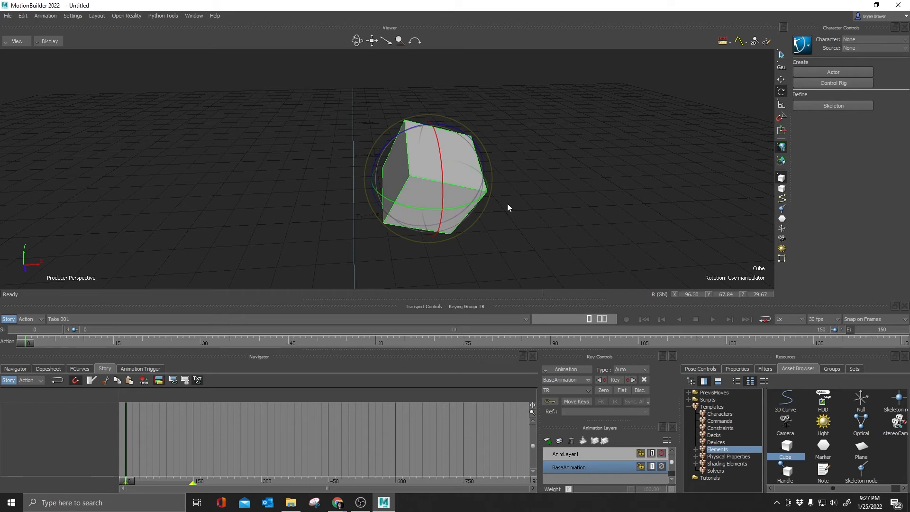
pyautogui.moveTo(612, 171)
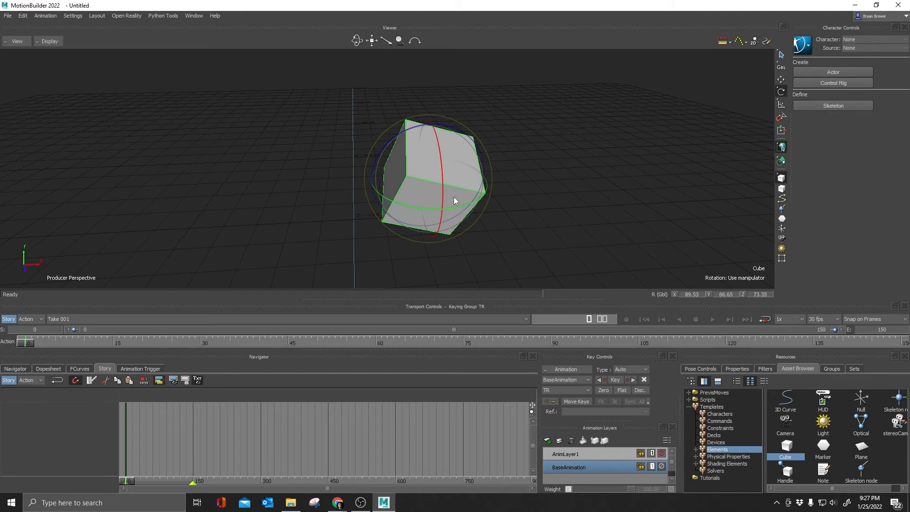
pyautogui.moveTo(455, 201); pyautogui.dragTo(410, 214)
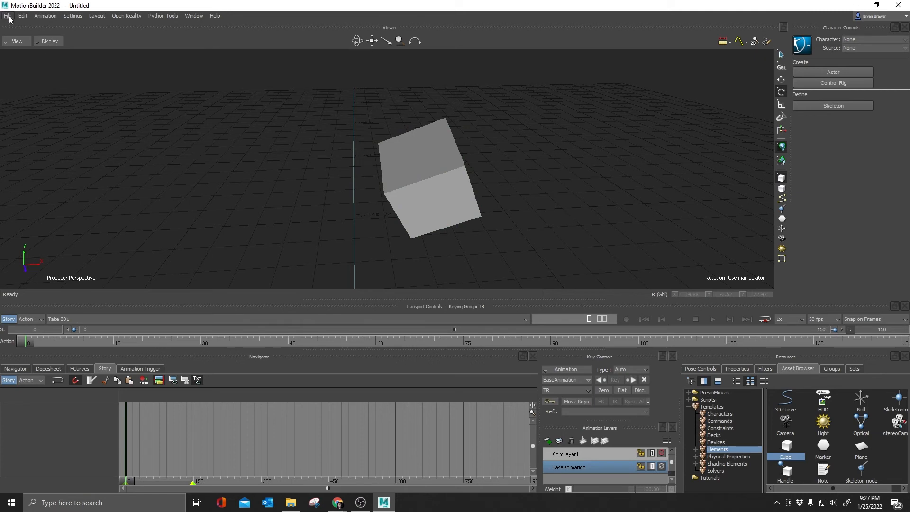
# - Save the scene as working.fbx in the Mocap folder with Embed Medias unchecked
pyautogui.click(6, 15)
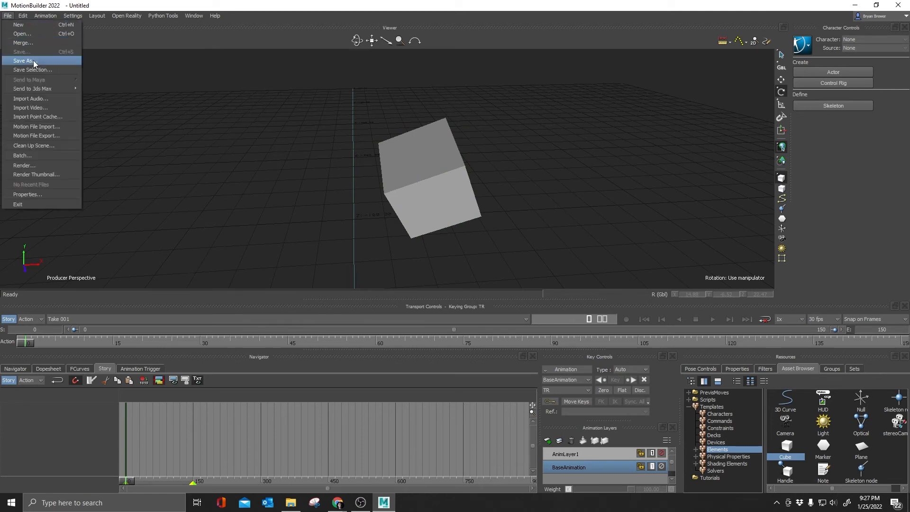
pyautogui.click(24, 60)
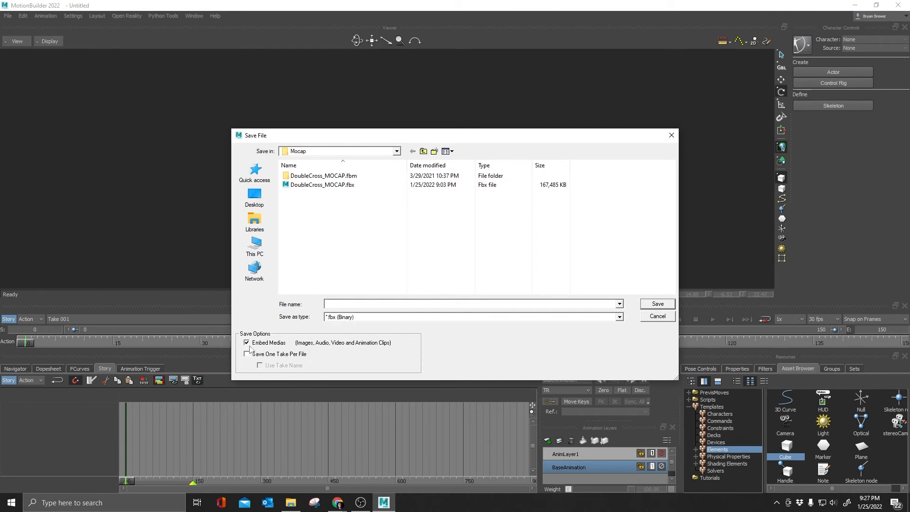
pyautogui.click(245, 343)
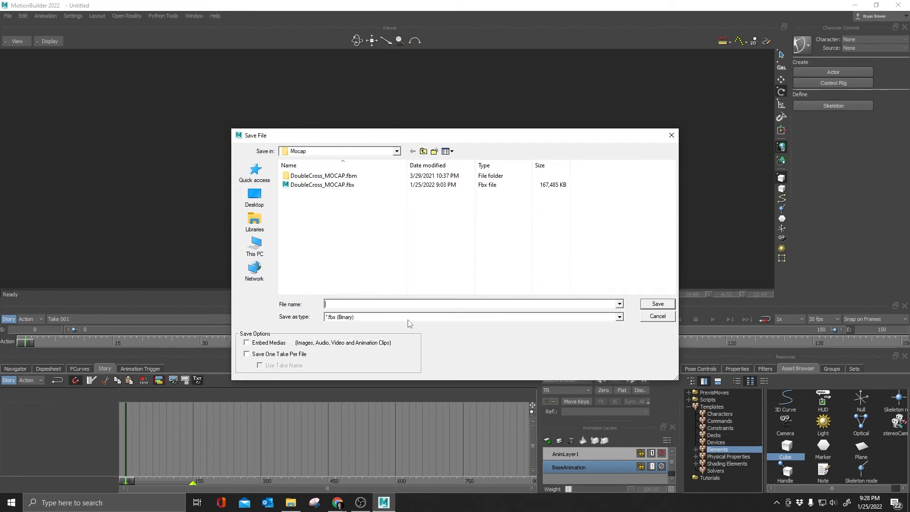
pyautogui.write('work')
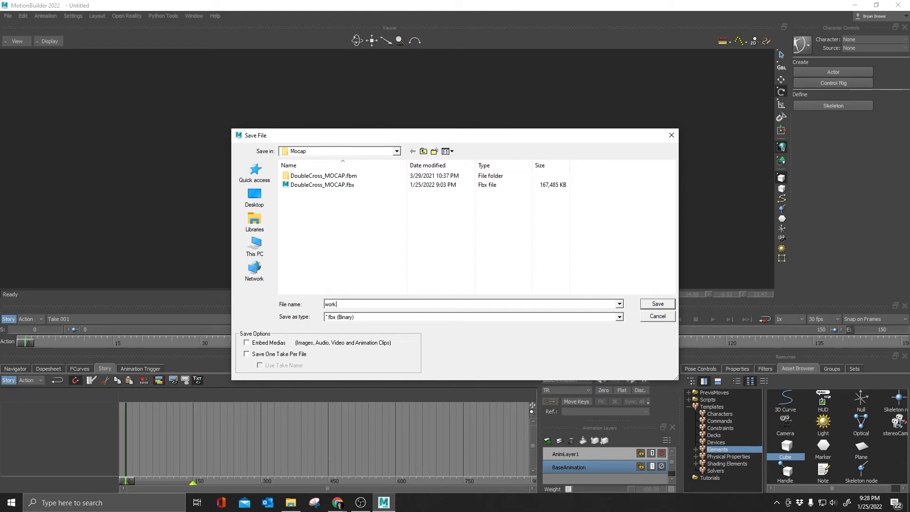
pyautogui.write('ing')
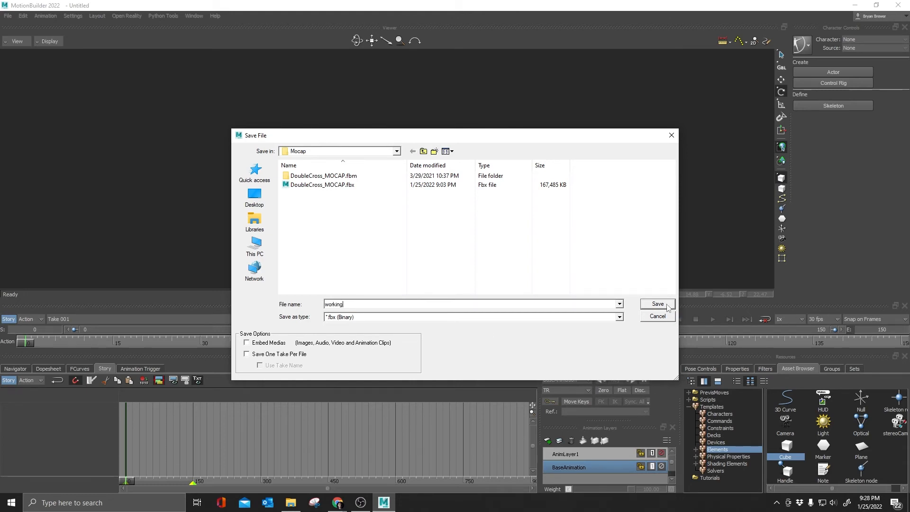
pyautogui.click(657, 303)
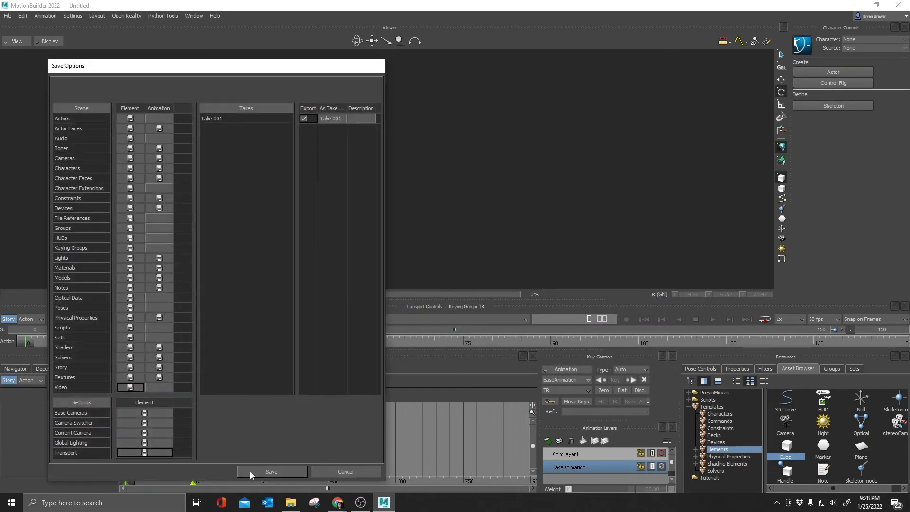
pyautogui.click(271, 472)
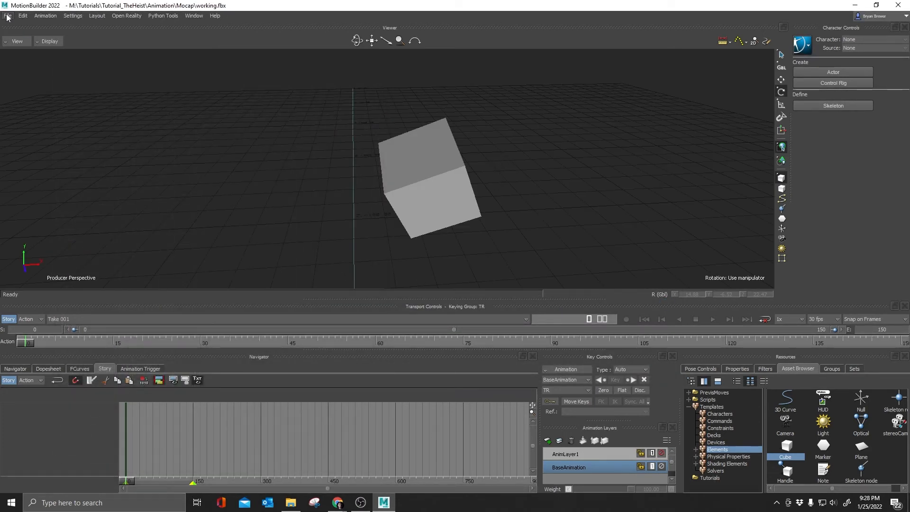
pyautogui.click(8, 15)
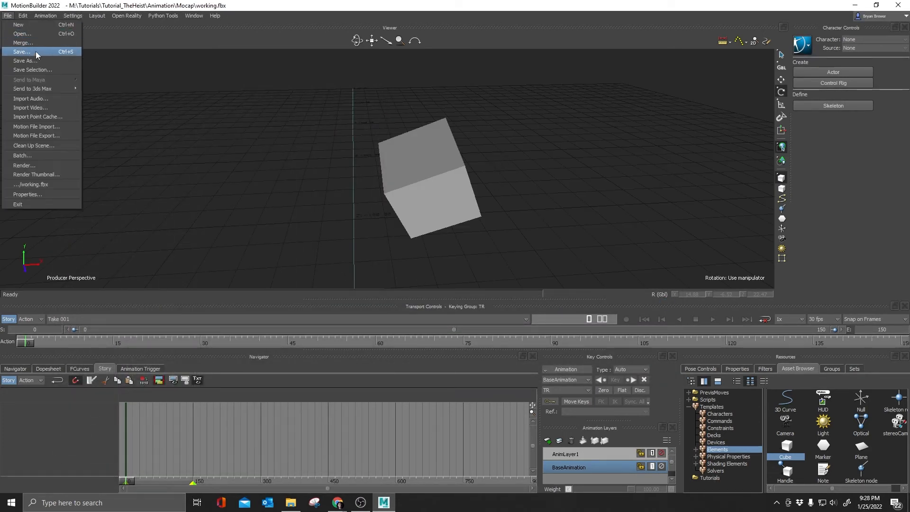
pyautogui.click(22, 51)
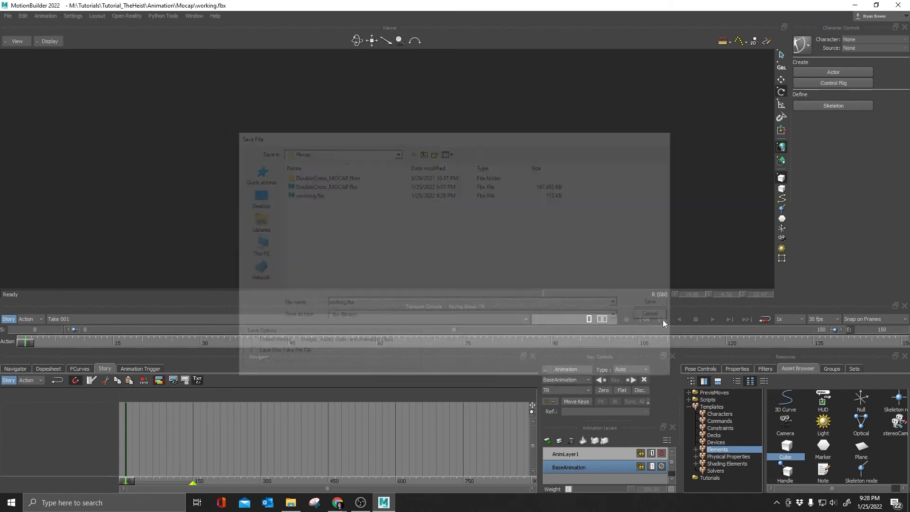
pyautogui.click(649, 313)
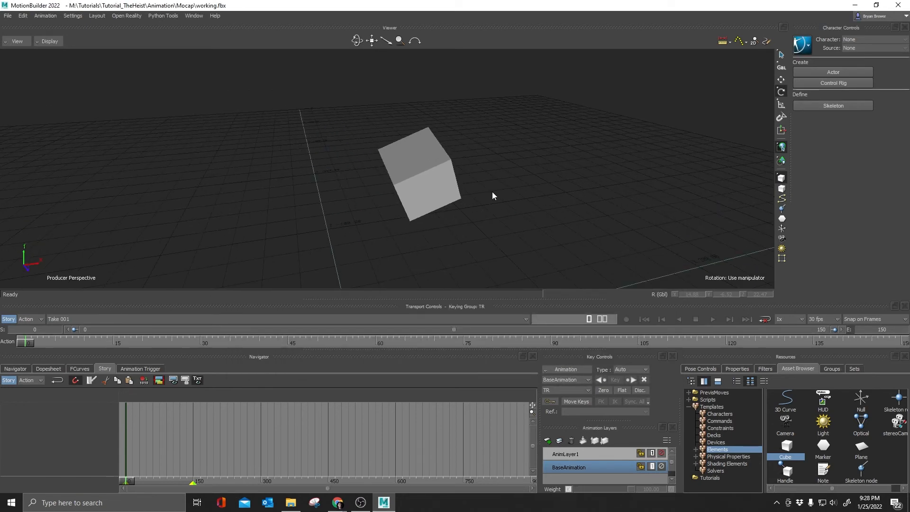
pyautogui.moveTo(486, 197)
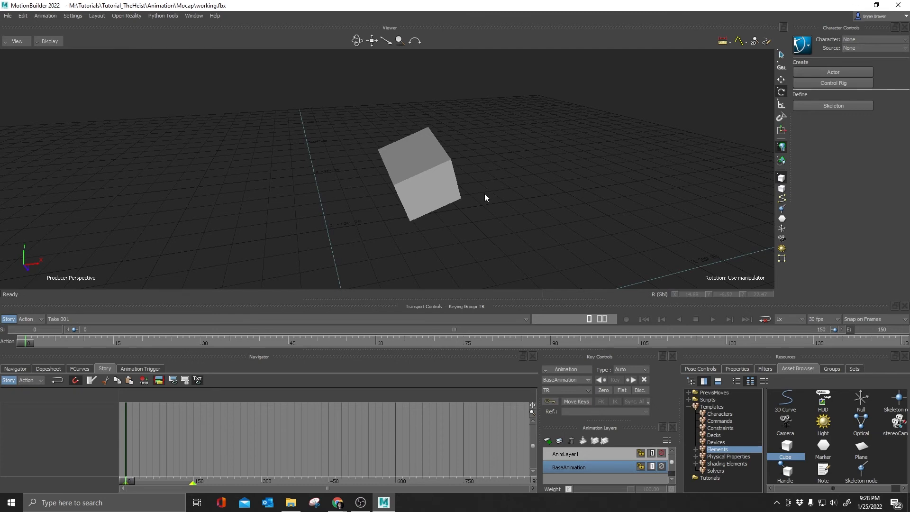
pyautogui.moveTo(347, 159)
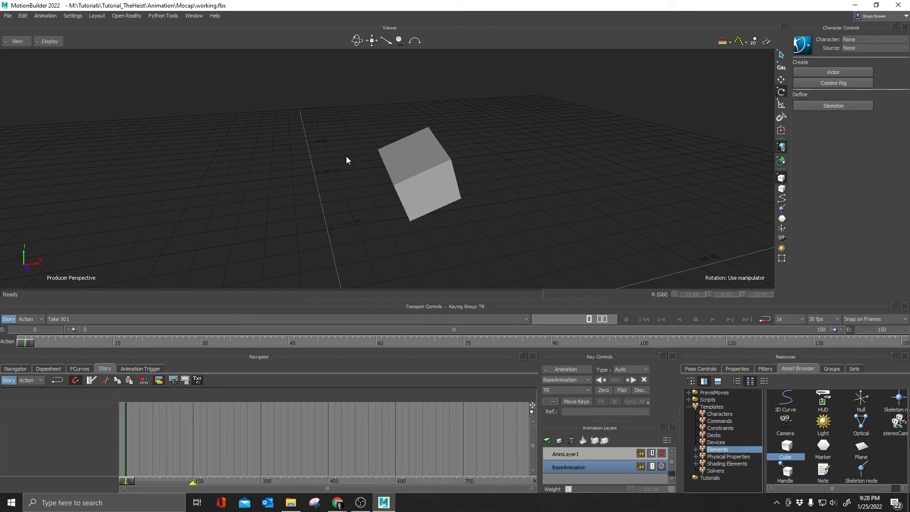
pyautogui.moveTo(459, 312)
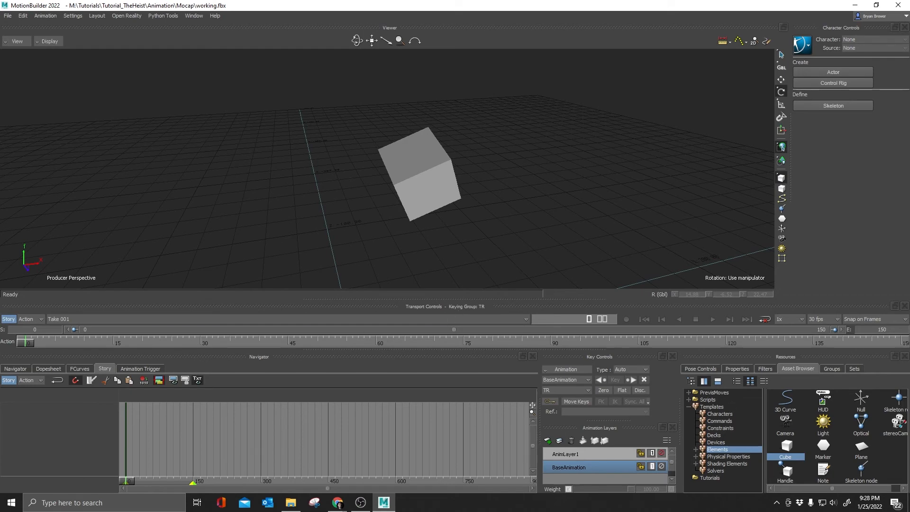
pyautogui.moveTo(503, 212)
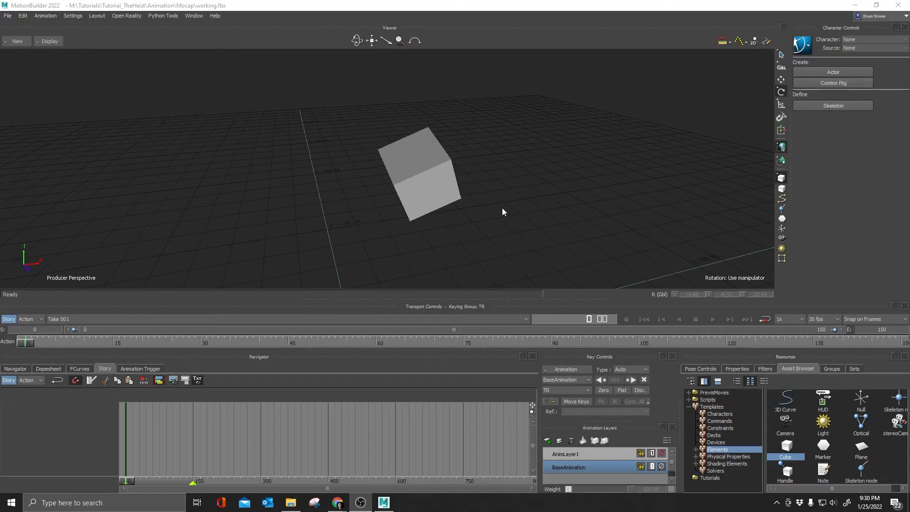
pyautogui.moveTo(482, 213)
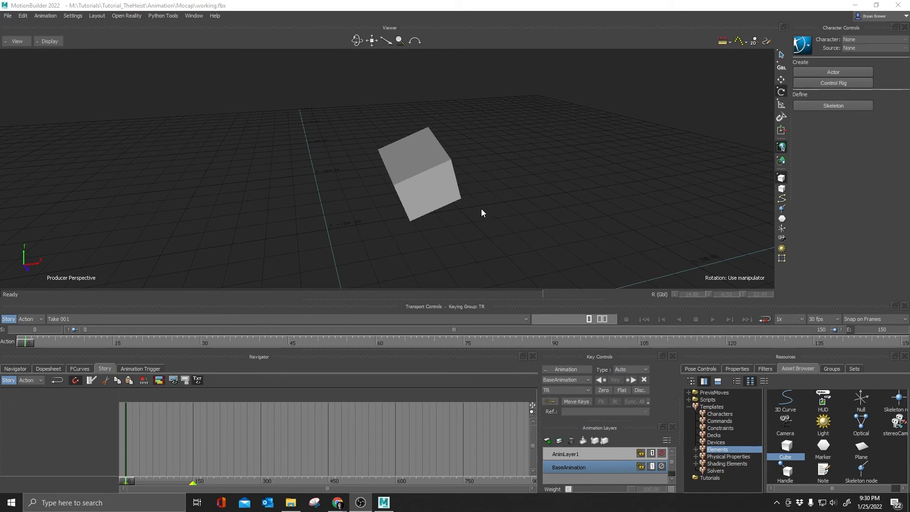
pyautogui.moveTo(323, 183)
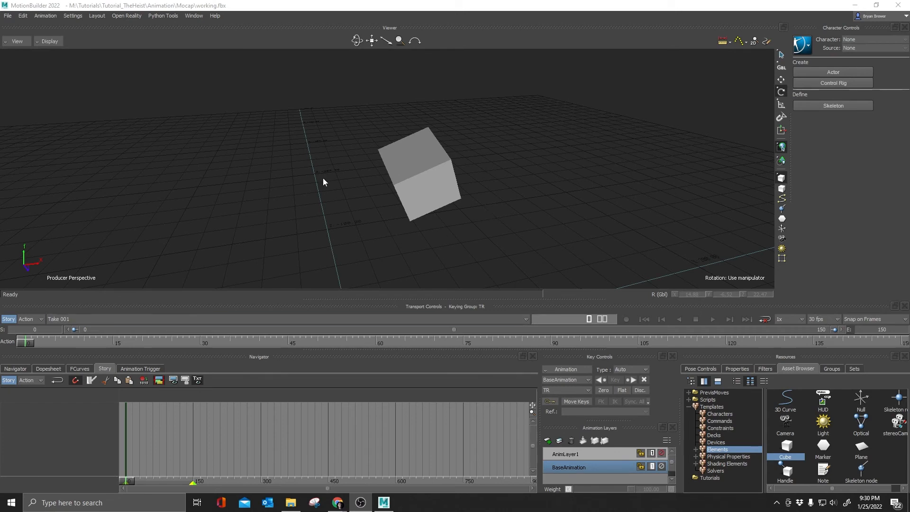
pyautogui.moveTo(794, 36)
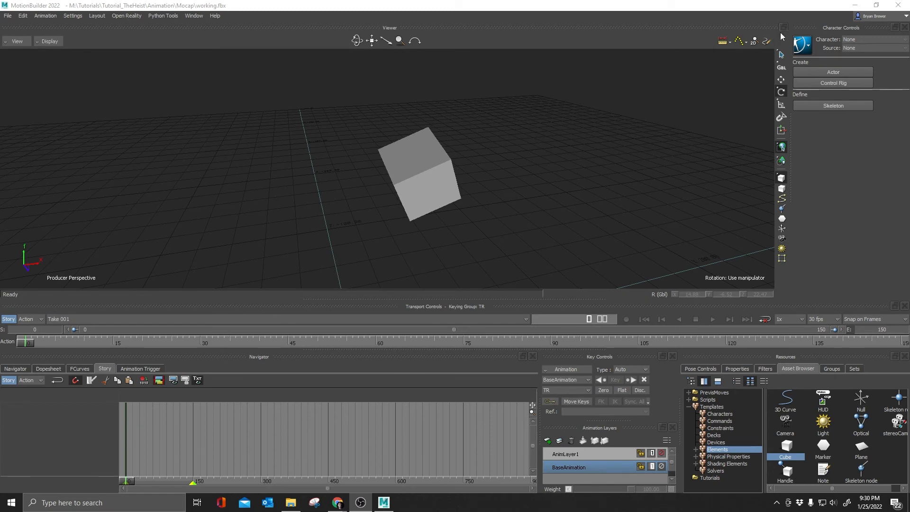
pyautogui.moveTo(105, 27)
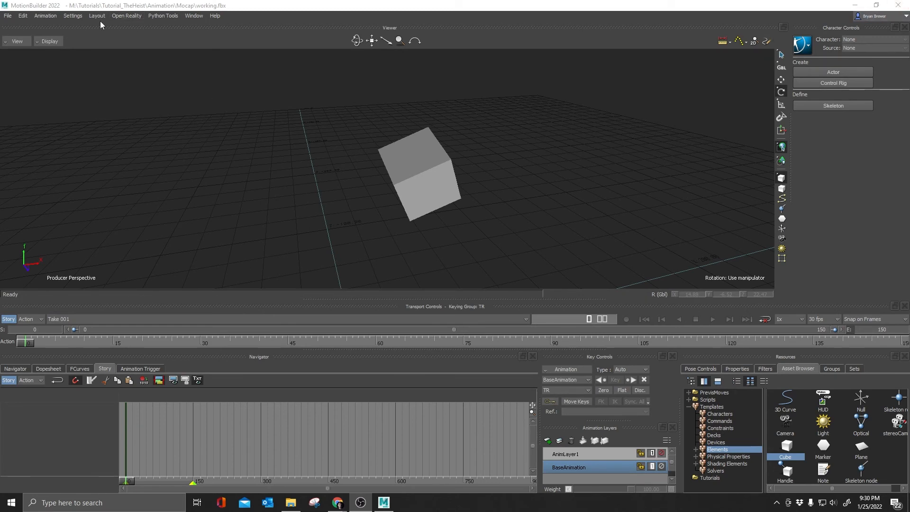
pyautogui.moveTo(96, 16)
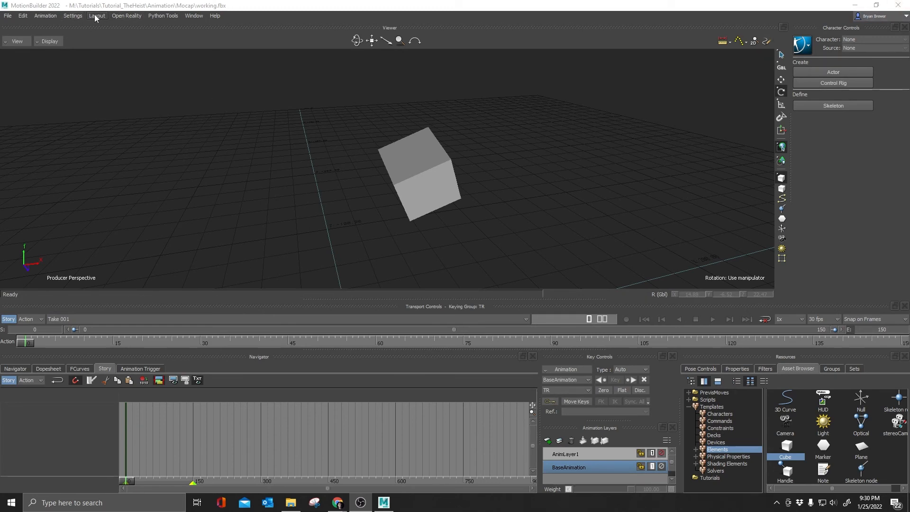
# - Check Auto-update Layout in the Layout menu, then exit MotionBuilder
pyautogui.click(97, 16)
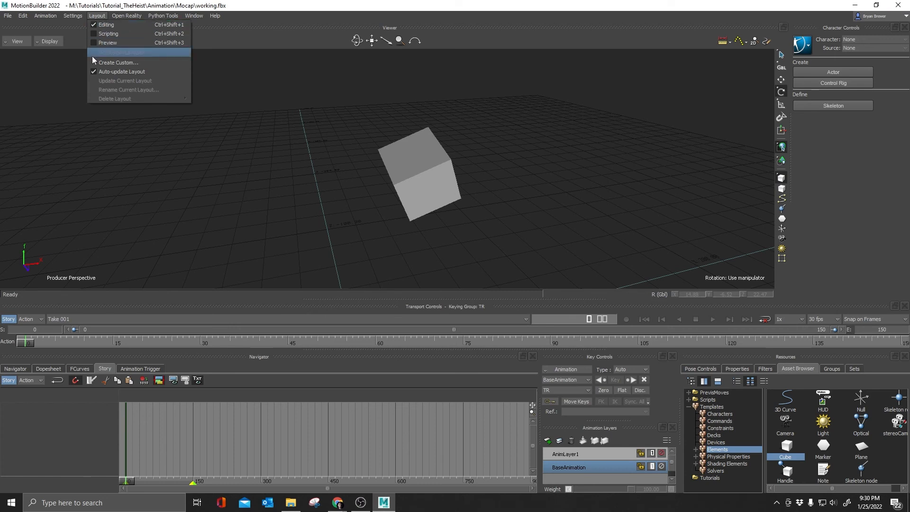
pyautogui.moveTo(110, 81)
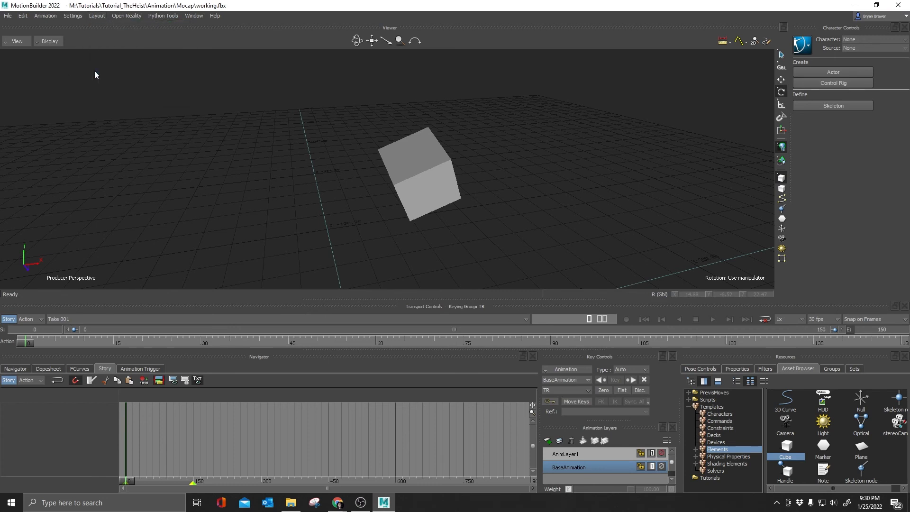
pyautogui.moveTo(342, 131)
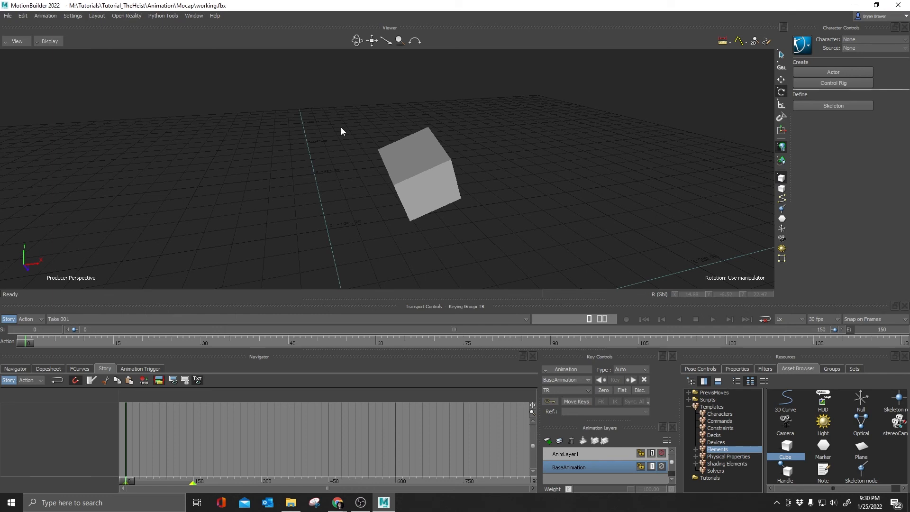
pyautogui.moveTo(281, 194)
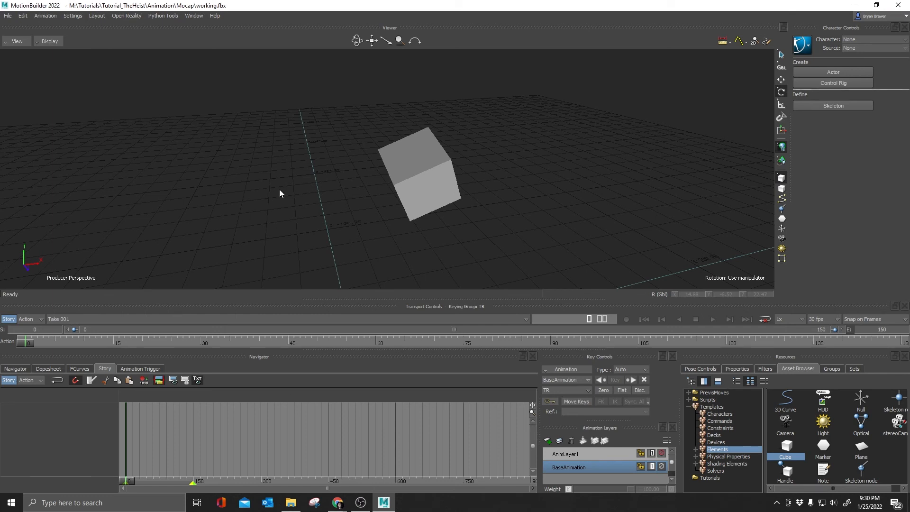
pyautogui.moveTo(783, 116)
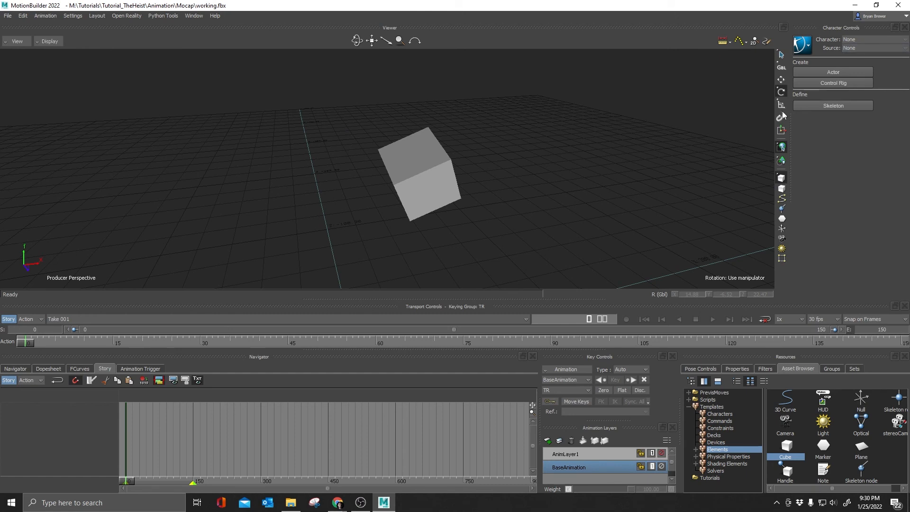
pyautogui.moveTo(573, 154)
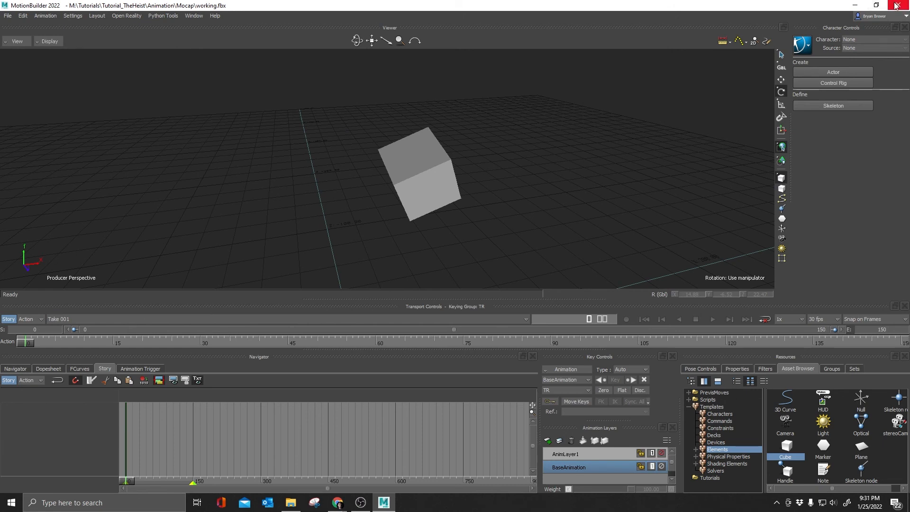
pyautogui.click(5, 15)
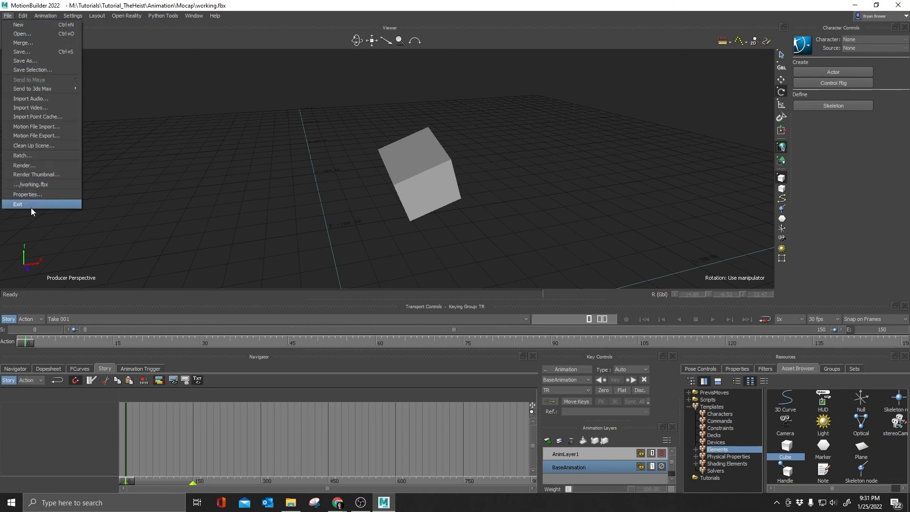
pyautogui.click(455, 283)
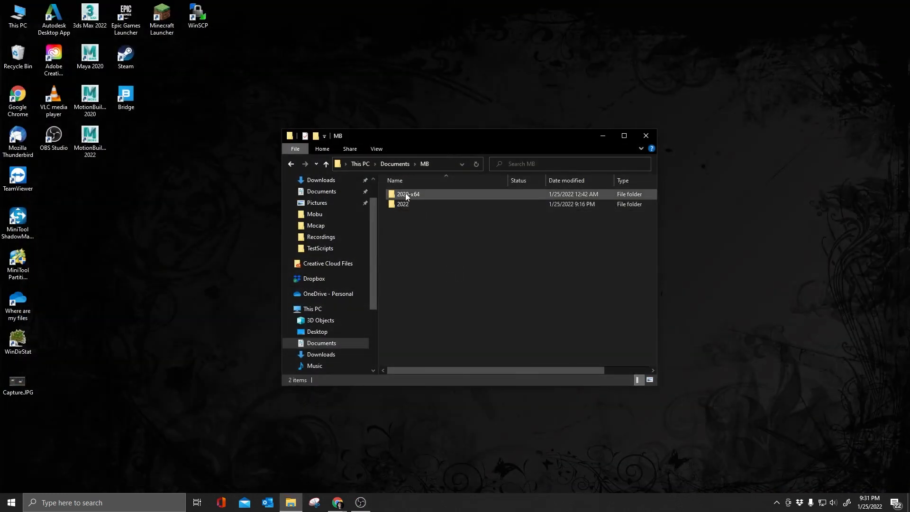
# - Copy Bryans Layout 8.5.txt from the 2020-x64 Layouts folder toward the 2022 config folder
pyautogui.doubleClick(408, 194)
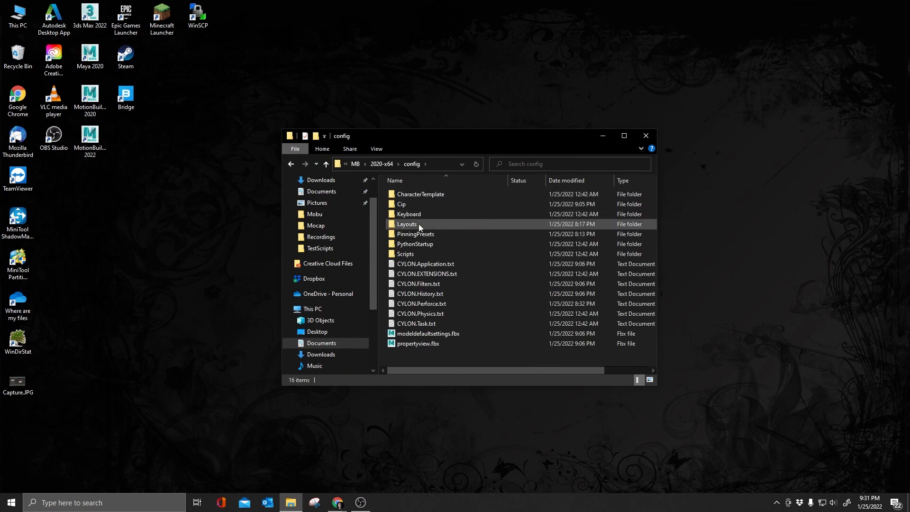
pyautogui.doubleClick(407, 223)
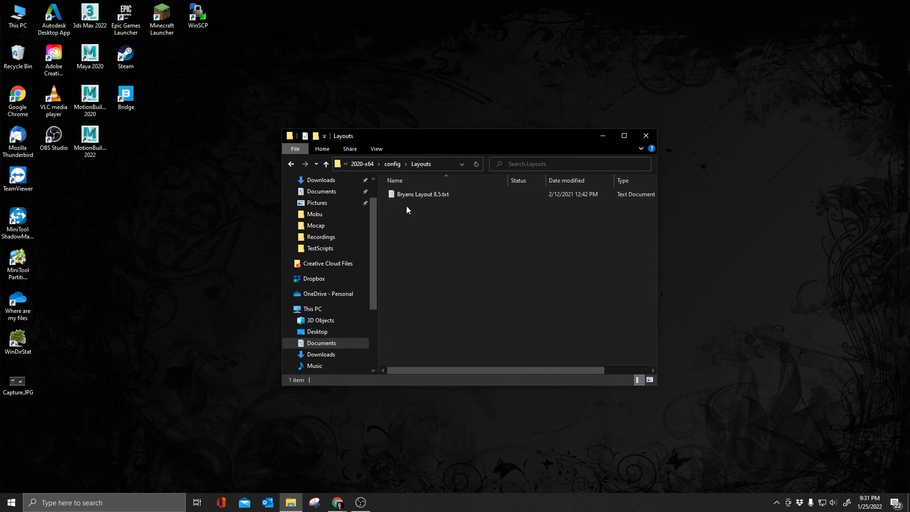
pyautogui.click(407, 194)
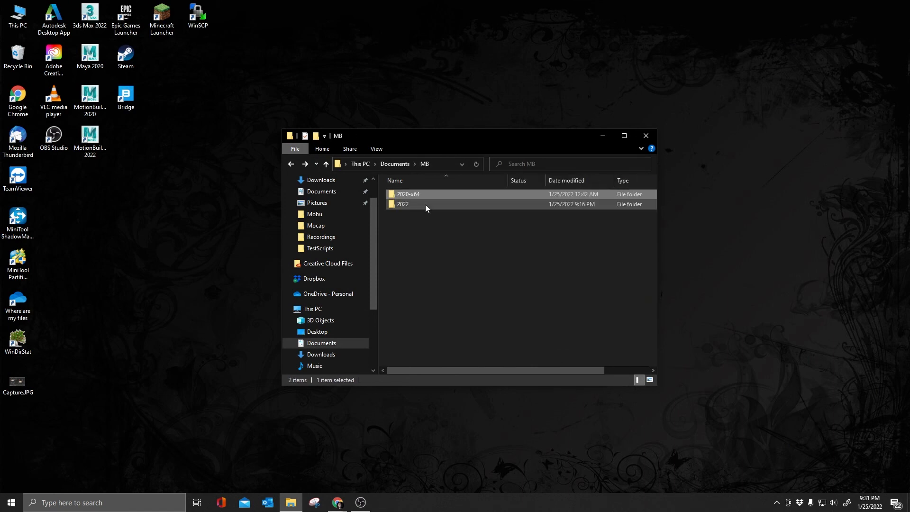
pyautogui.doubleClick(402, 204)
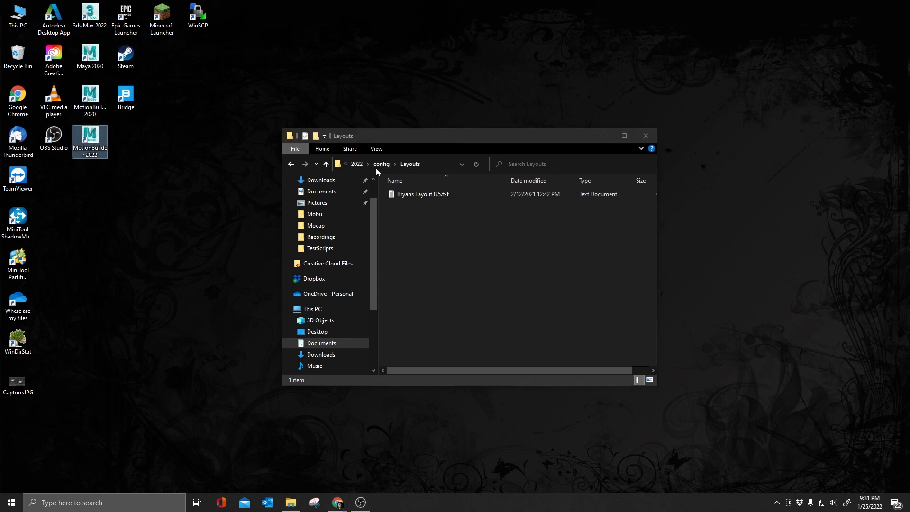
pyautogui.moveTo(449, 150)
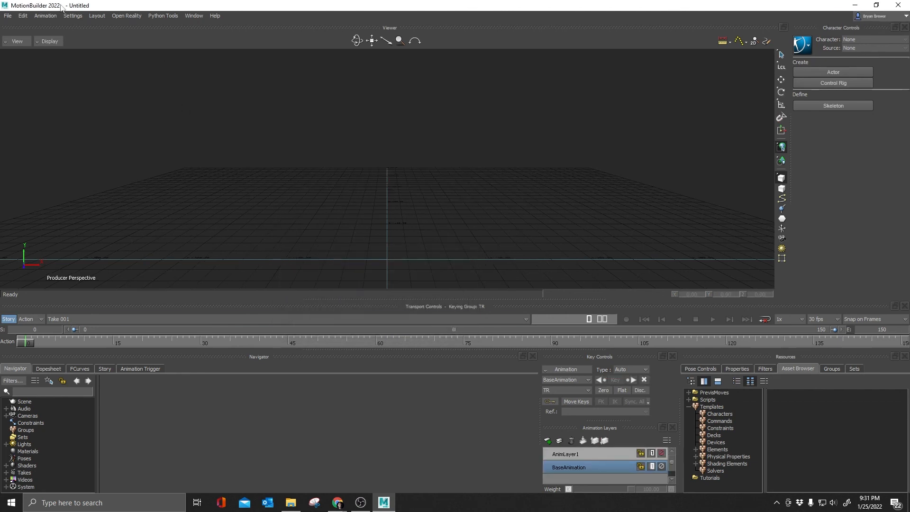
# - Restore down and re-maximize the window so the custom layout fills the screen
pyautogui.click(97, 15)
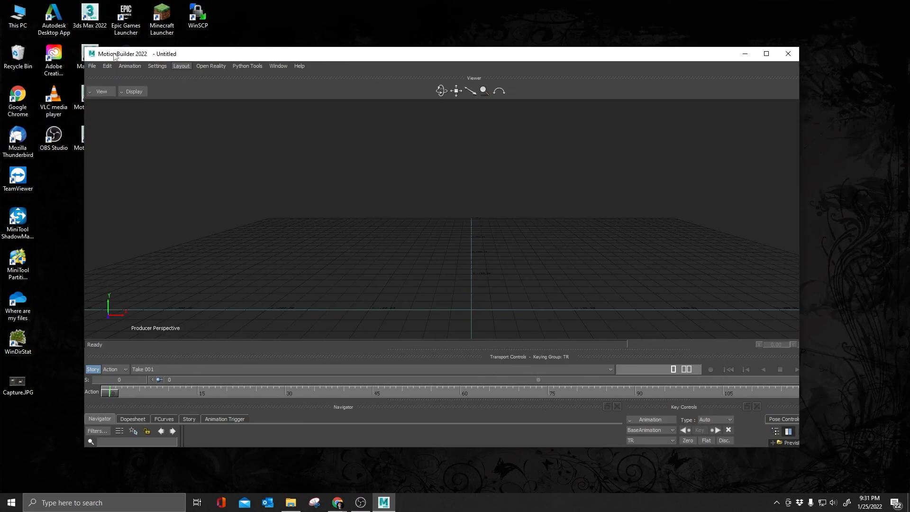
pyautogui.click(766, 53)
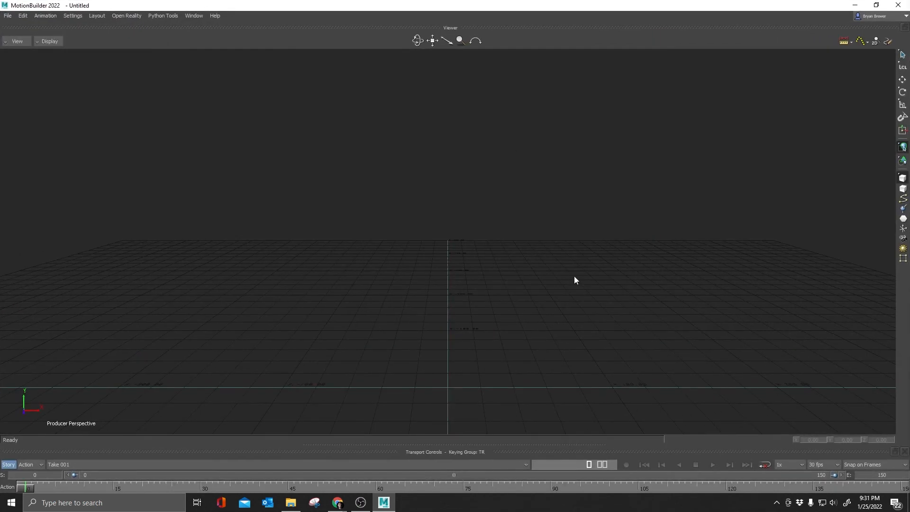
pyautogui.moveTo(833, 400)
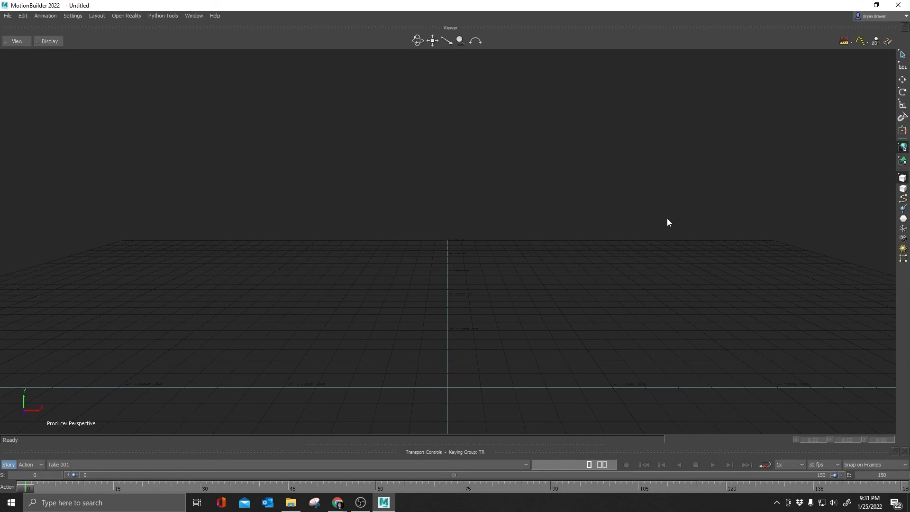
pyautogui.moveTo(97, 15)
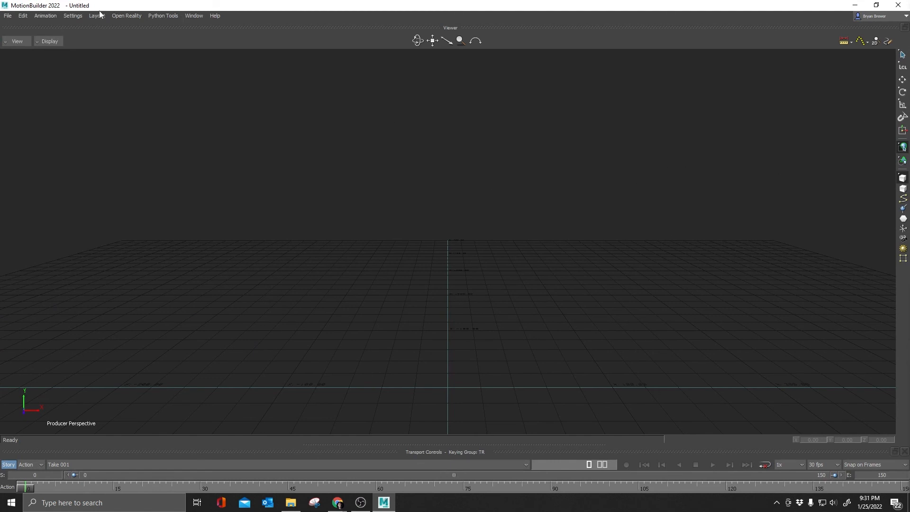
pyautogui.moveTo(95, 23)
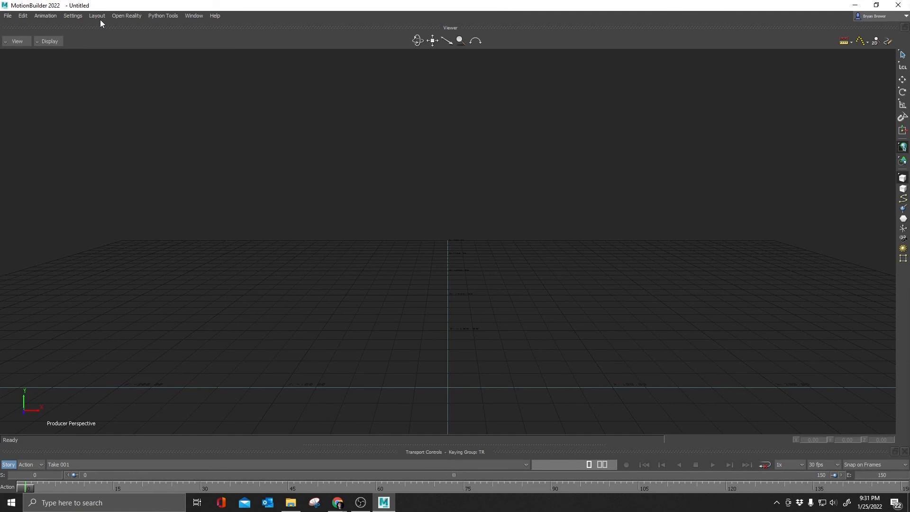
pyautogui.moveTo(366, 55)
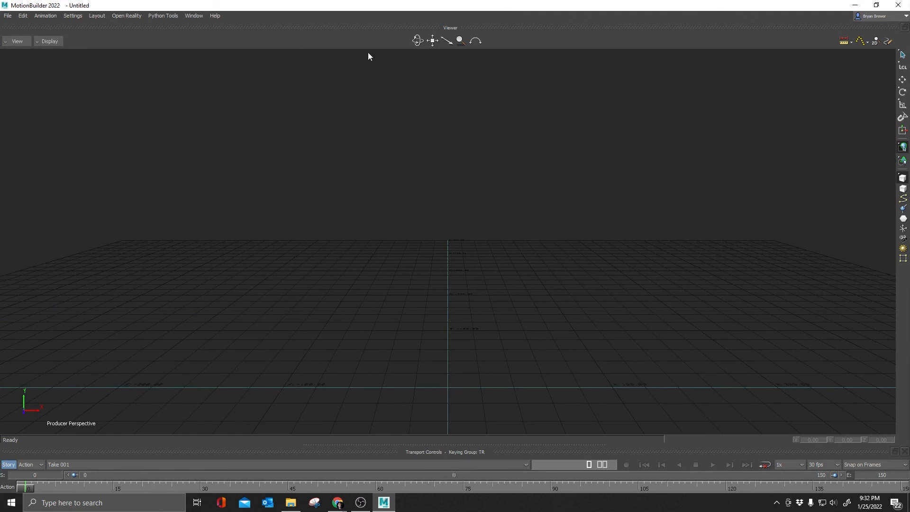
pyautogui.moveTo(463, 186)
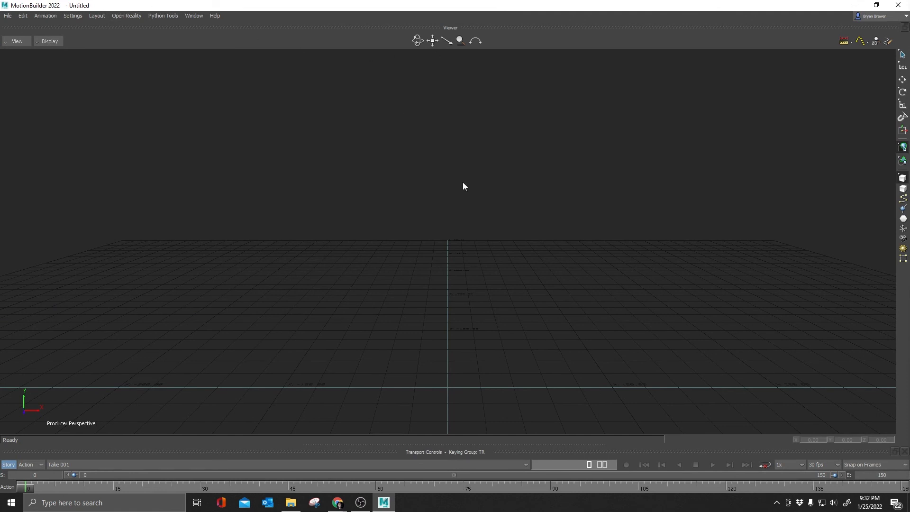
pyautogui.moveTo(427, 169)
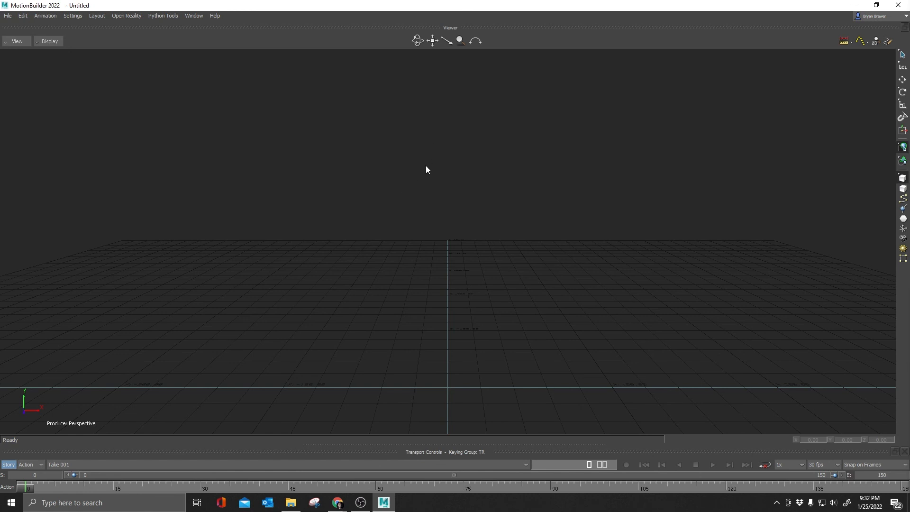
pyautogui.moveTo(864, 258)
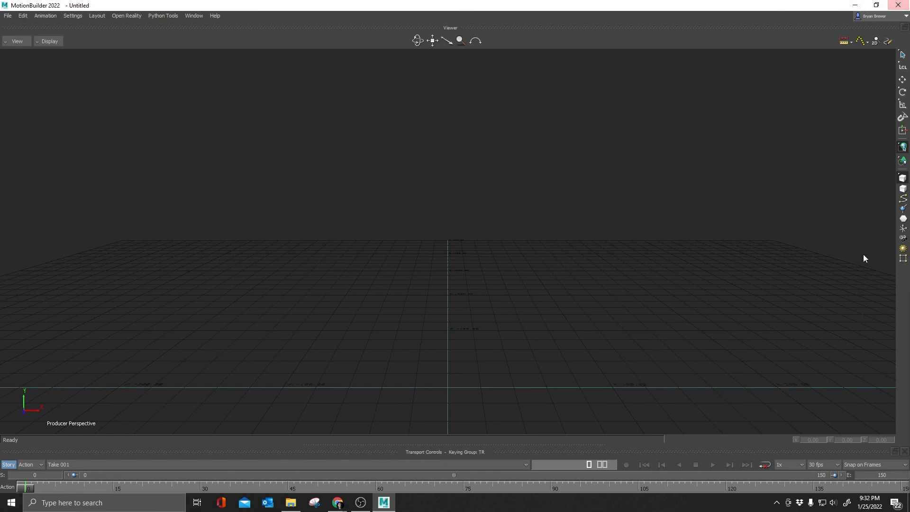